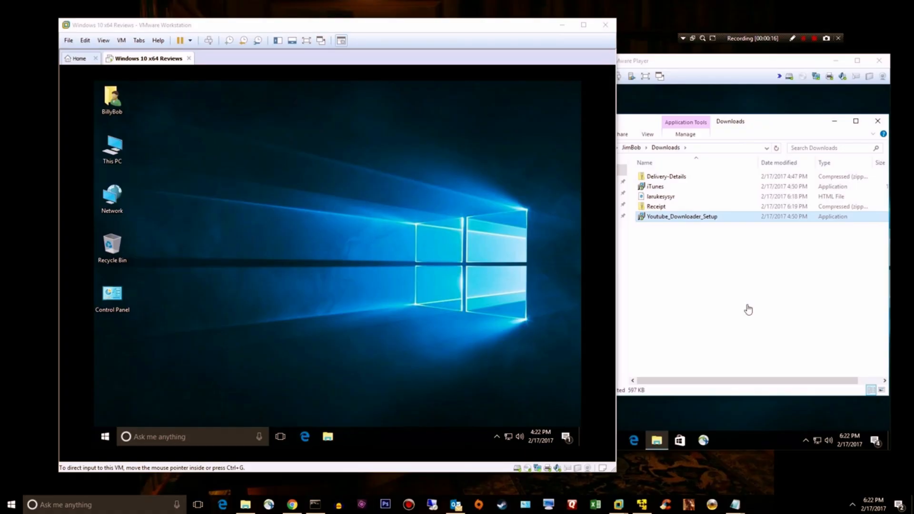
pyautogui.moveTo(310, 422)
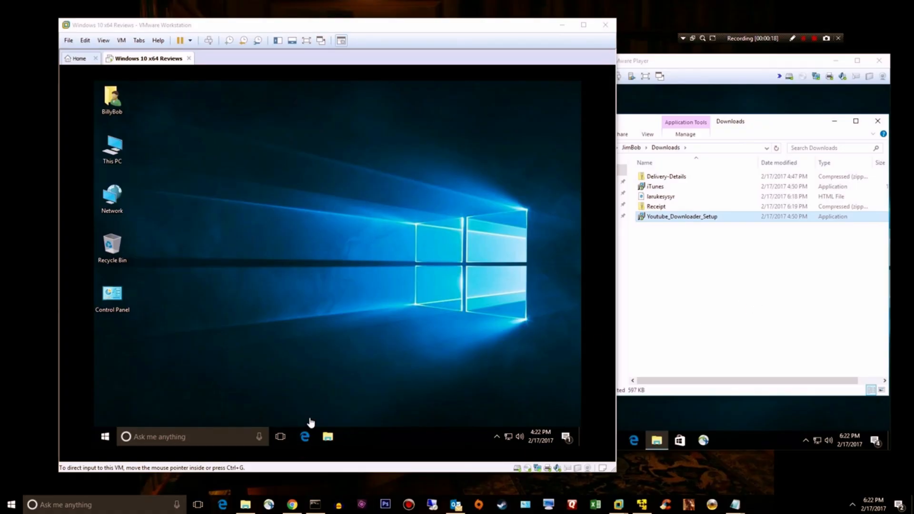
pyautogui.moveTo(314, 419)
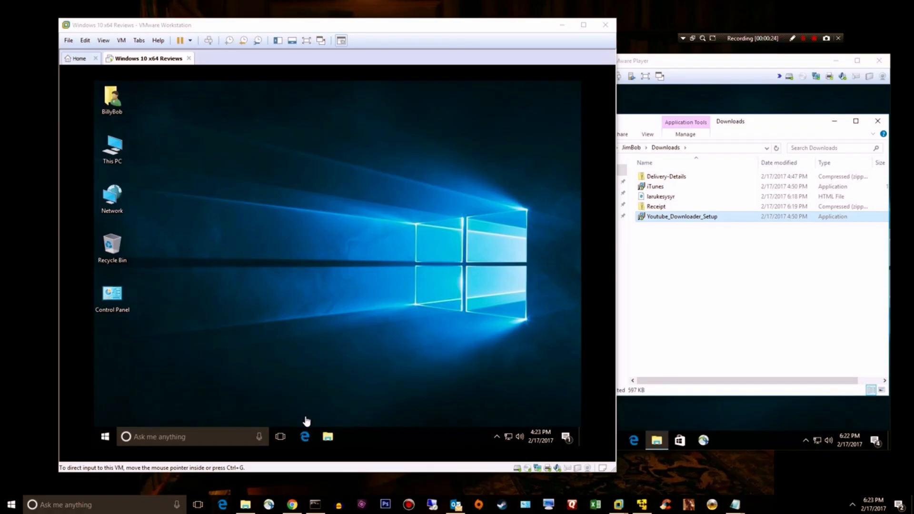
pyautogui.moveTo(308, 428)
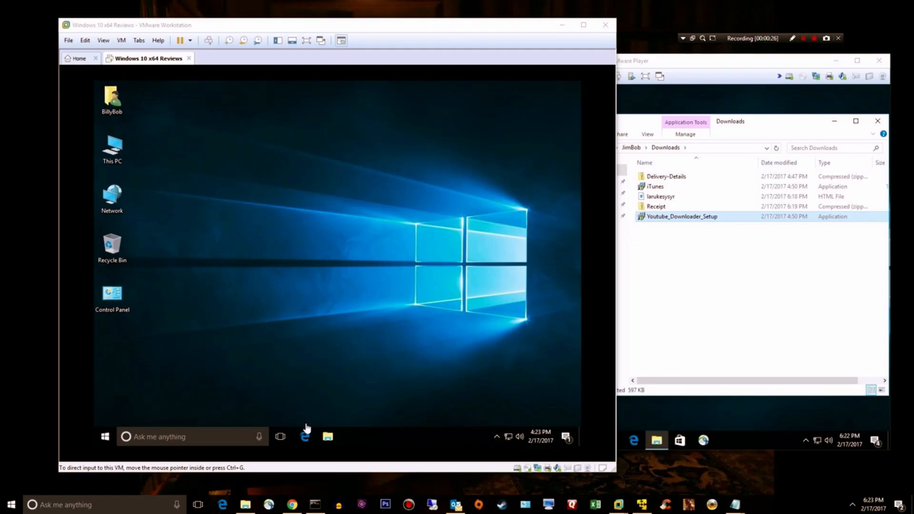
pyautogui.moveTo(308, 401)
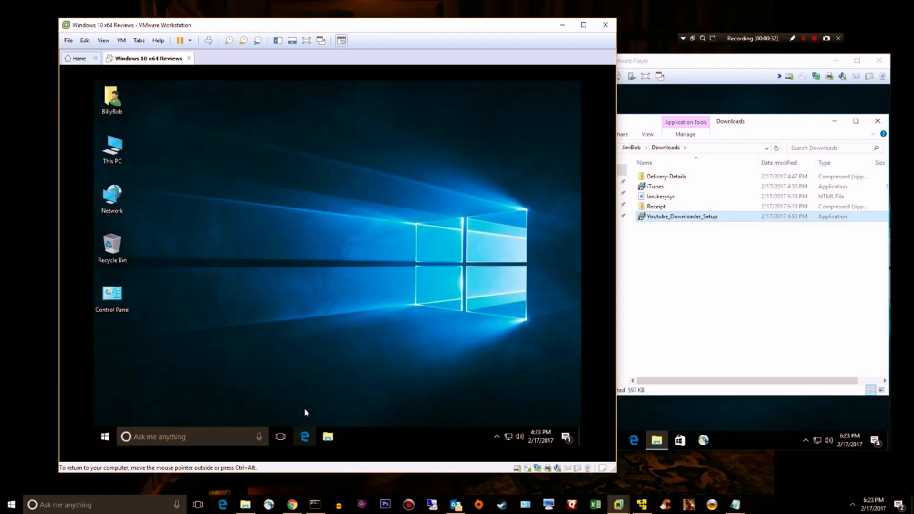
# - In Edge, go to malwarebytes.com and save the free mb3-setup-consumer-3.0.6.1469.exe installer
pyautogui.click(305, 437)
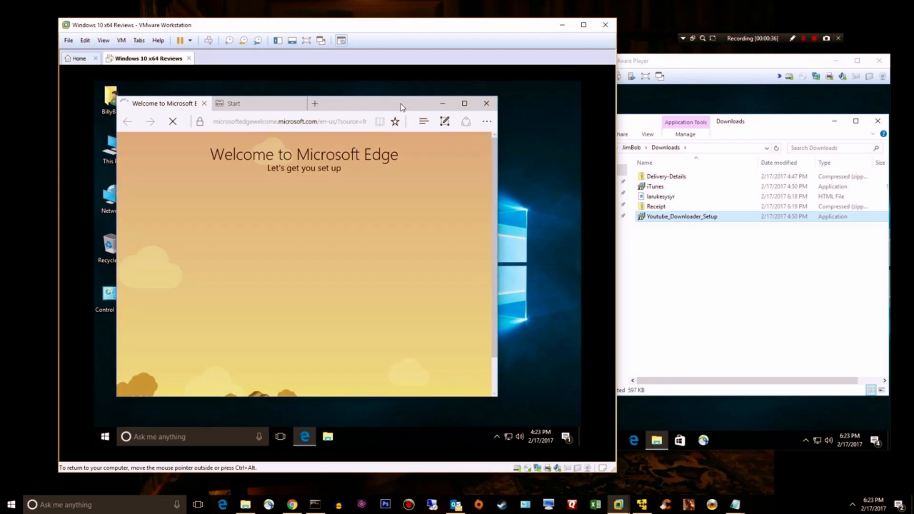
pyautogui.write('malwarebytes.com/mwb-download')
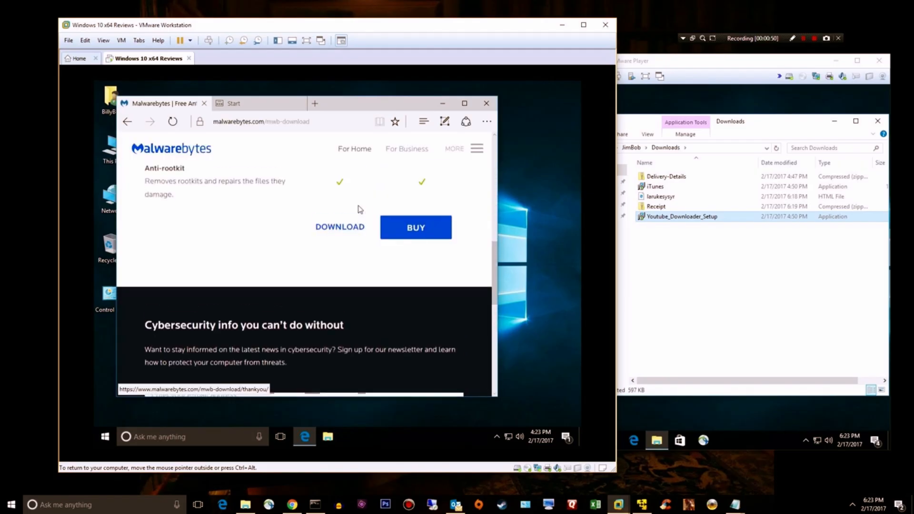
pyautogui.click(338, 227)
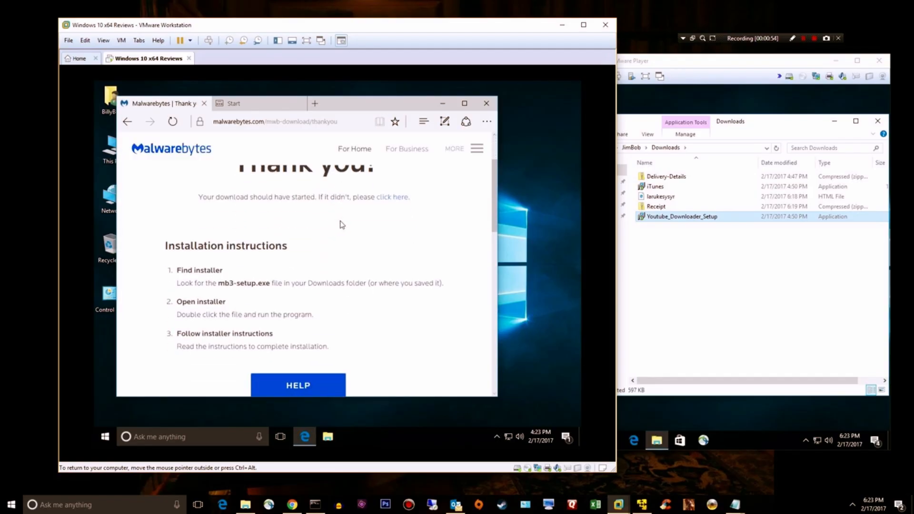
pyautogui.moveTo(335, 227)
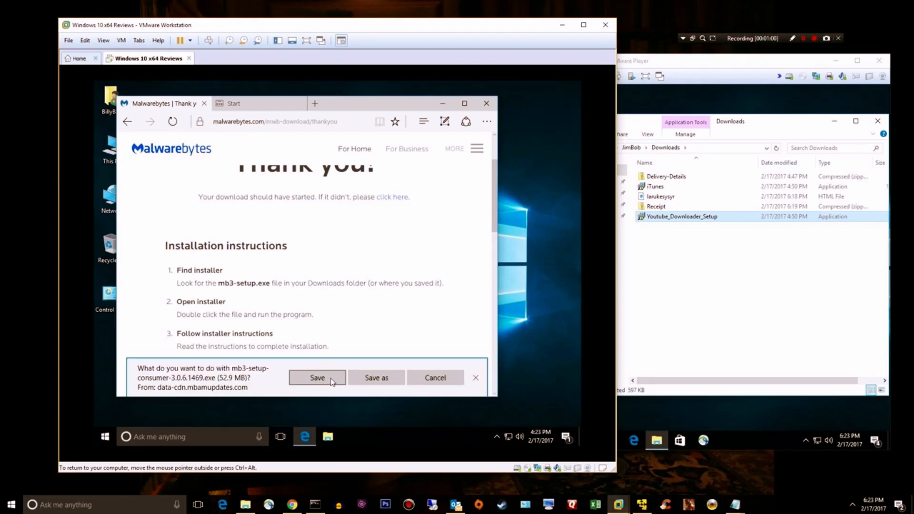
pyautogui.click(317, 378)
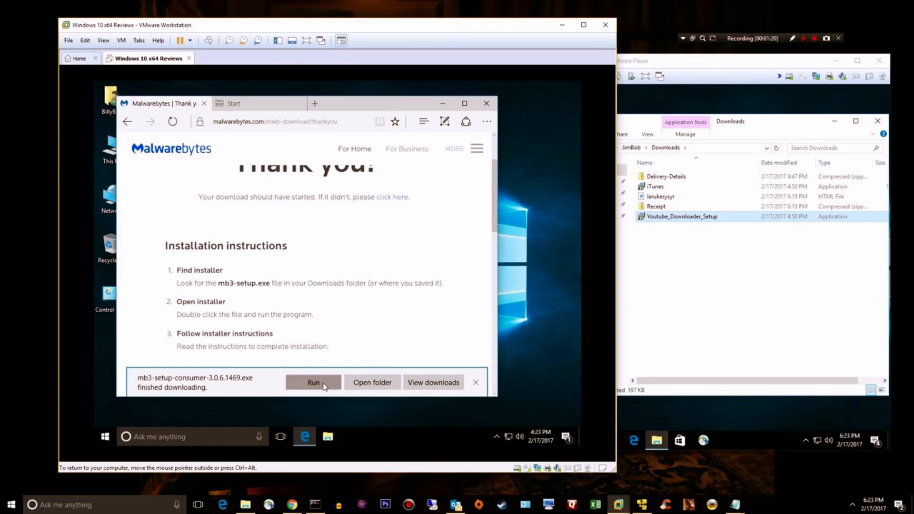
# - Run the installer, allow UAC, close Edge, confirm English and accept the license agreement
pyautogui.click(313, 383)
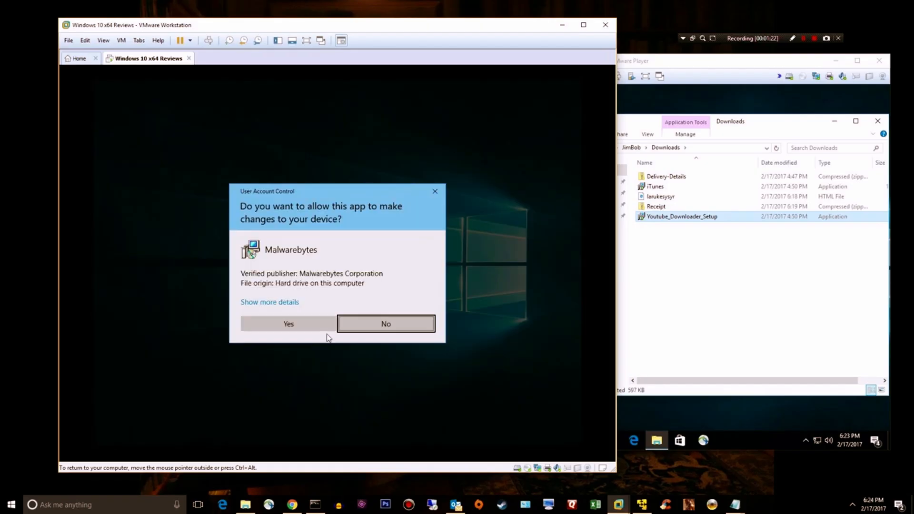
pyautogui.click(287, 324)
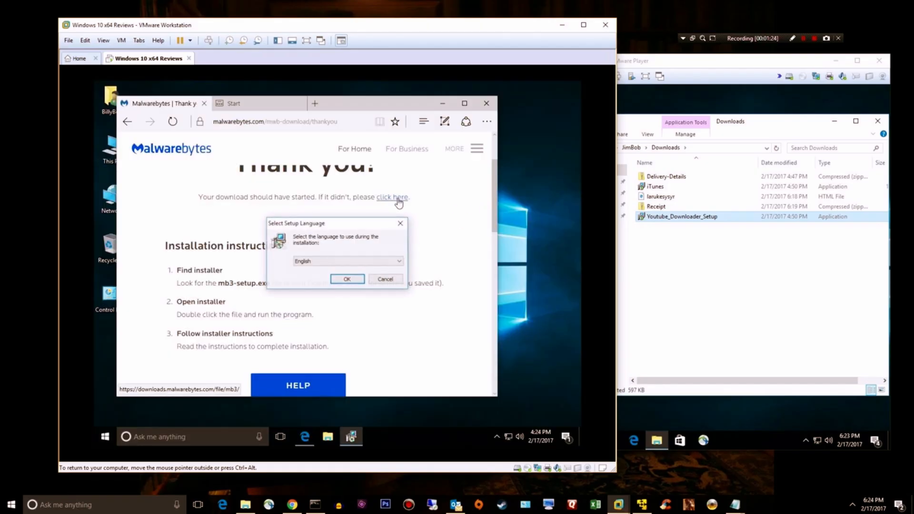
pyautogui.moveTo(486, 103)
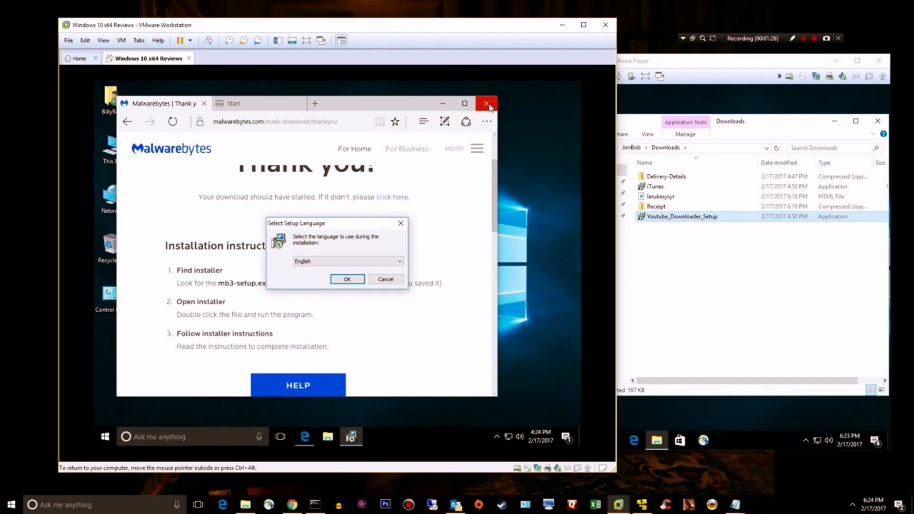
pyautogui.click(487, 103)
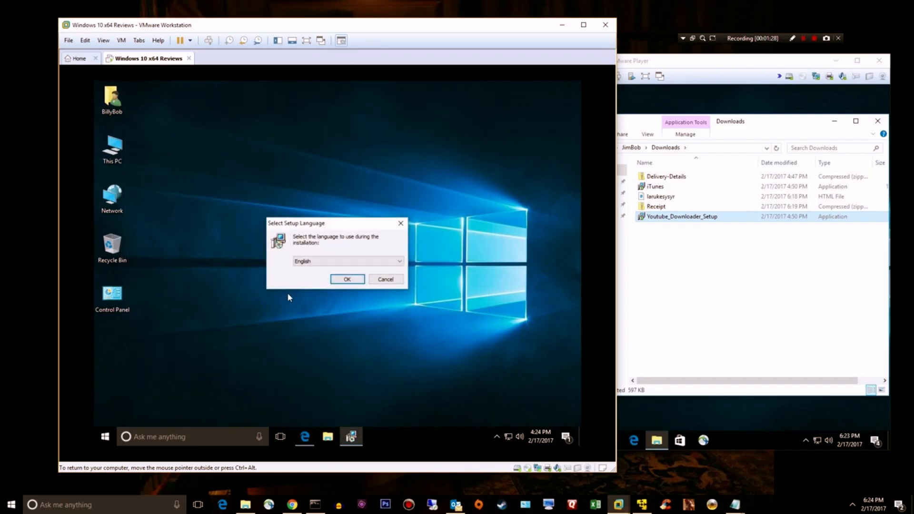
pyautogui.click(346, 279)
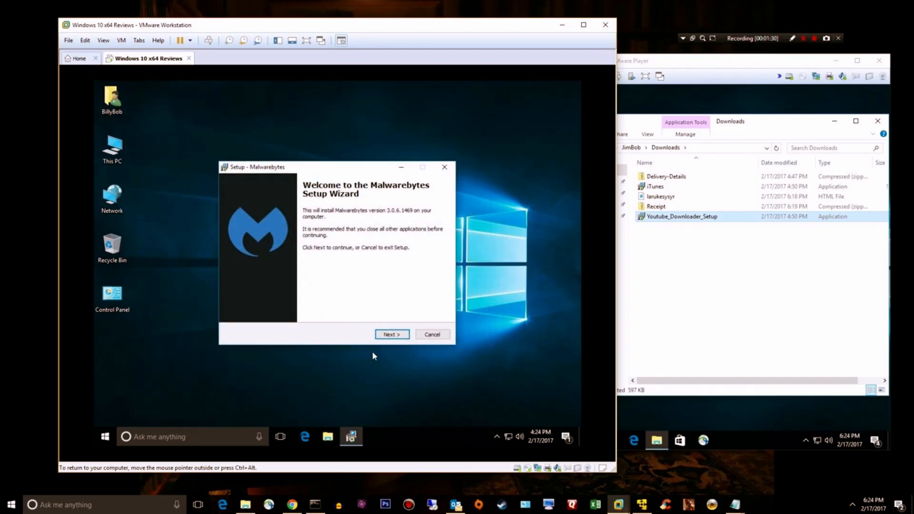
pyautogui.click(391, 335)
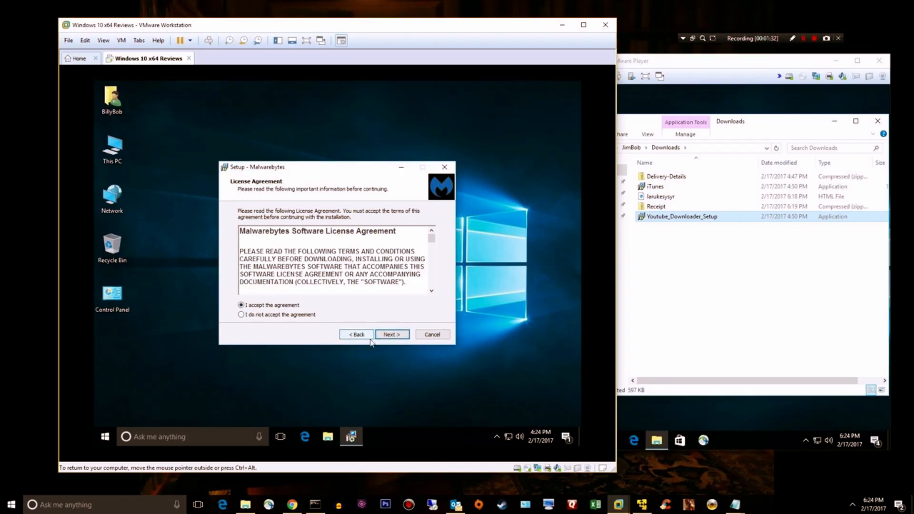
pyautogui.click(391, 335)
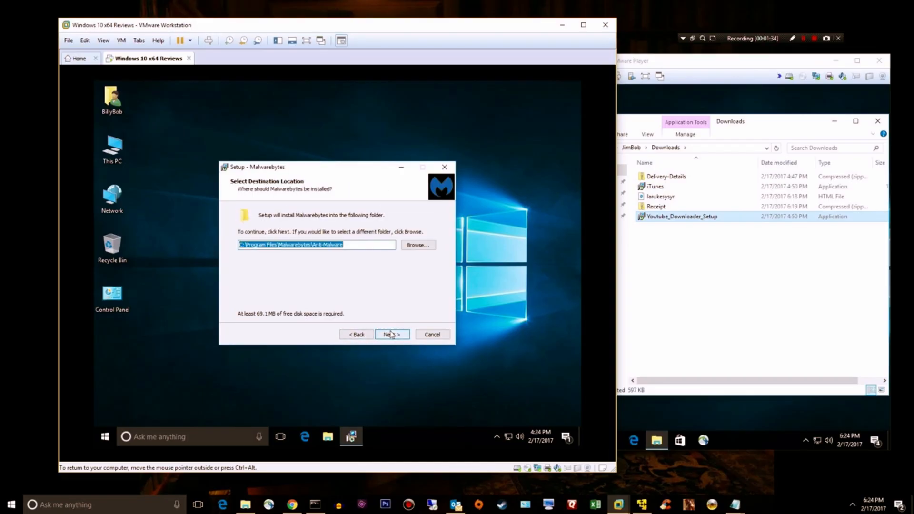
# - Keep the default install folder and desktop shortcut and start the installation
pyautogui.click(391, 334)
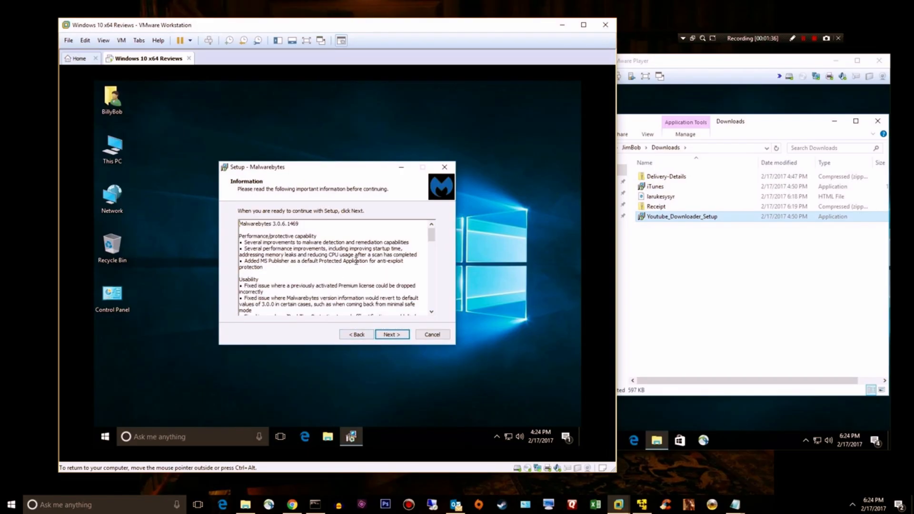
pyautogui.scroll(-3)
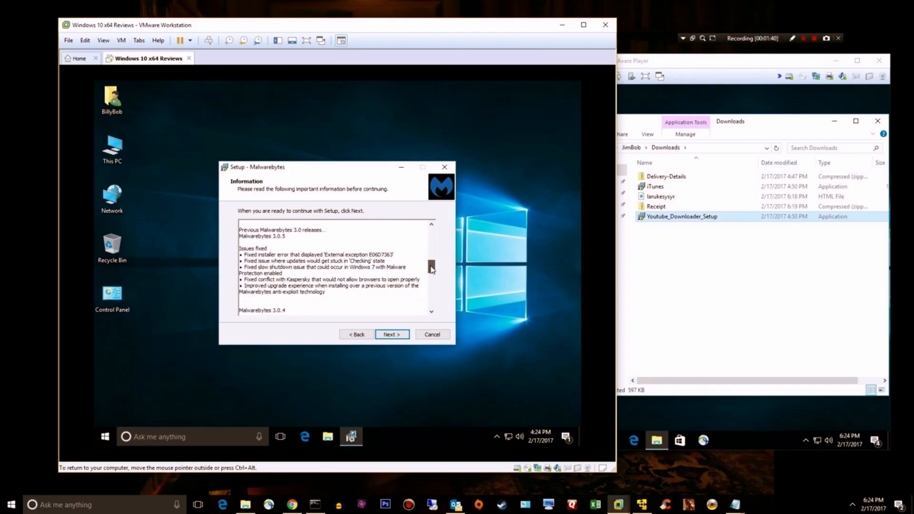
pyautogui.scroll(-3)
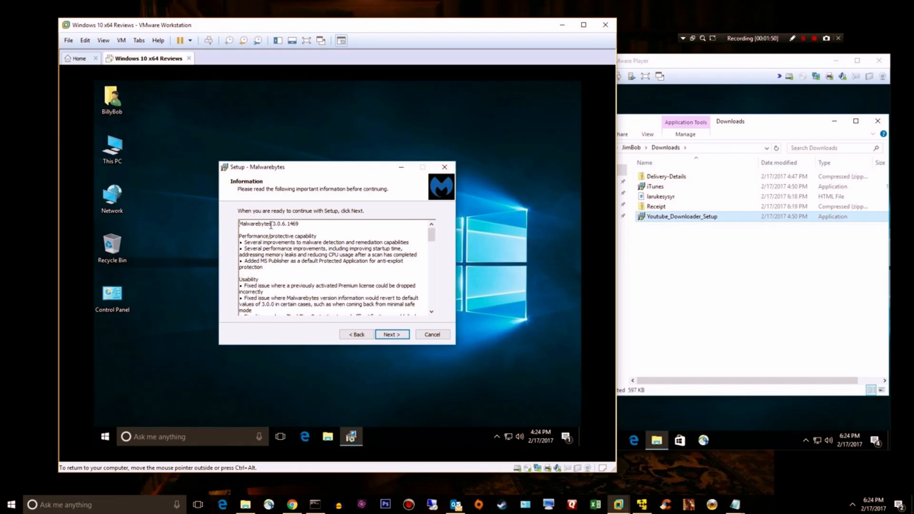
pyautogui.moveTo(402, 363)
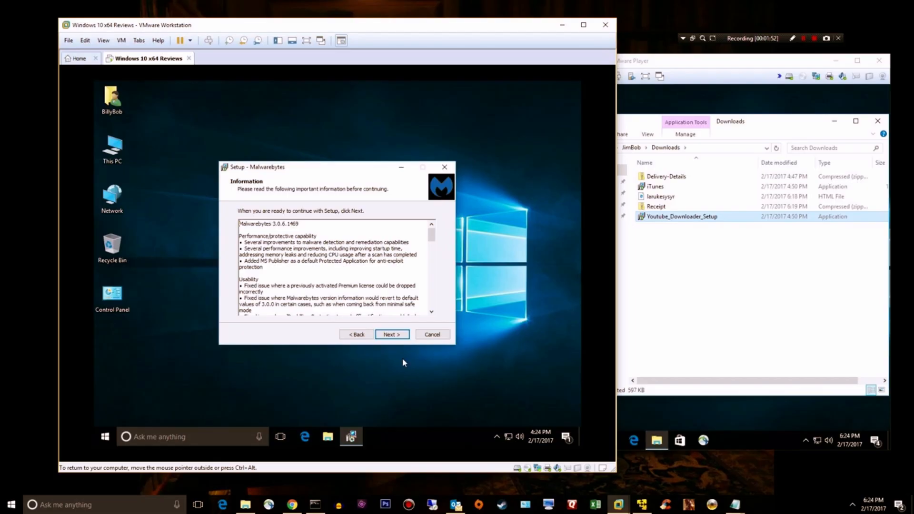
pyautogui.click(392, 334)
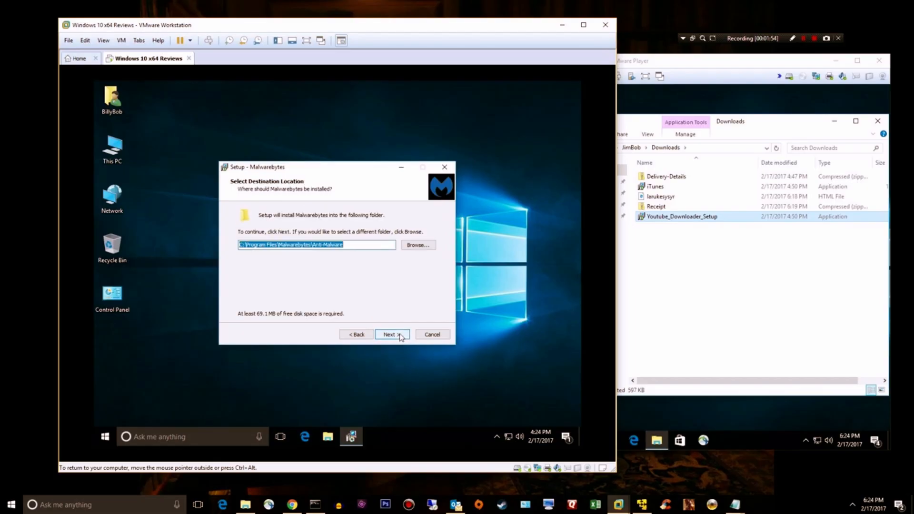
pyautogui.click(390, 334)
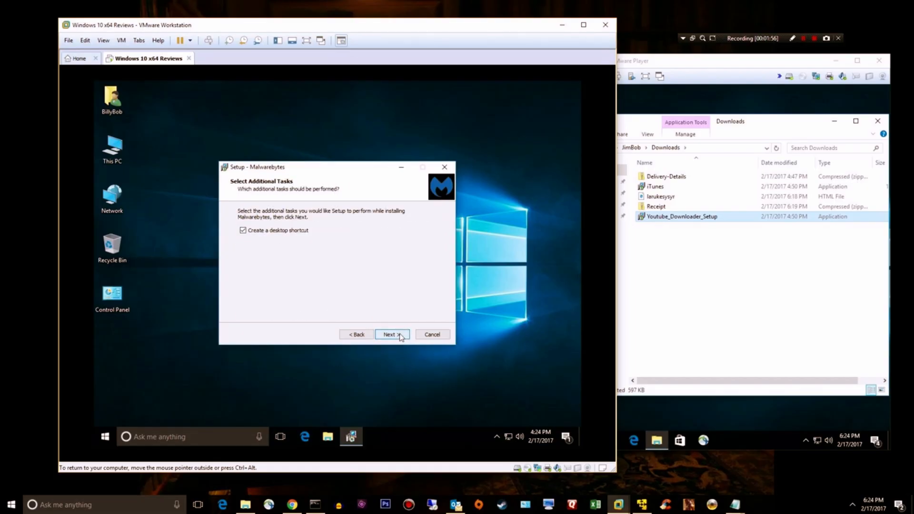
pyautogui.click(389, 334)
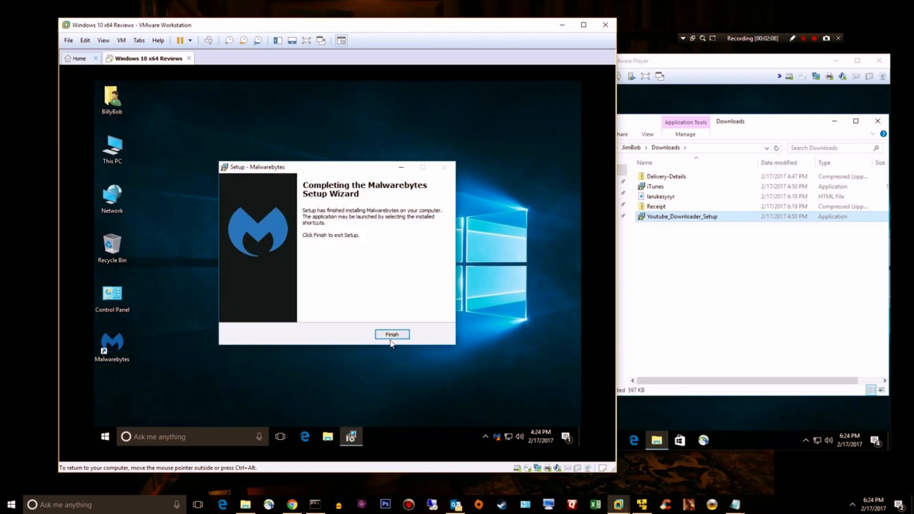
# - Finish setup to launch Malwarebytes 3.0 and dismiss the premium trial expiry notice
pyautogui.click(391, 335)
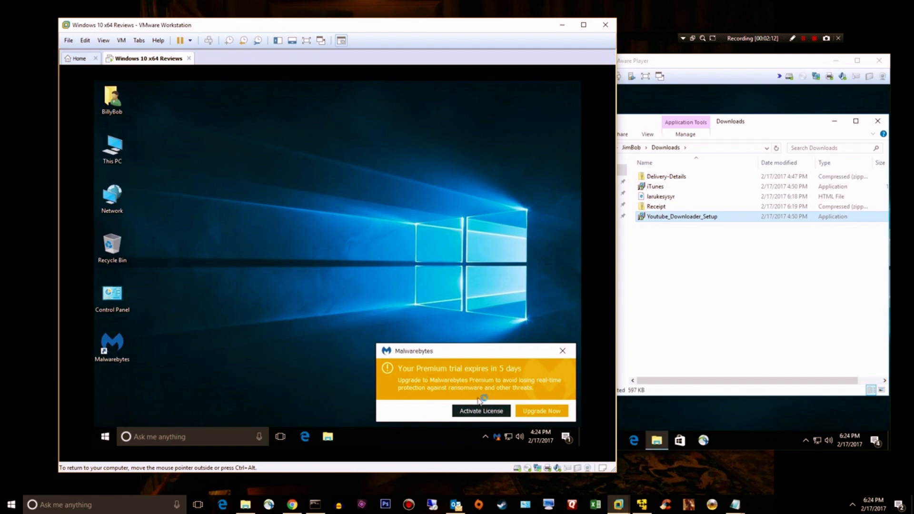
pyautogui.moveTo(524, 378)
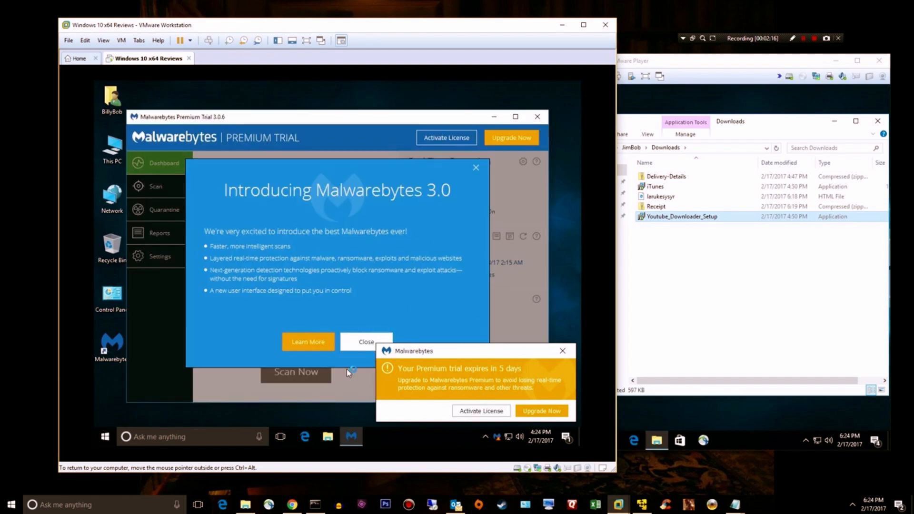
pyautogui.moveTo(561, 351)
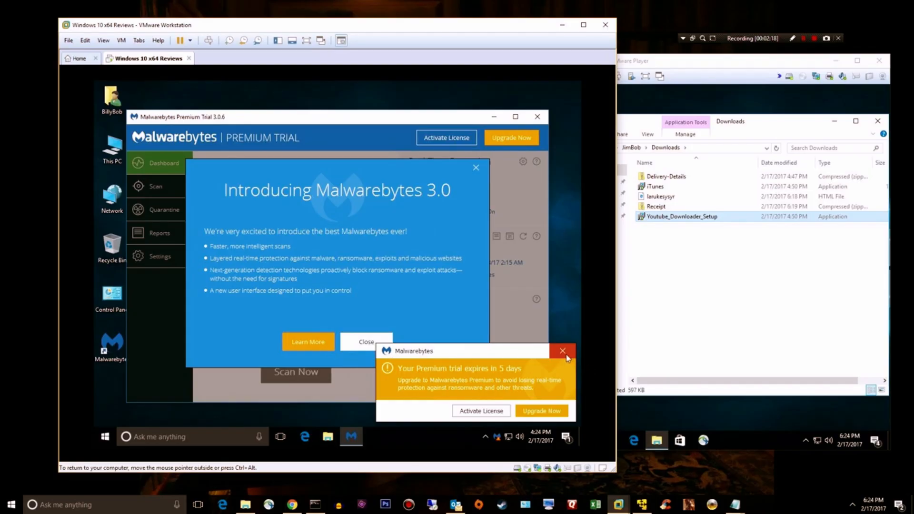
pyautogui.click(563, 351)
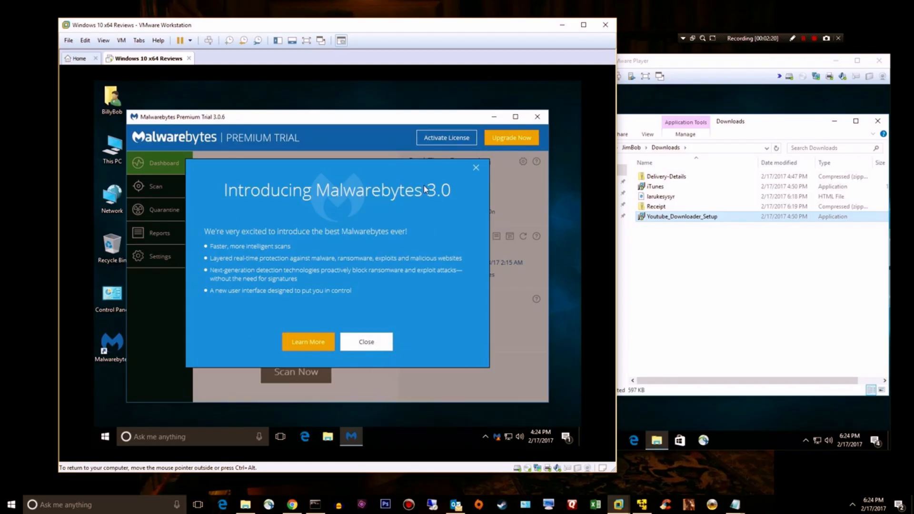
pyautogui.moveTo(279, 253)
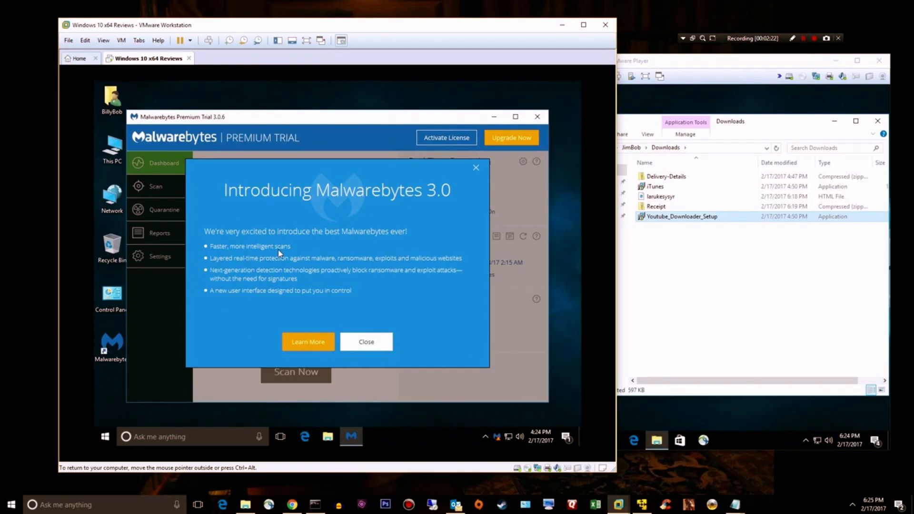
pyautogui.moveTo(255, 268)
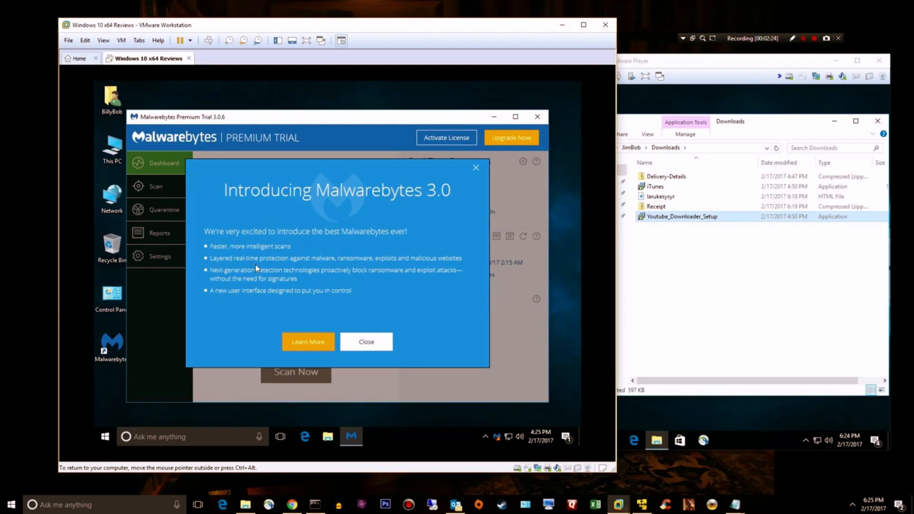
pyautogui.moveTo(368, 269)
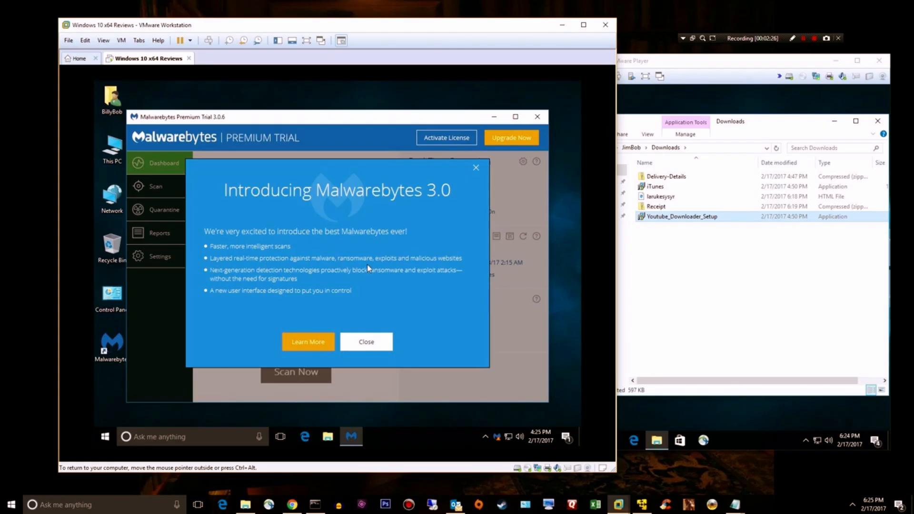
pyautogui.moveTo(467, 259)
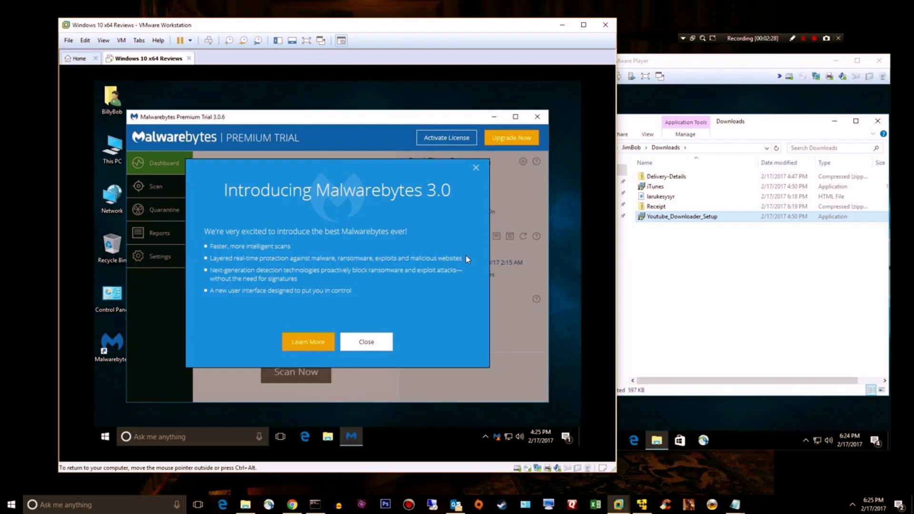
pyautogui.moveTo(225, 287)
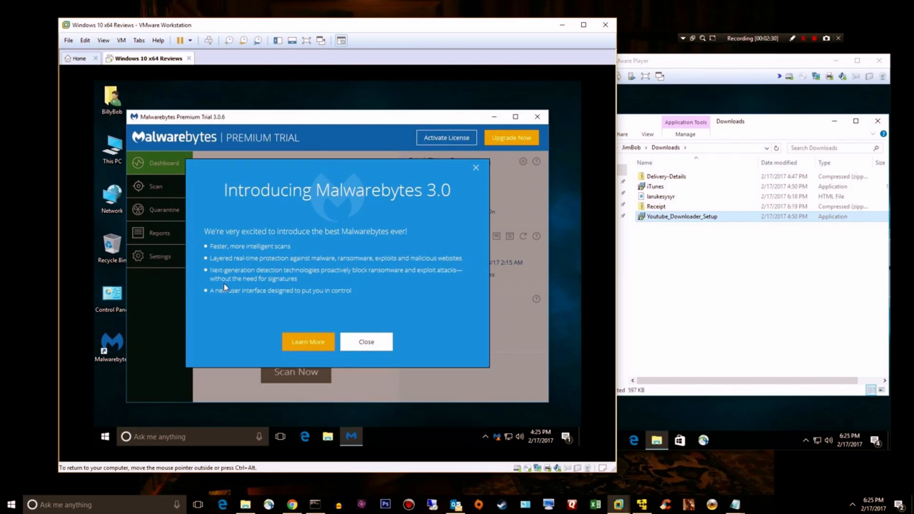
pyautogui.moveTo(362, 282)
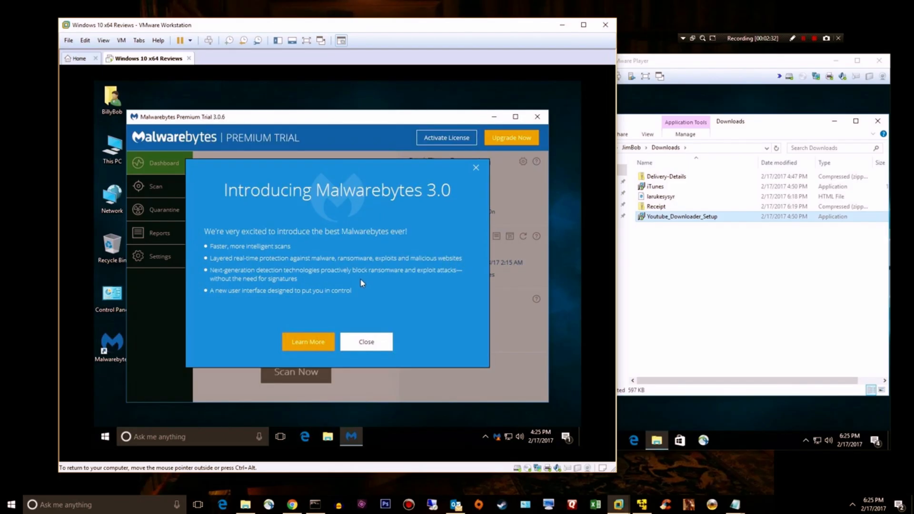
pyautogui.moveTo(365, 261)
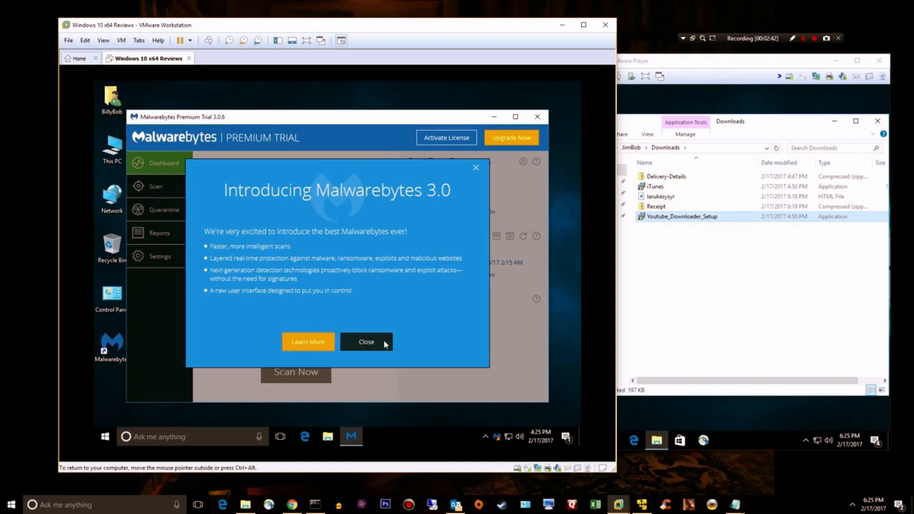
# - Close the intro popup and run Check for Updates from the Dashboard
pyautogui.click(366, 341)
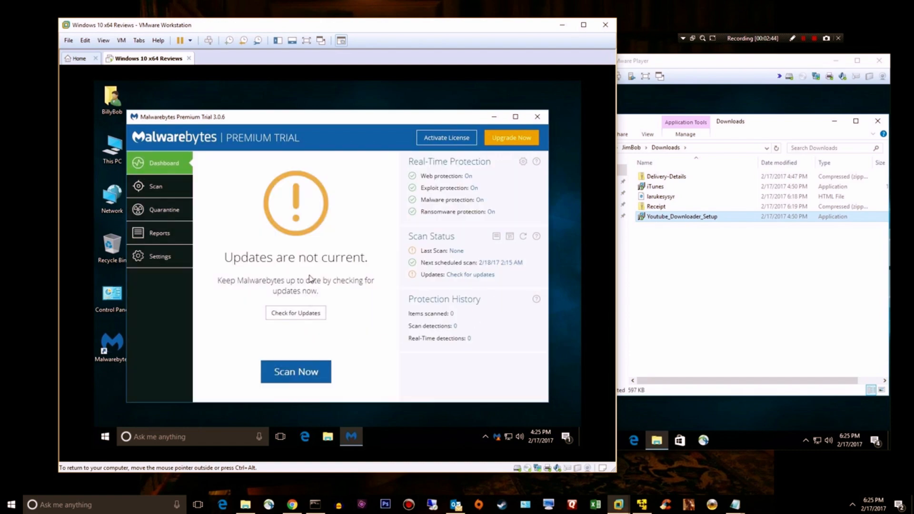
pyautogui.click(296, 313)
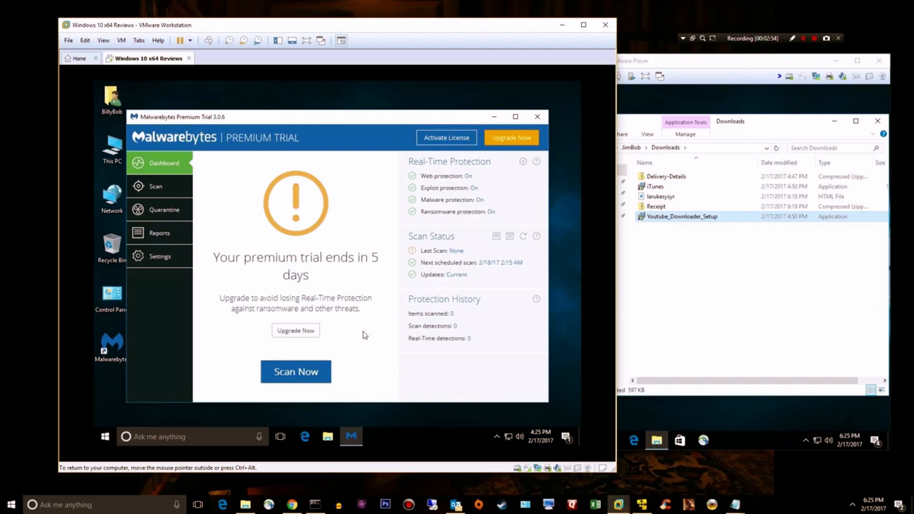
pyautogui.moveTo(359, 286)
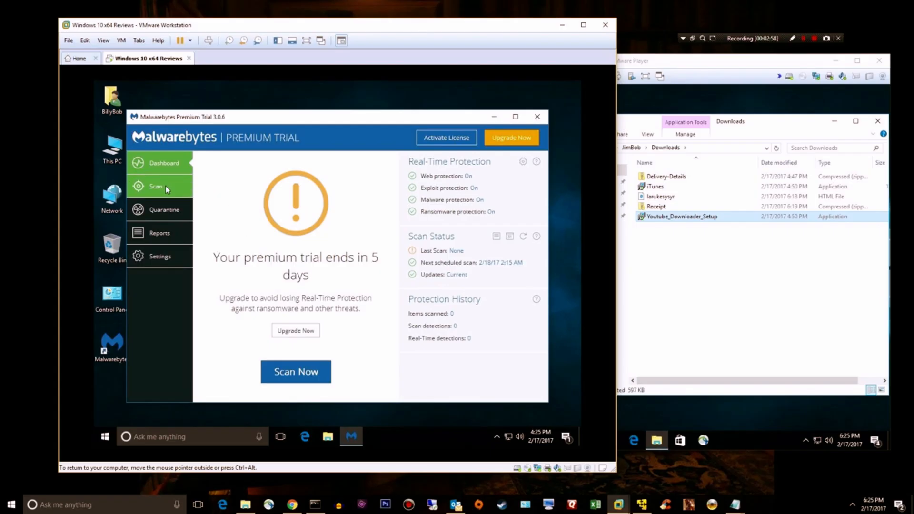
# - Go to the Scan page and choose Custom Scan instead of the recommended Threat Scan
pyautogui.click(156, 186)
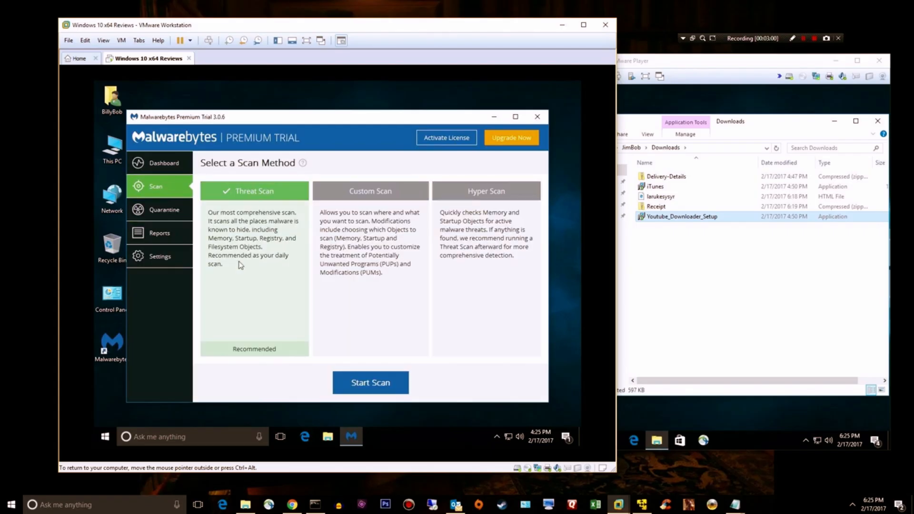
pyautogui.moveTo(261, 340)
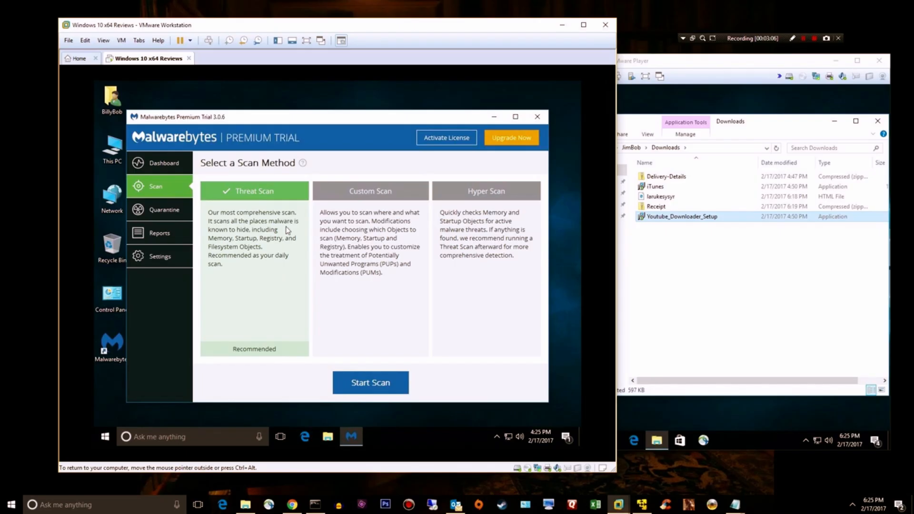
pyautogui.moveTo(239, 348)
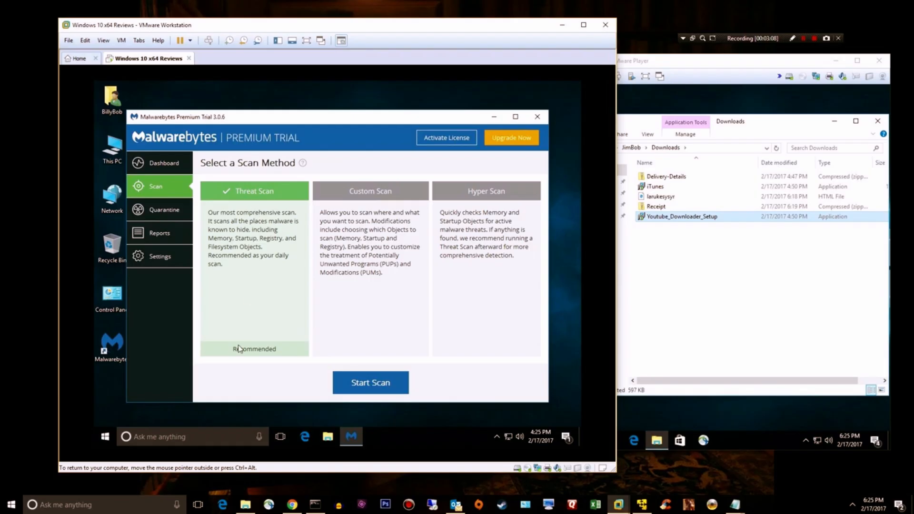
pyautogui.moveTo(521, 275)
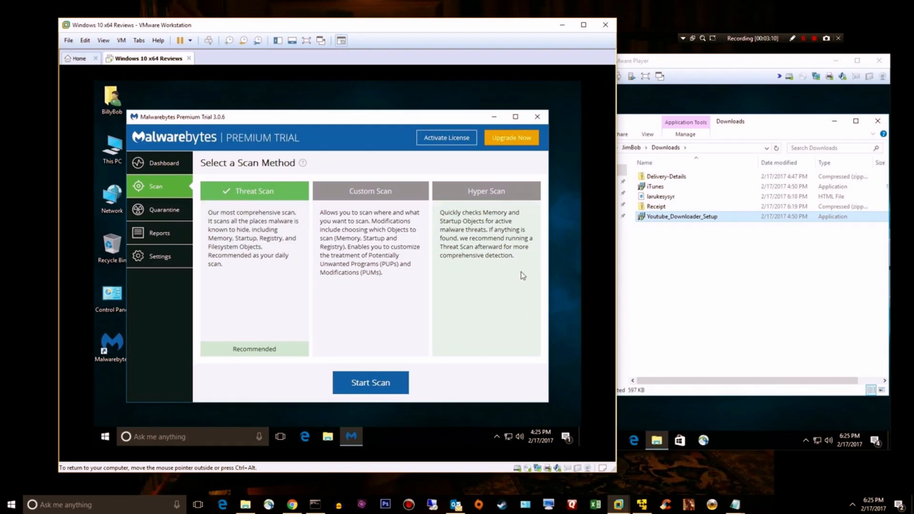
pyautogui.moveTo(515, 285)
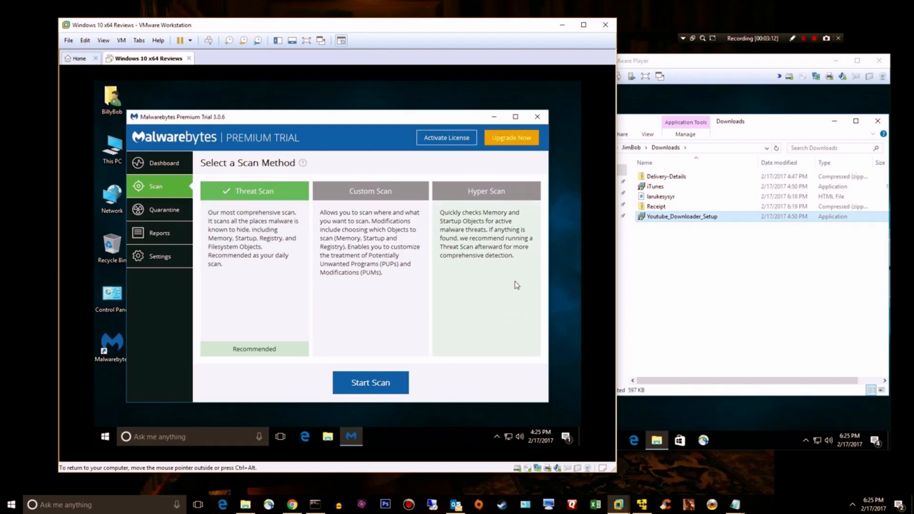
pyautogui.moveTo(494, 295)
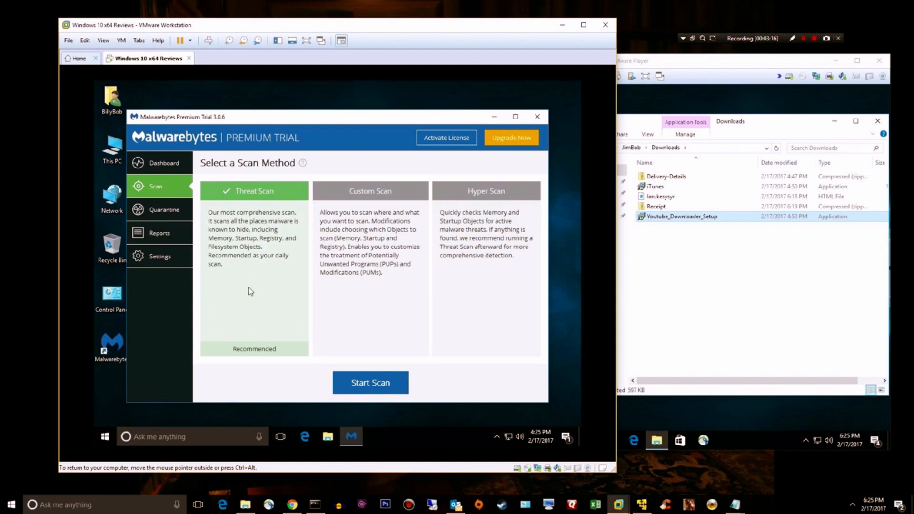
pyautogui.moveTo(378, 312)
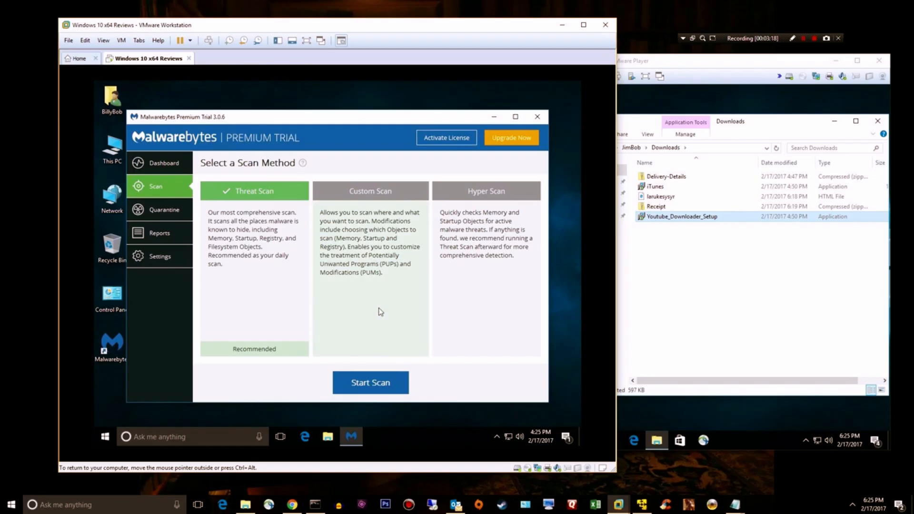
pyautogui.click(370, 190)
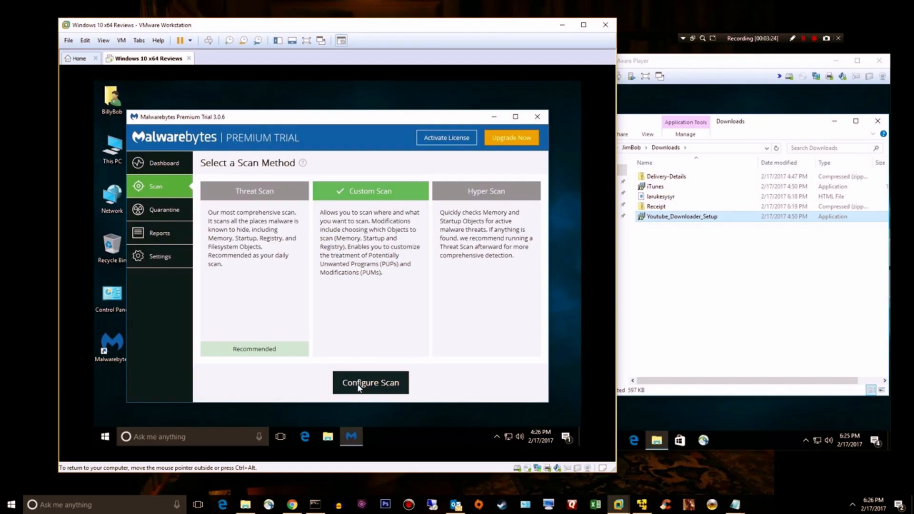
# - Configure the custom scan to scan for rootkits and include the C: drive
pyautogui.click(369, 383)
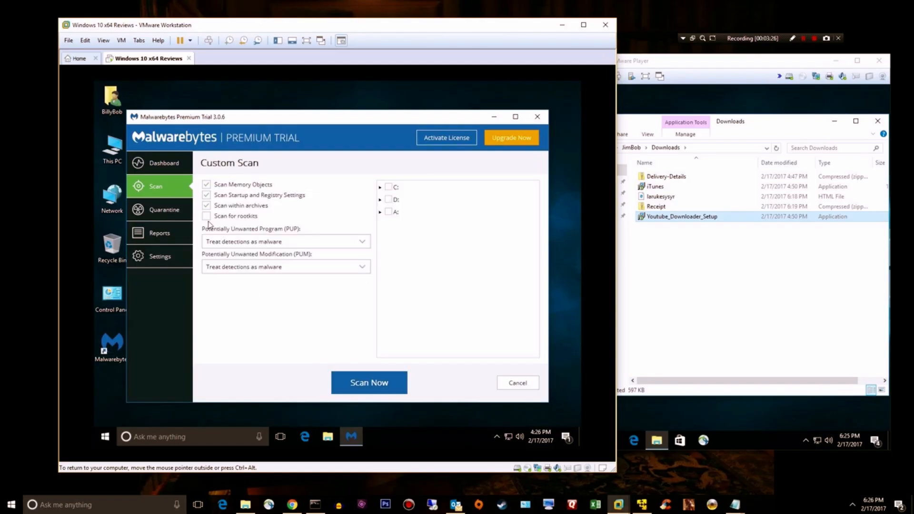
pyautogui.click(207, 216)
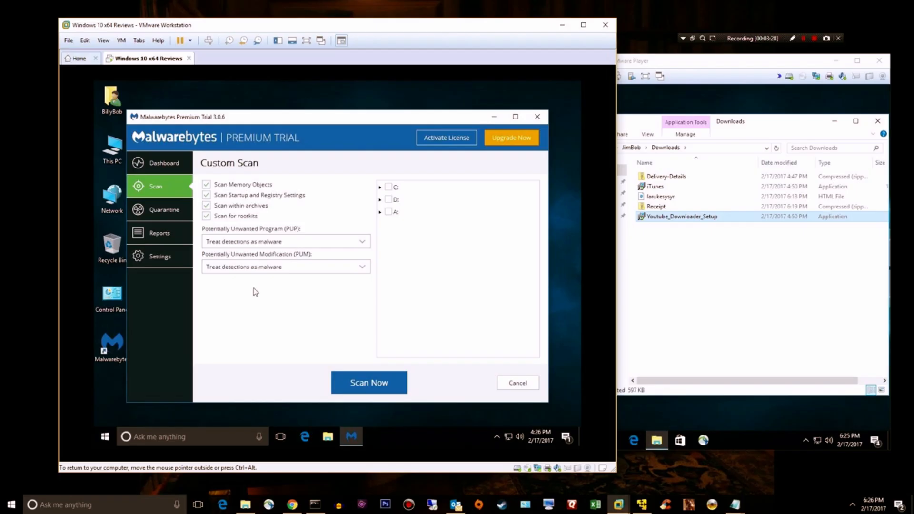
pyautogui.click(389, 187)
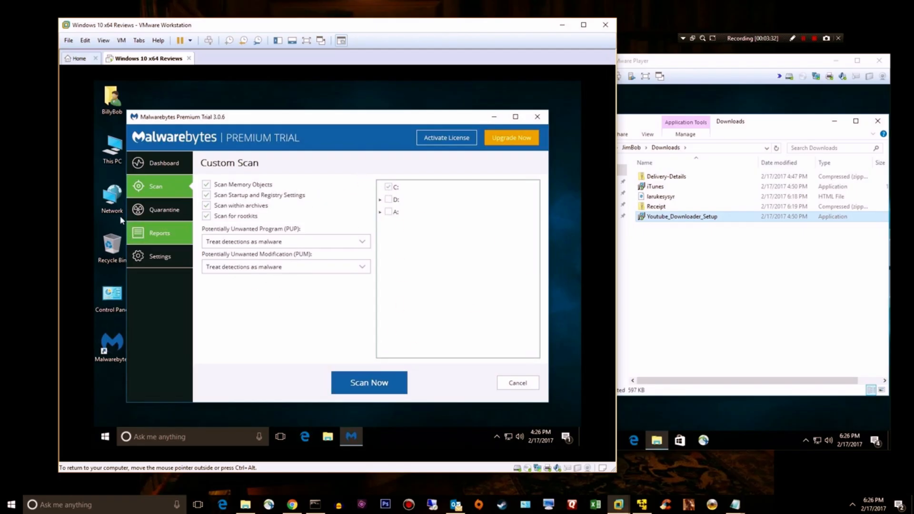
# - View the Quarantine page, which lists no quarantined threats yet
pyautogui.click(164, 210)
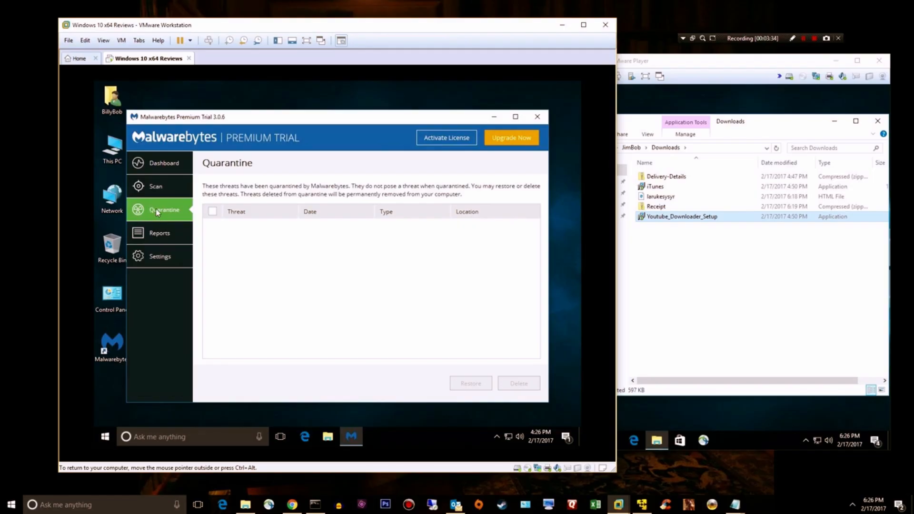
pyautogui.moveTo(214, 177)
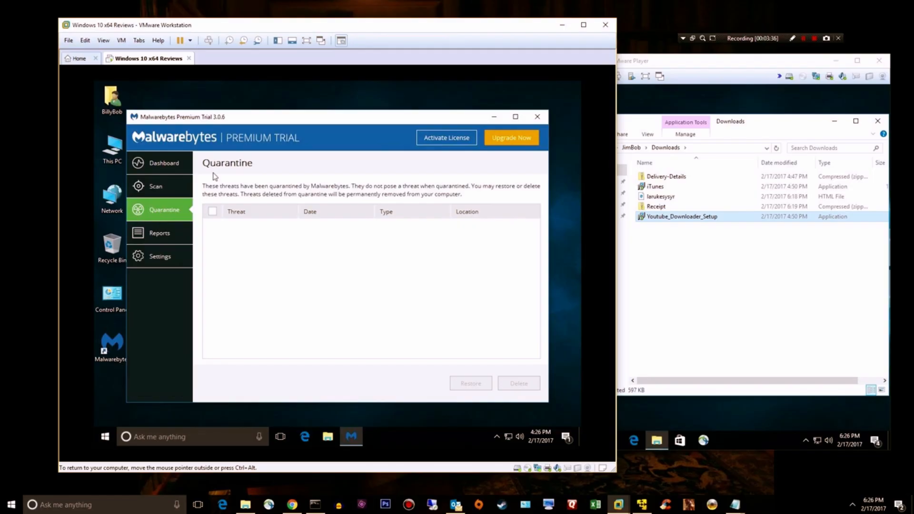
pyautogui.moveTo(229, 179)
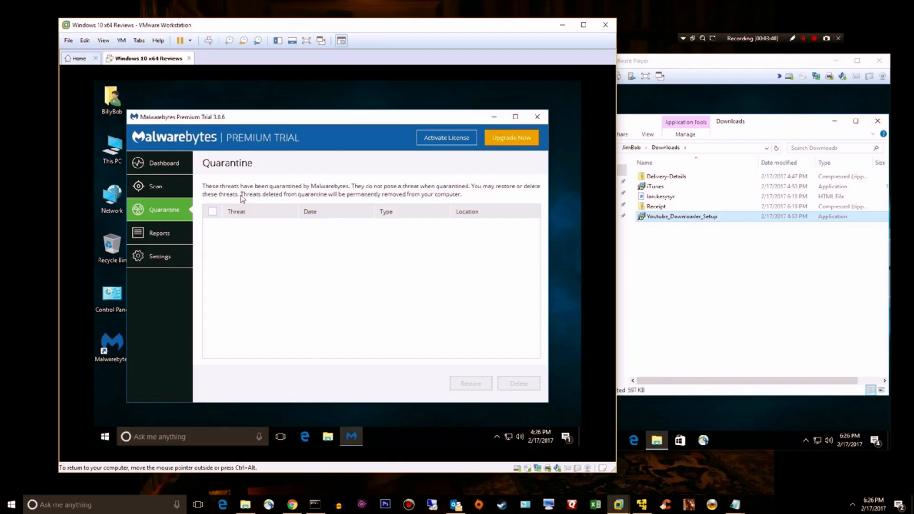
pyautogui.moveTo(408, 310)
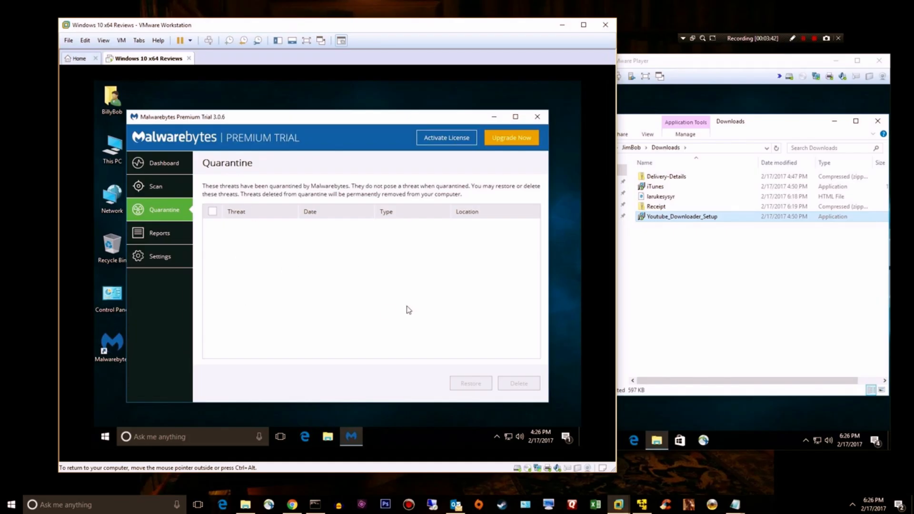
pyautogui.moveTo(455, 389)
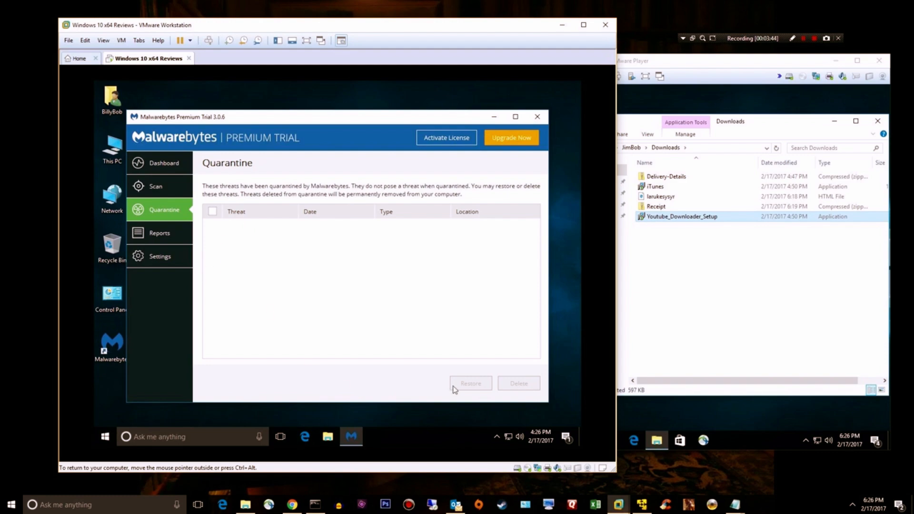
pyautogui.moveTo(286, 278)
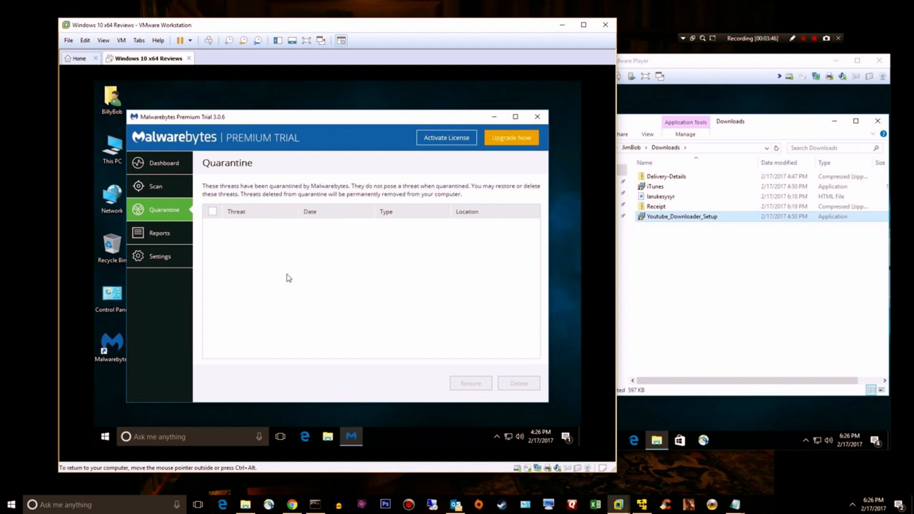
pyautogui.moveTo(215, 287)
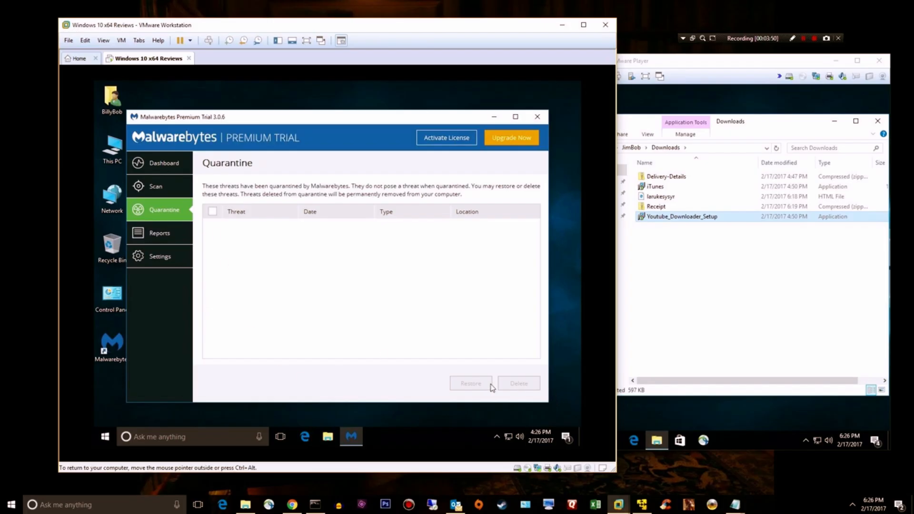
pyautogui.click(159, 232)
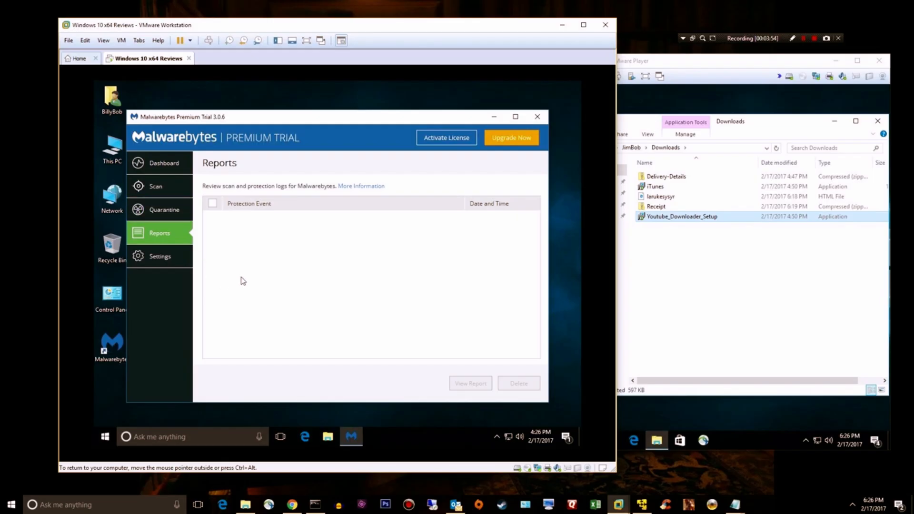
pyautogui.moveTo(286, 270)
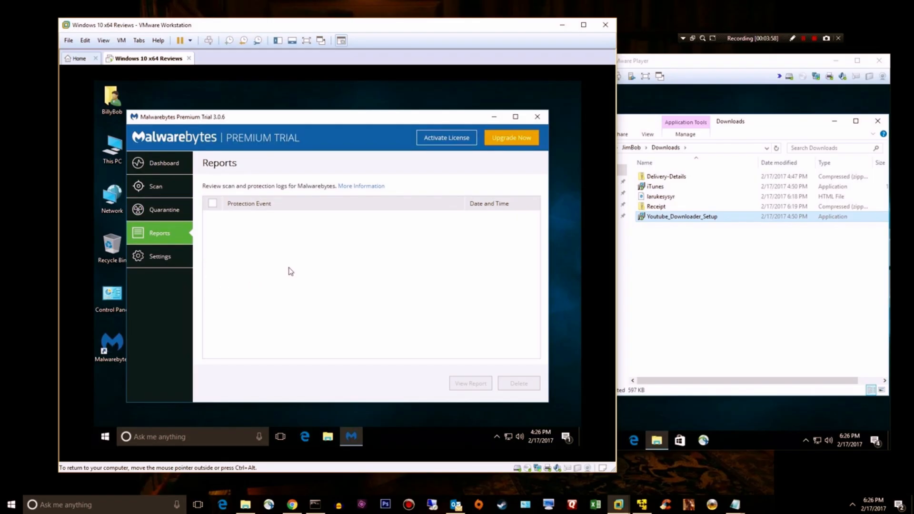
pyautogui.moveTo(181, 263)
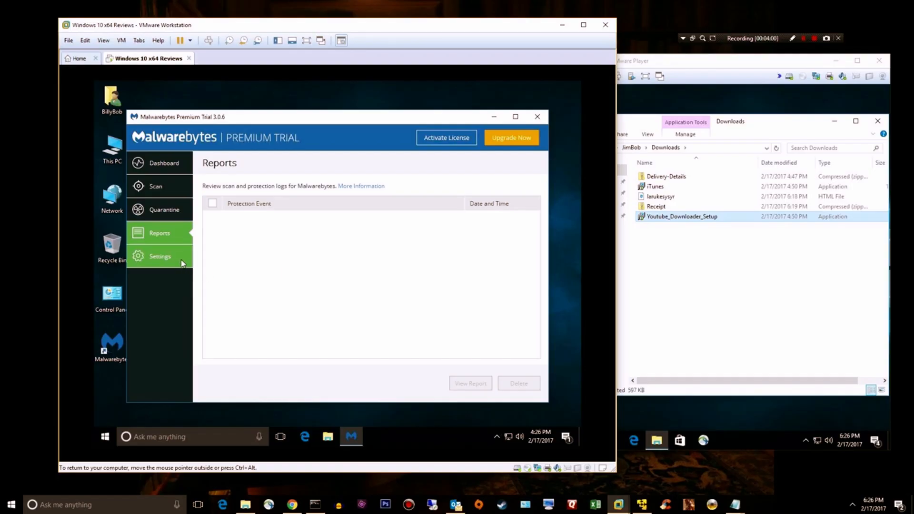
# - Scroll through the Application settings: updates, notifications, proxy and usage statistics options
pyautogui.click(160, 257)
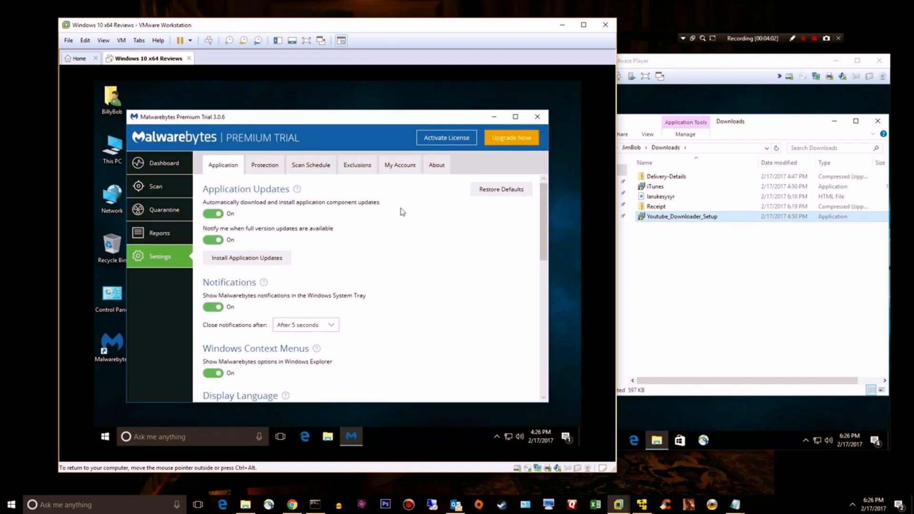
pyautogui.scroll(-3)
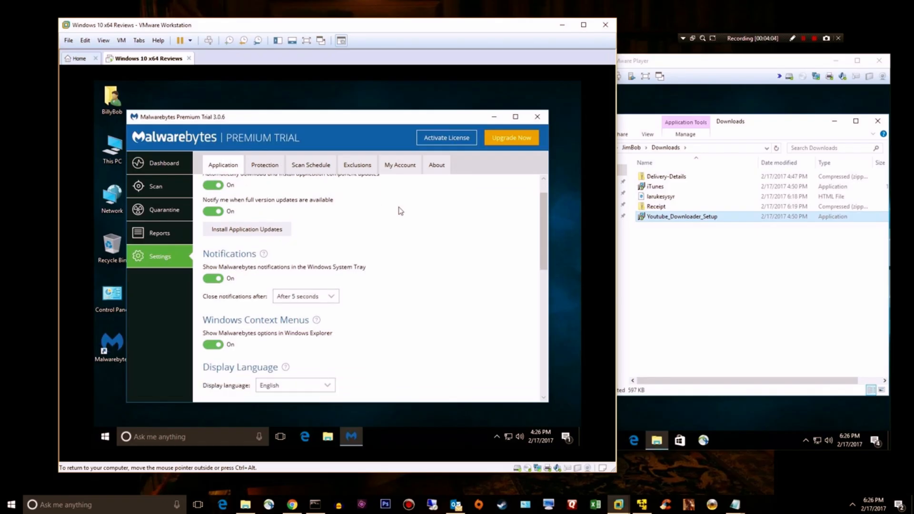
pyautogui.scroll(-3)
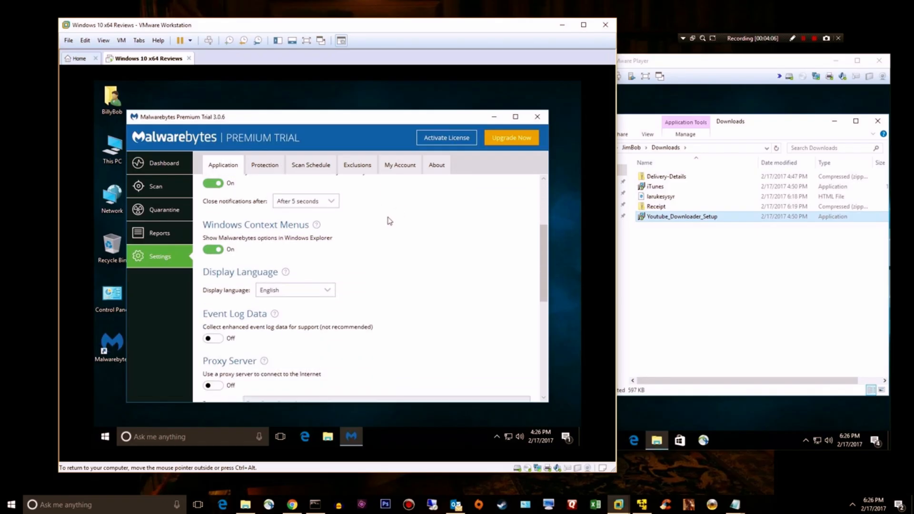
pyautogui.scroll(-3)
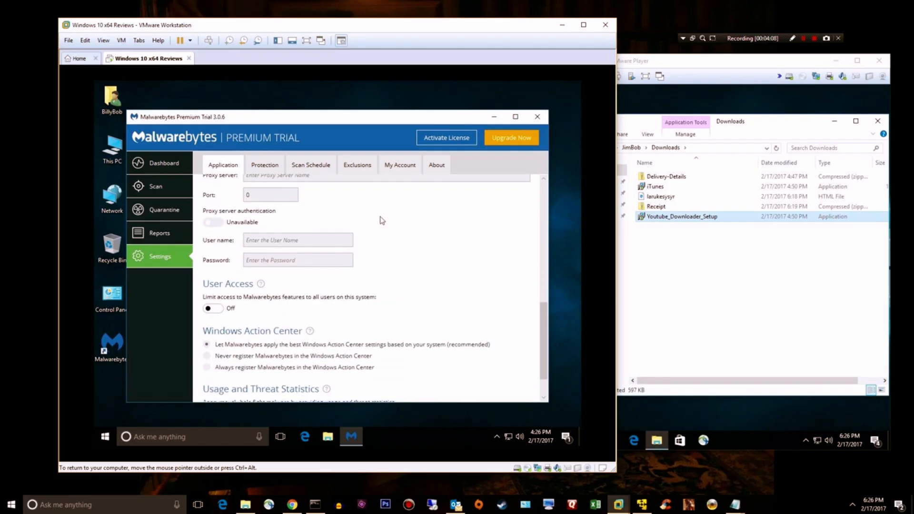
pyautogui.scroll(-3)
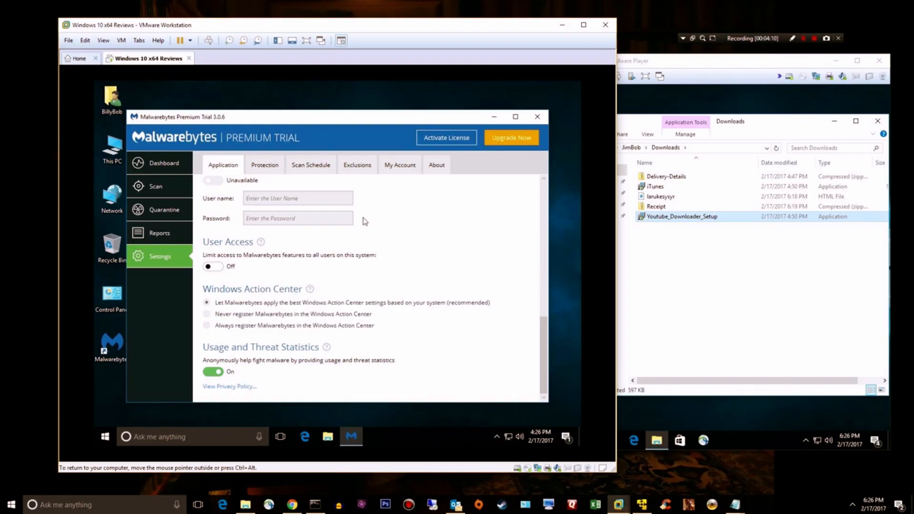
# - Scroll through the Protection settings and switch on self-protection module early start
pyautogui.click(263, 165)
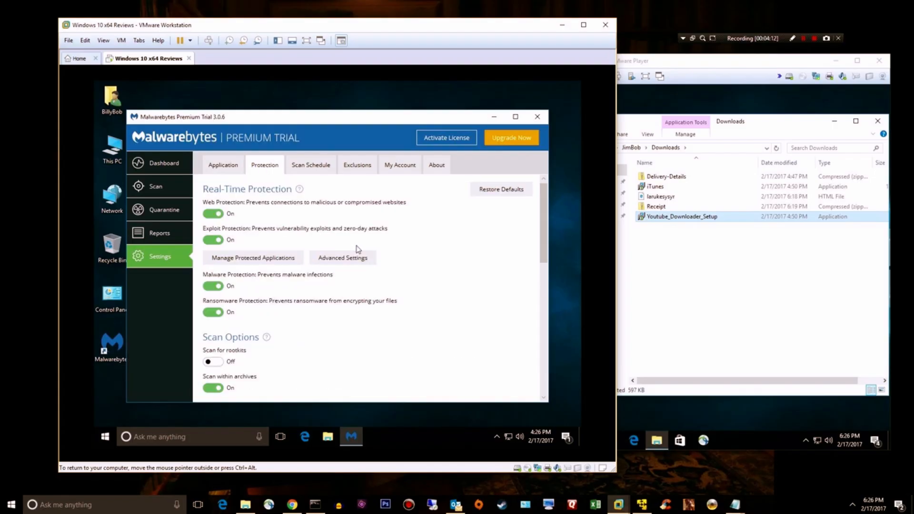
pyautogui.scroll(-3)
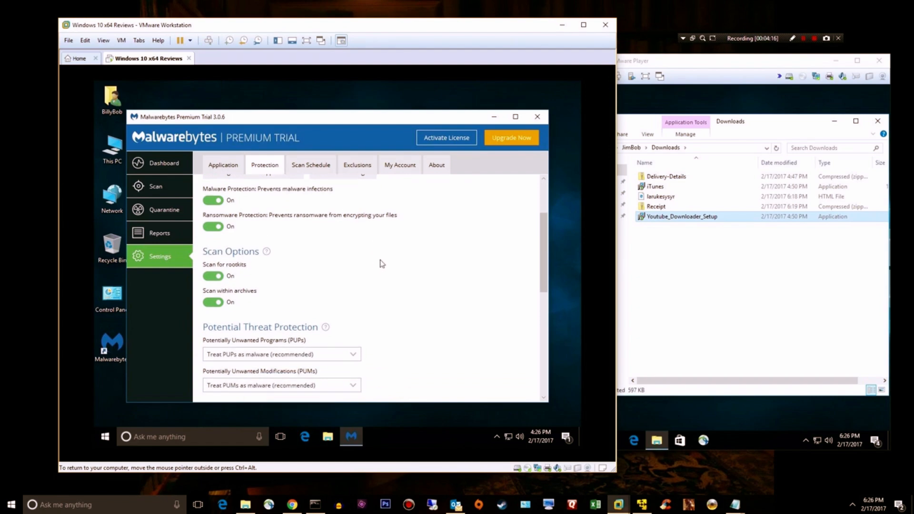
pyautogui.scroll(-3)
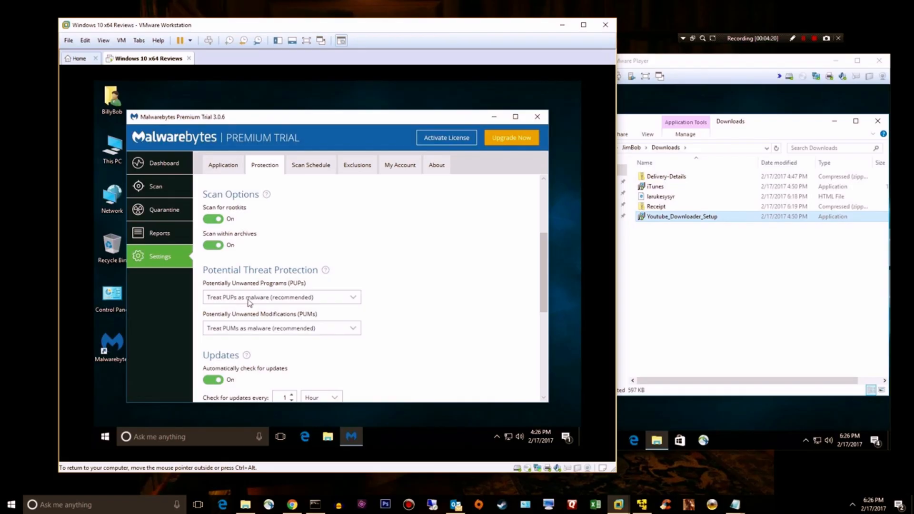
pyautogui.scroll(-3)
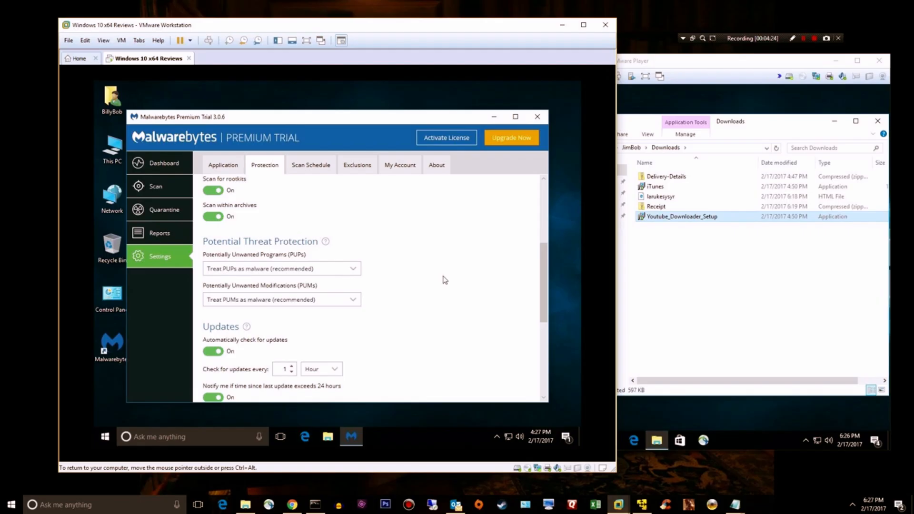
pyautogui.scroll(-3)
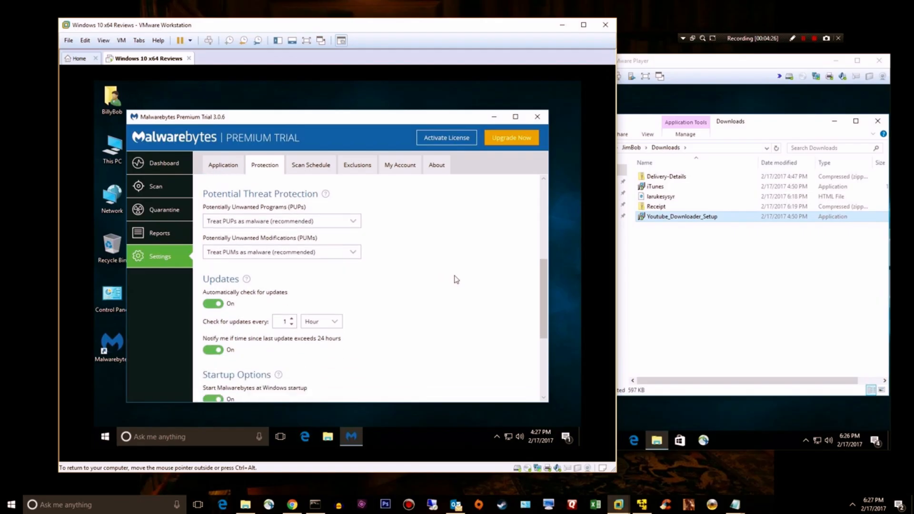
pyautogui.scroll(-3)
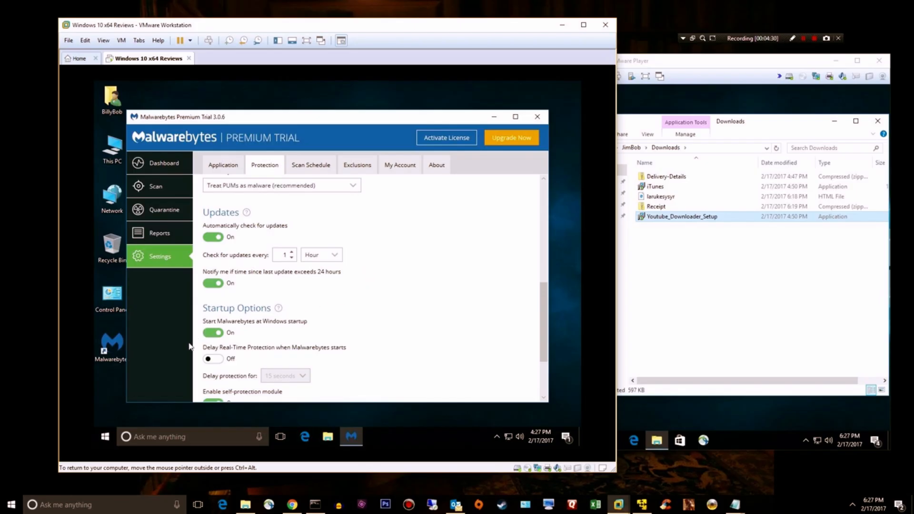
pyautogui.moveTo(438, 306)
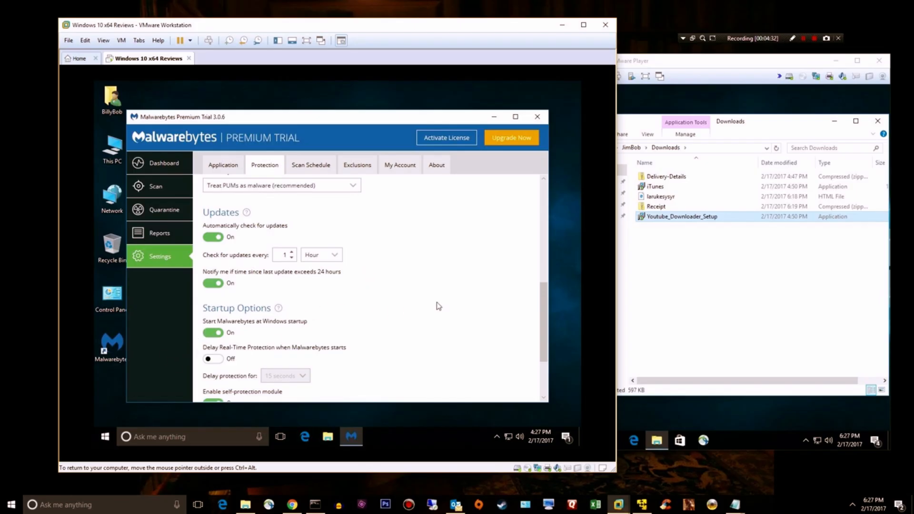
pyautogui.scroll(-3)
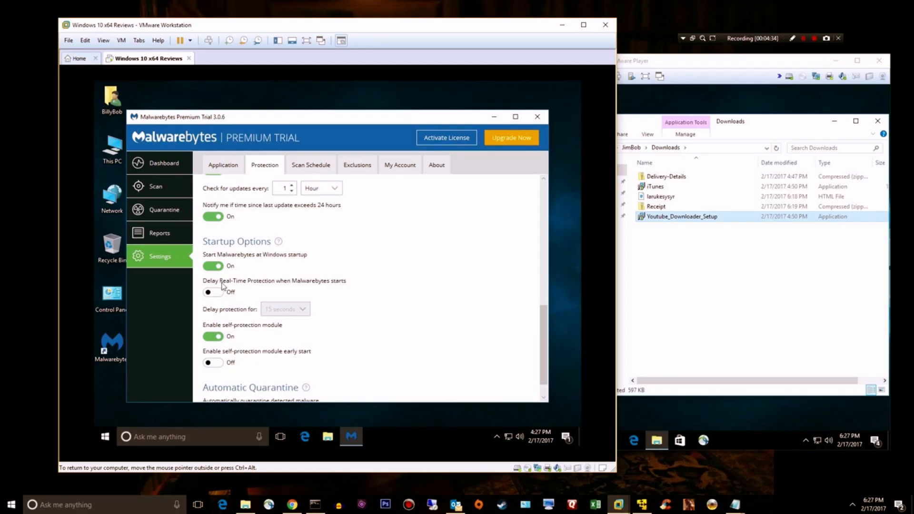
pyautogui.moveTo(308, 285)
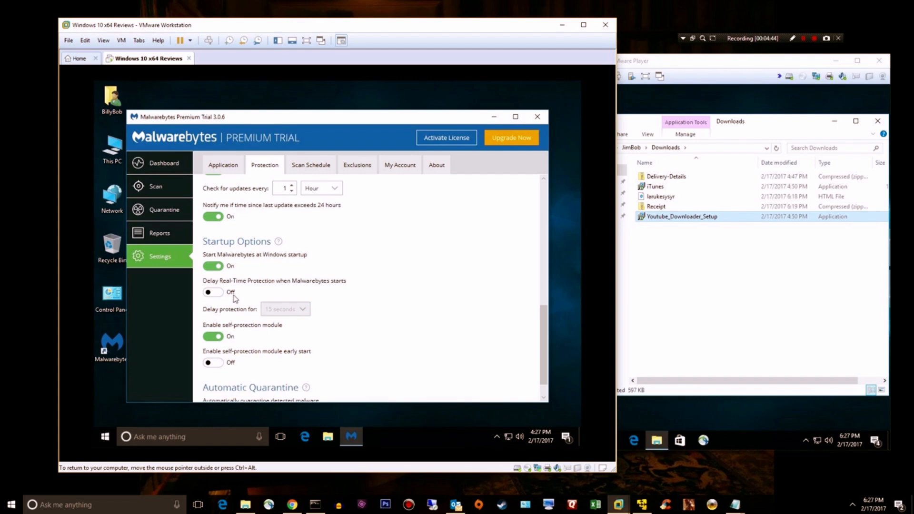
pyautogui.scroll(-3)
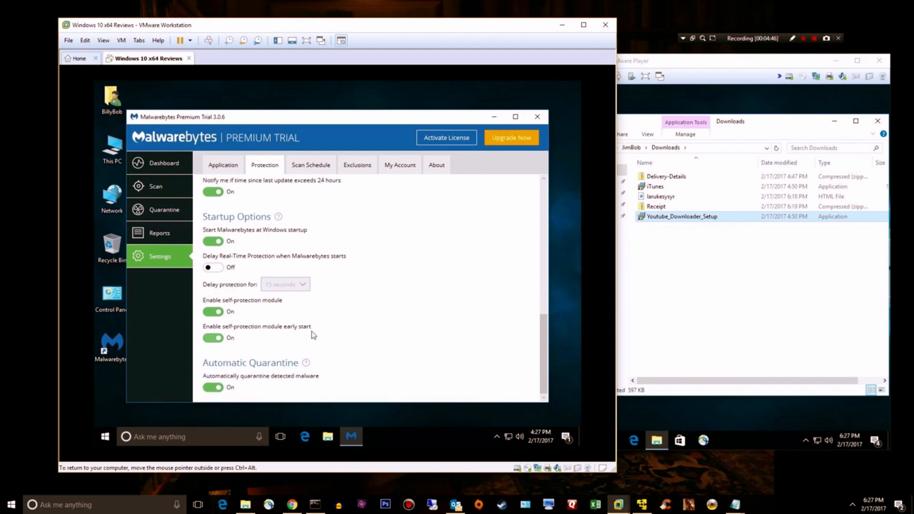
pyautogui.moveTo(370, 313)
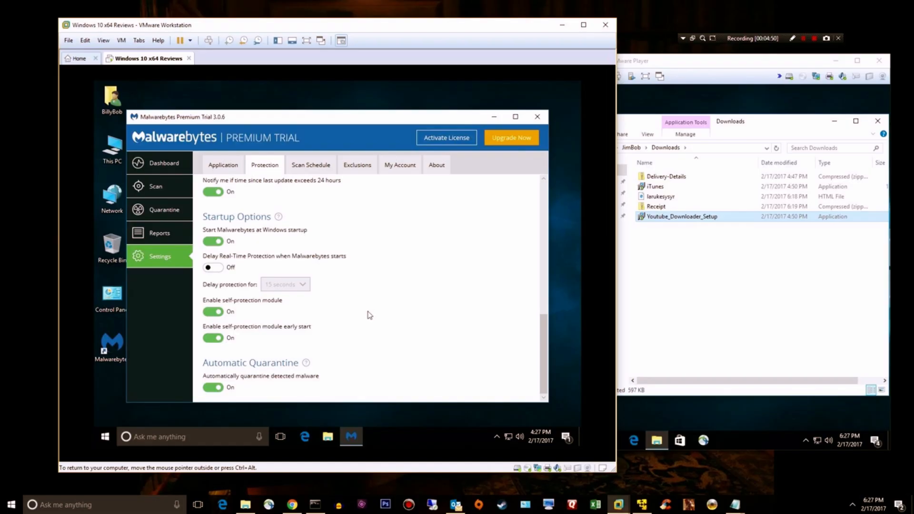
pyautogui.moveTo(362, 317)
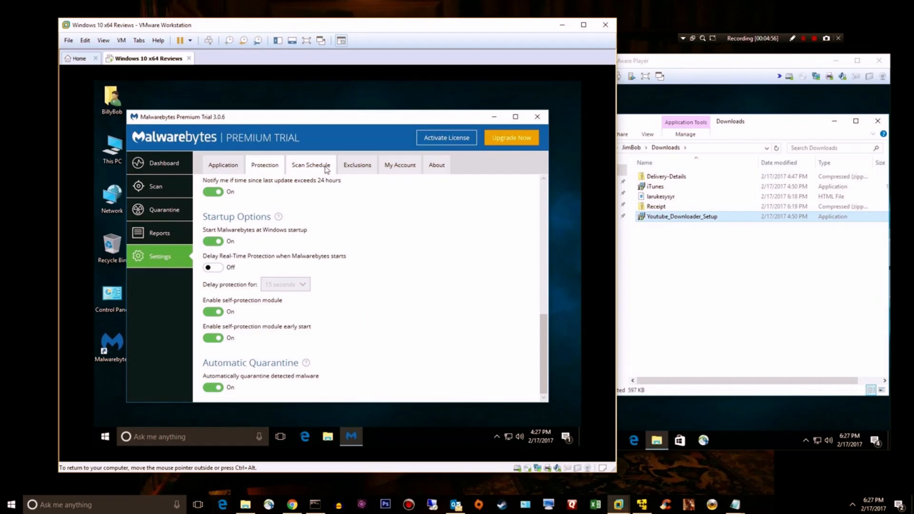
# - On the Scan Schedule tab, add a new scheduled scan and expand its advanced options
pyautogui.click(311, 165)
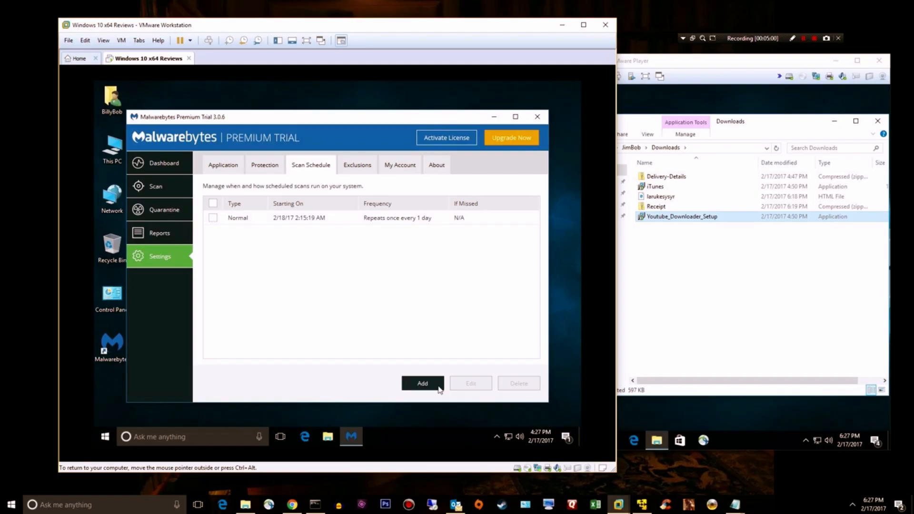
pyautogui.click(422, 382)
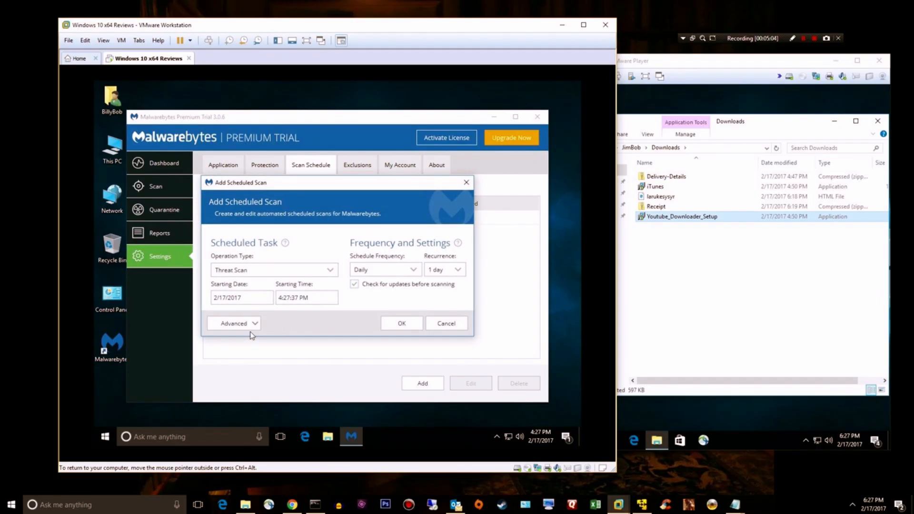
pyautogui.click(234, 323)
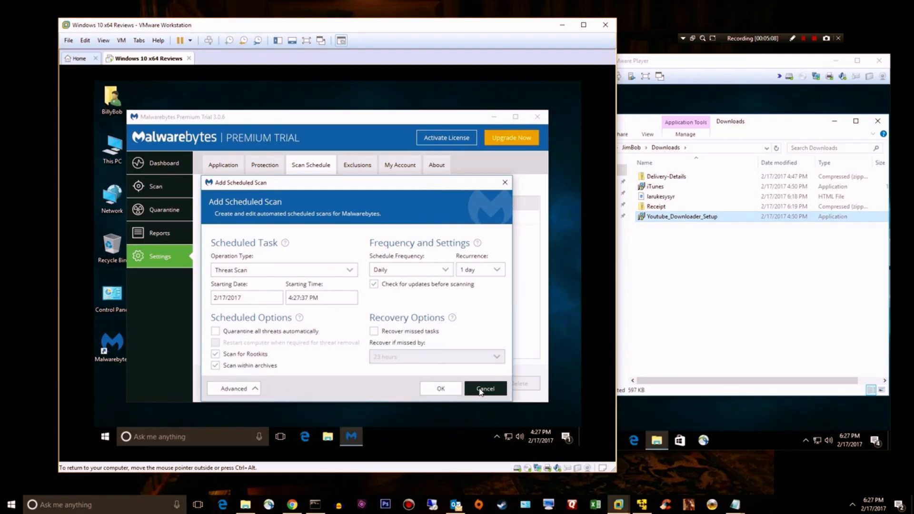
# - Discard the new scheduled scan and launch the Add Exclusion Wizard from the Exclusions settings
pyautogui.click(485, 389)
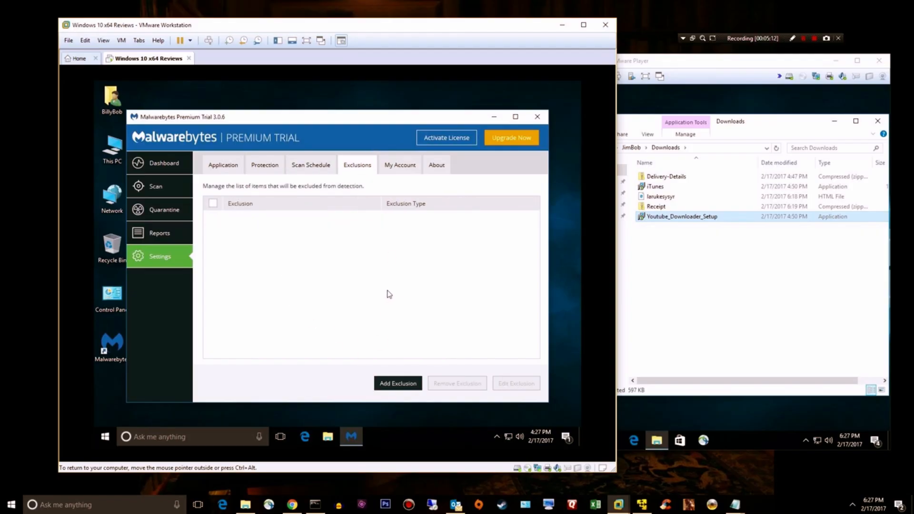
pyautogui.click(398, 382)
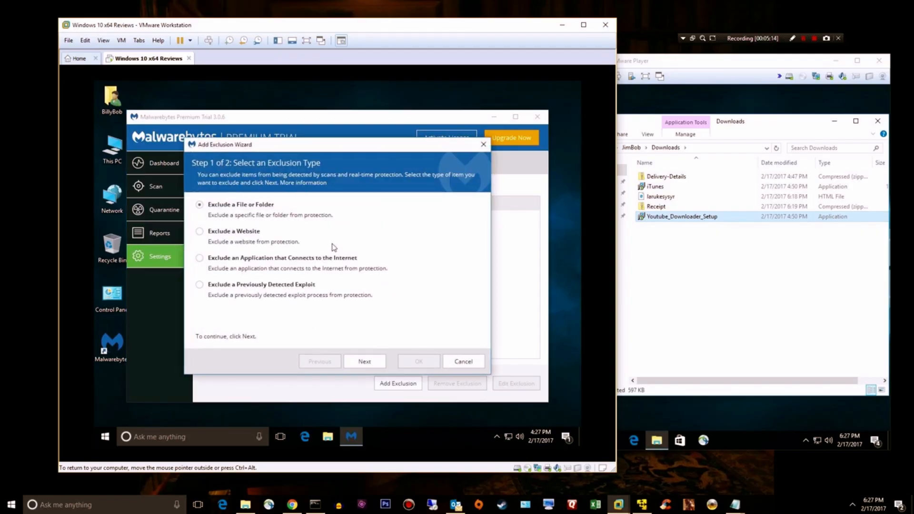
pyautogui.moveTo(247, 214)
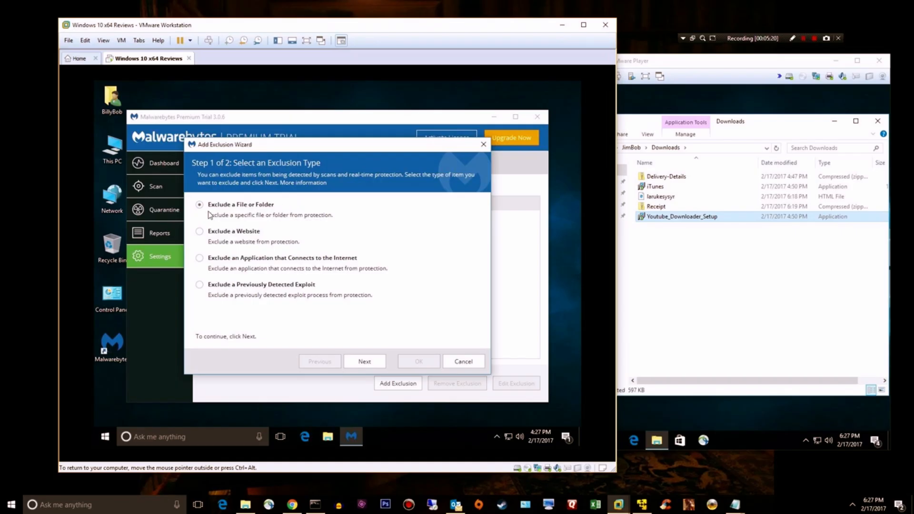
pyautogui.moveTo(318, 194)
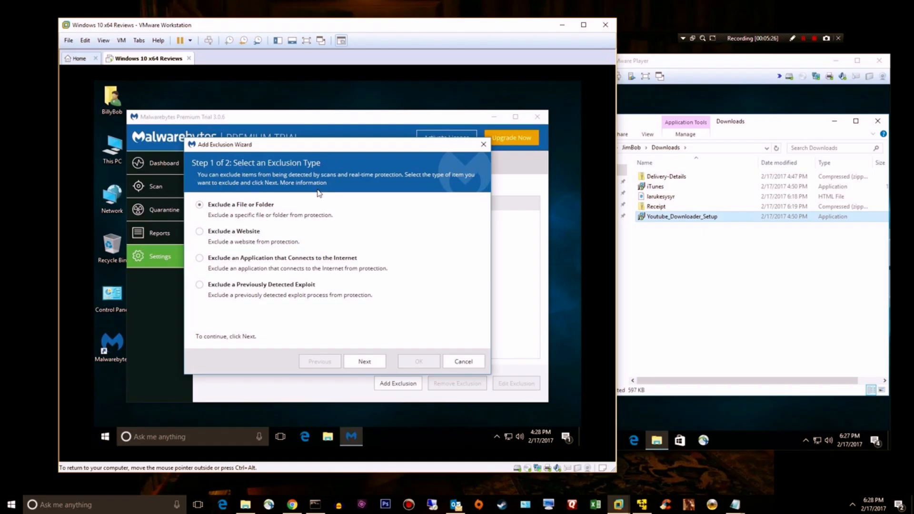
pyautogui.moveTo(366, 227)
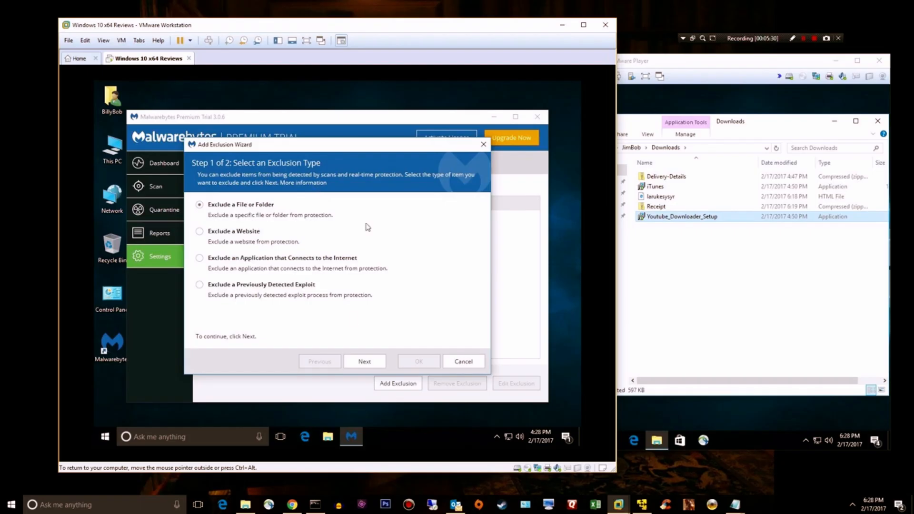
pyautogui.moveTo(283, 390)
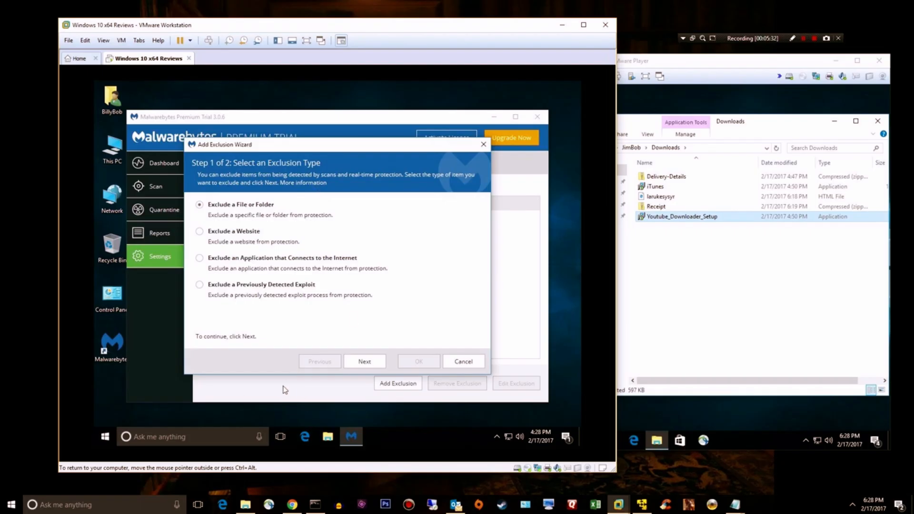
pyautogui.moveTo(232, 347)
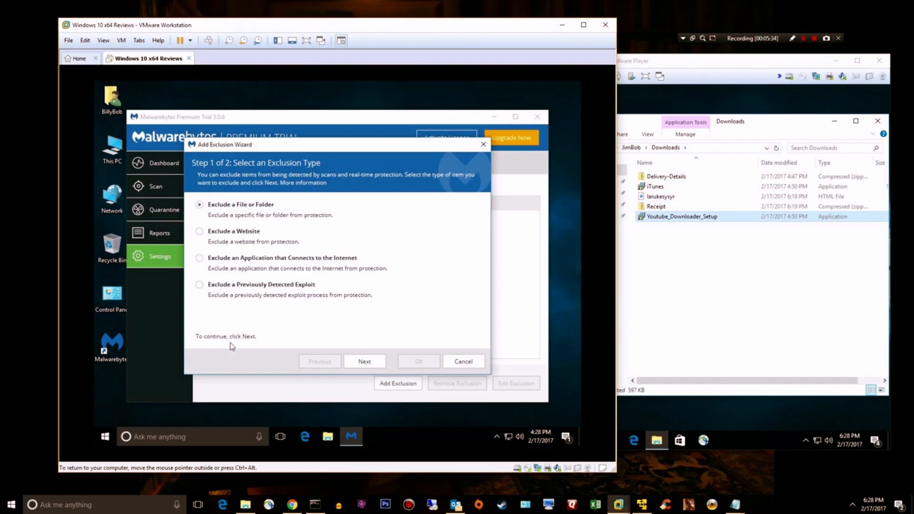
pyautogui.moveTo(333, 316)
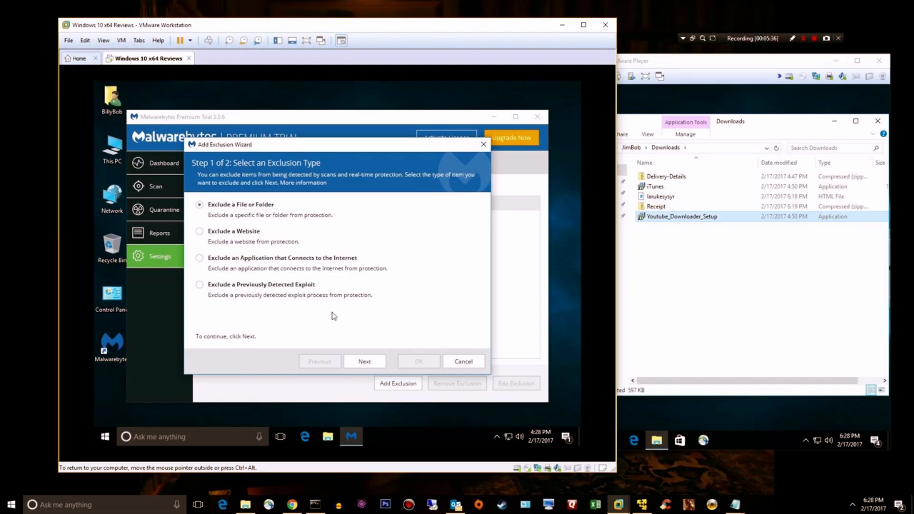
pyautogui.moveTo(461, 355)
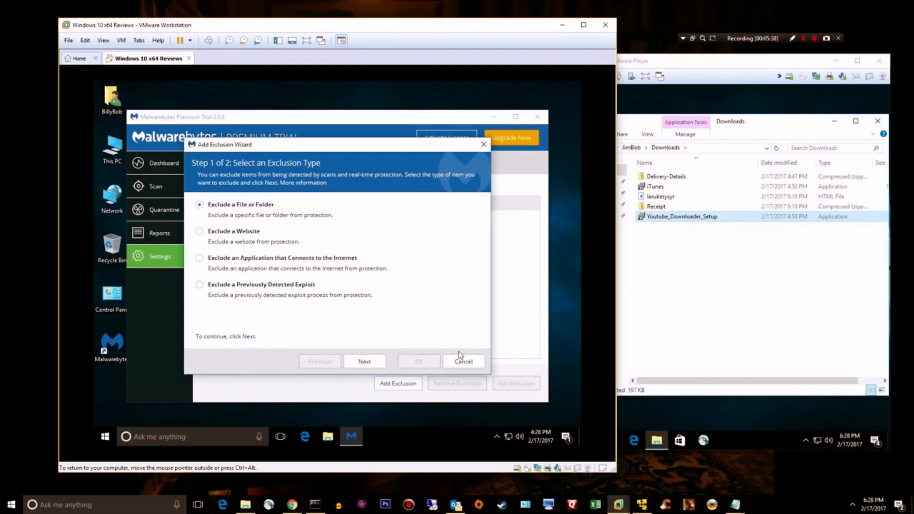
# - Cancel the exclusion wizard, view My Account showing 5 trial days left, and request Upgrade Now
pyautogui.click(463, 362)
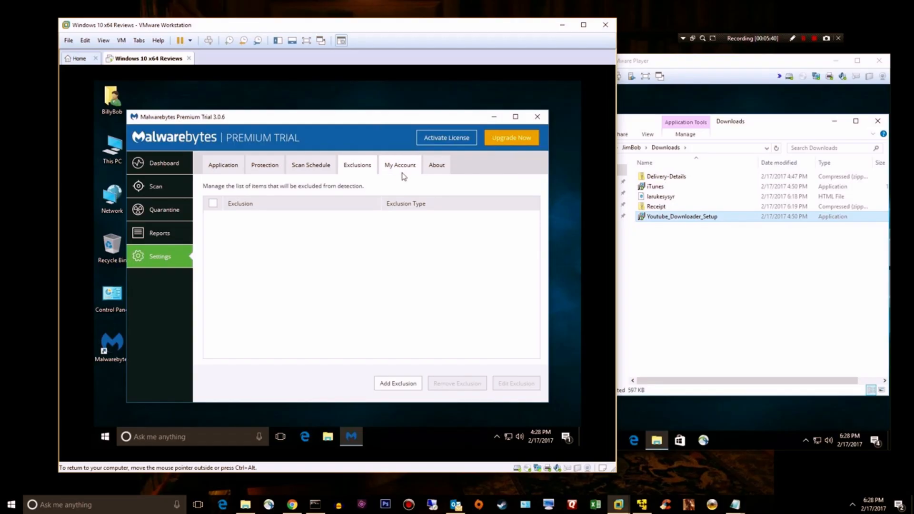
pyautogui.click(399, 165)
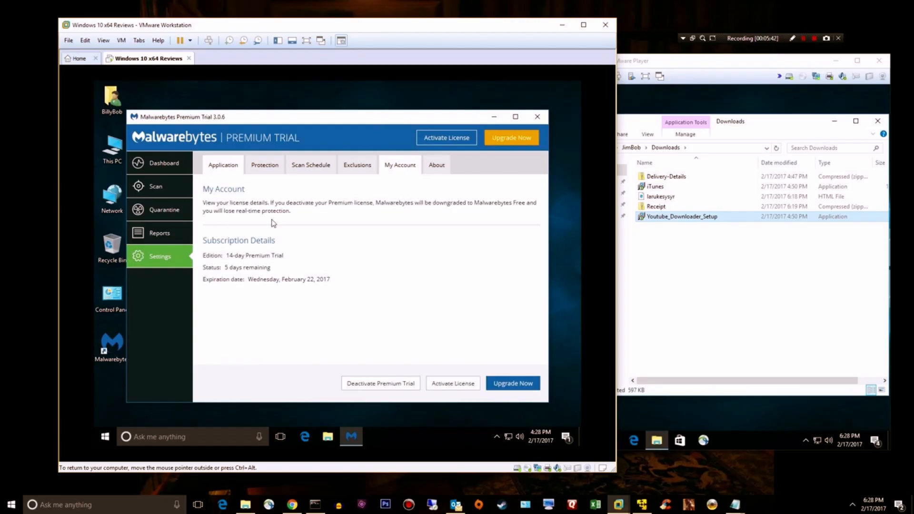
pyautogui.moveTo(219, 250)
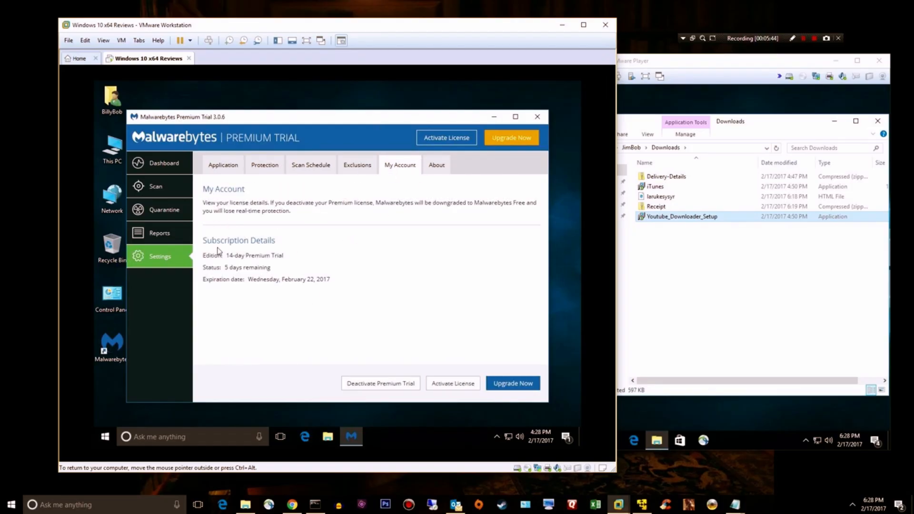
pyautogui.moveTo(558, 384)
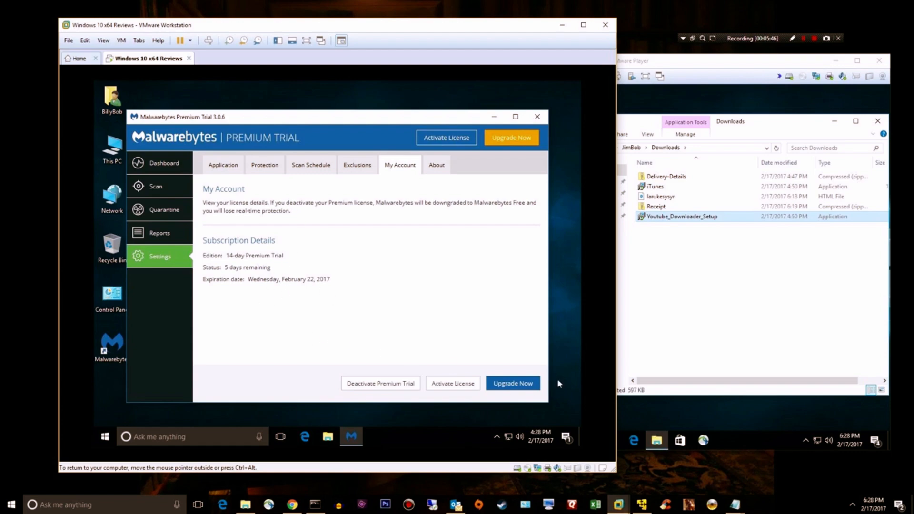
pyautogui.moveTo(436, 167)
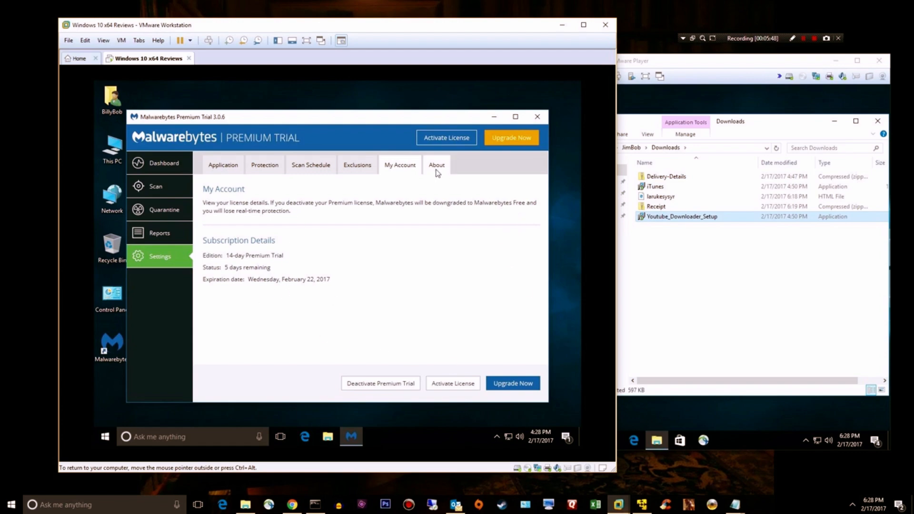
pyautogui.moveTo(452, 177)
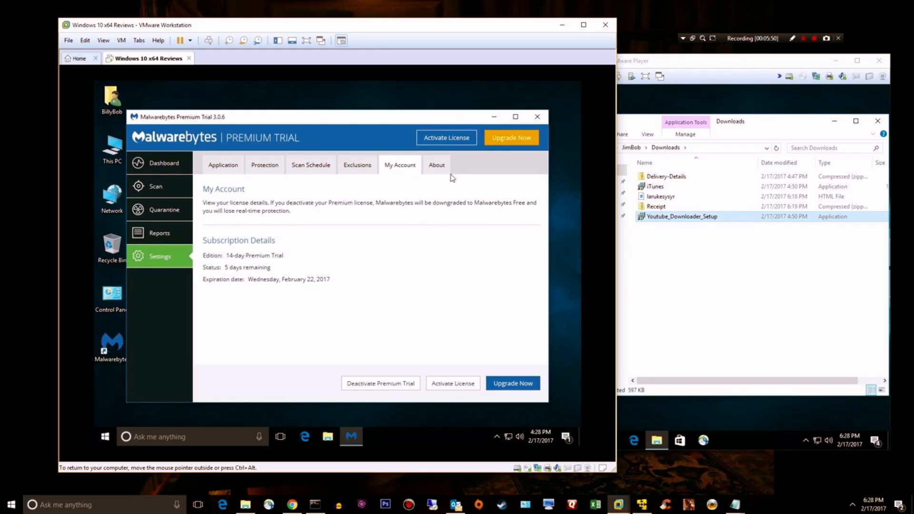
pyautogui.moveTo(442, 175)
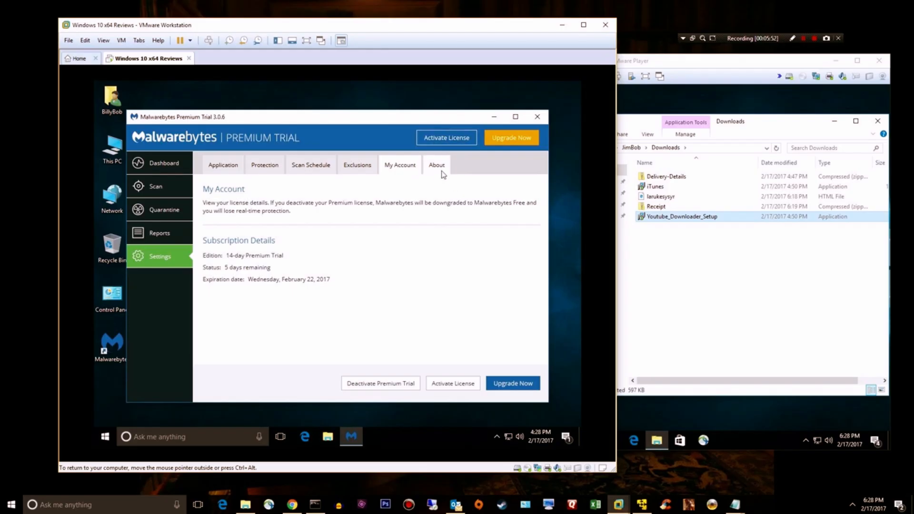
pyautogui.moveTo(510, 138)
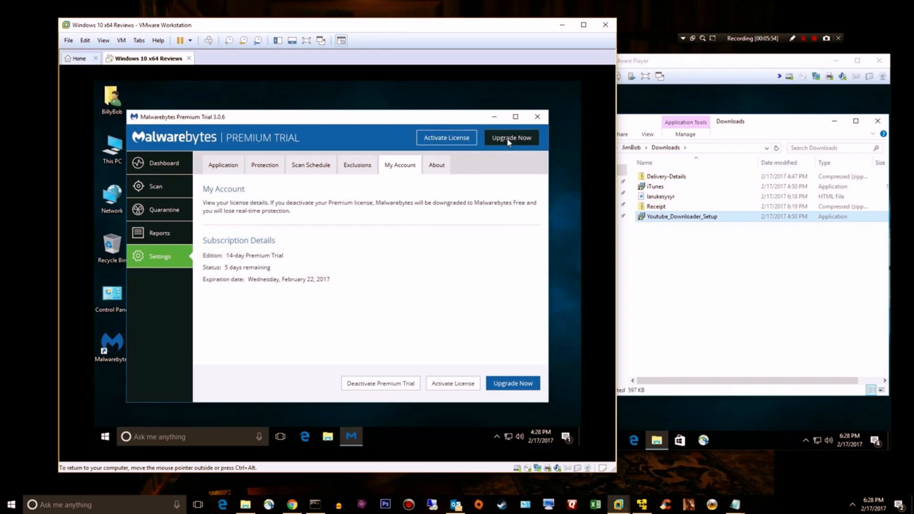
pyautogui.click(510, 137)
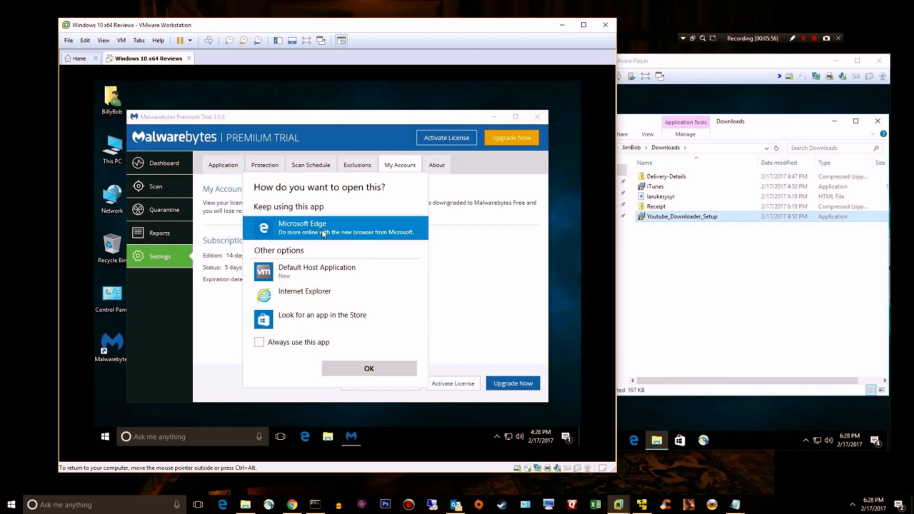
# - View the Malwarebytes store in Microsoft Edge with the $39.99 and $59.99 Premium plans and address form
pyautogui.click(367, 369)
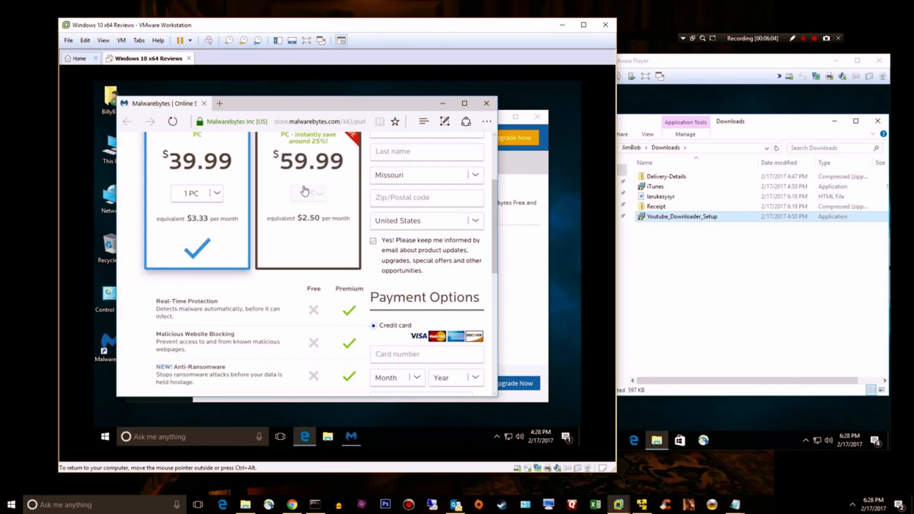
pyautogui.scroll(3)
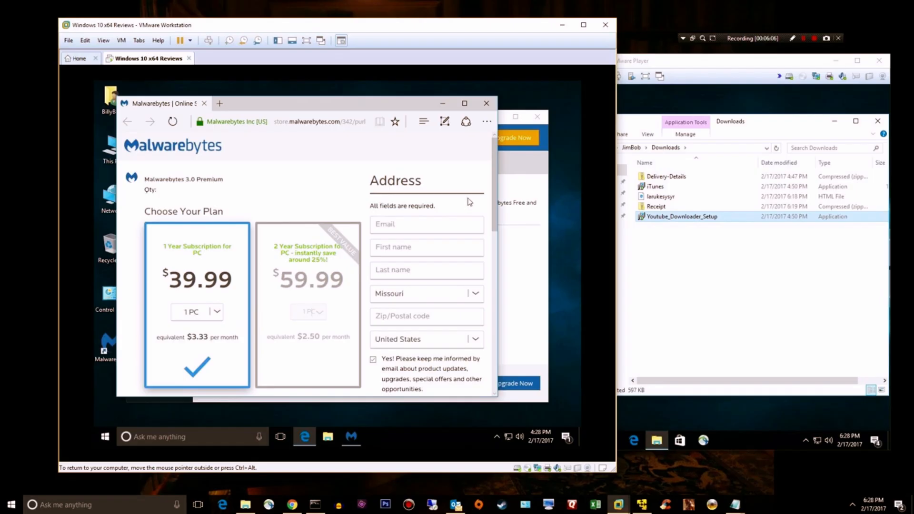
pyautogui.moveTo(216, 325)
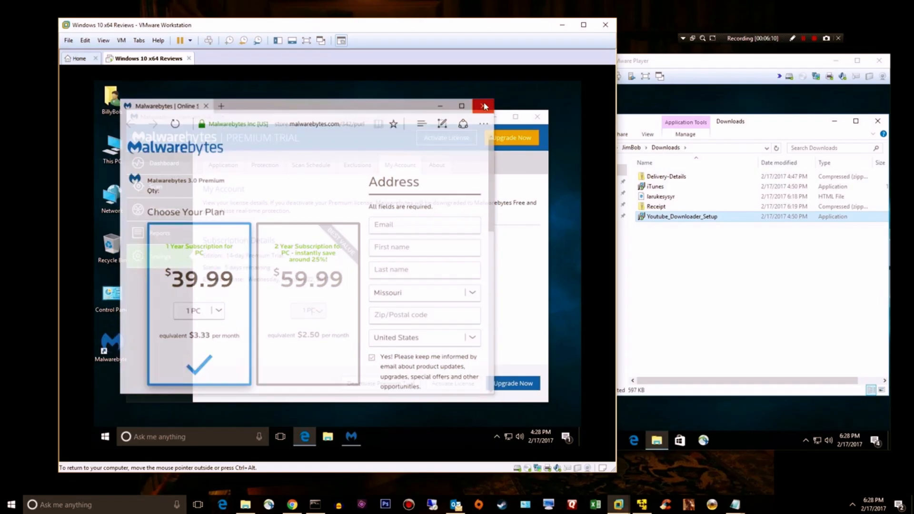
# - Close Edge, check About showing version 3.0.6.1469, and return to the Dashboard overview
pyautogui.click(484, 106)
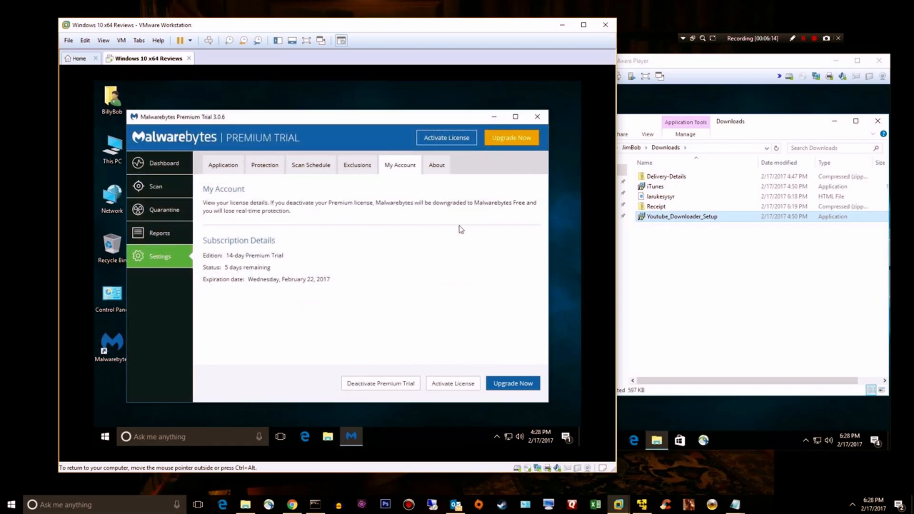
pyautogui.moveTo(456, 278)
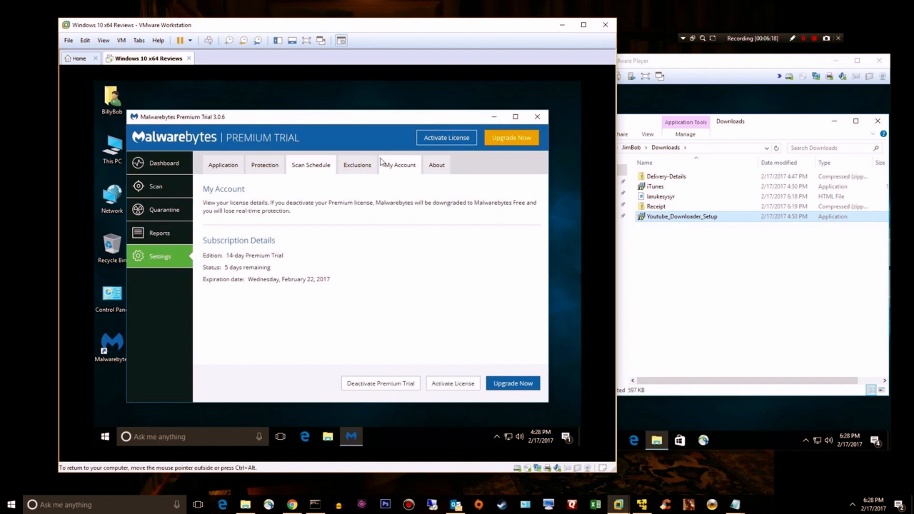
pyautogui.click(436, 164)
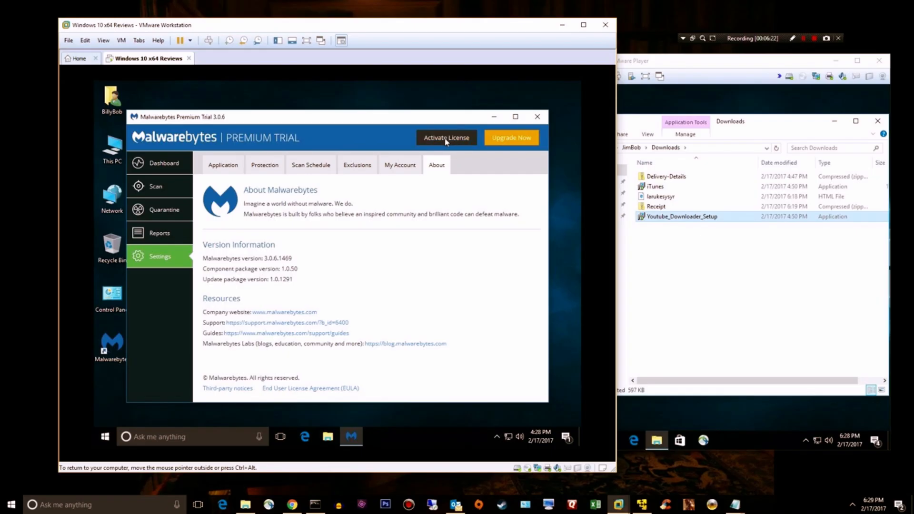
pyautogui.moveTo(347, 258)
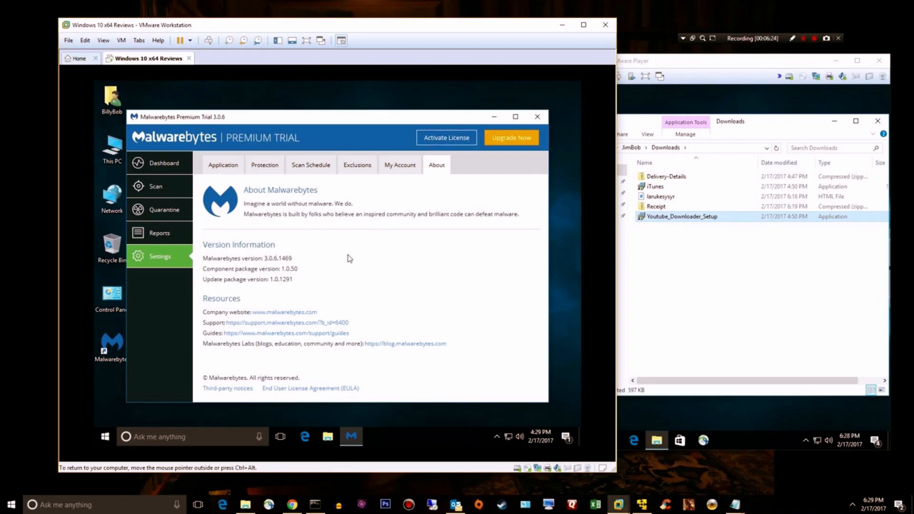
pyautogui.moveTo(208, 313)
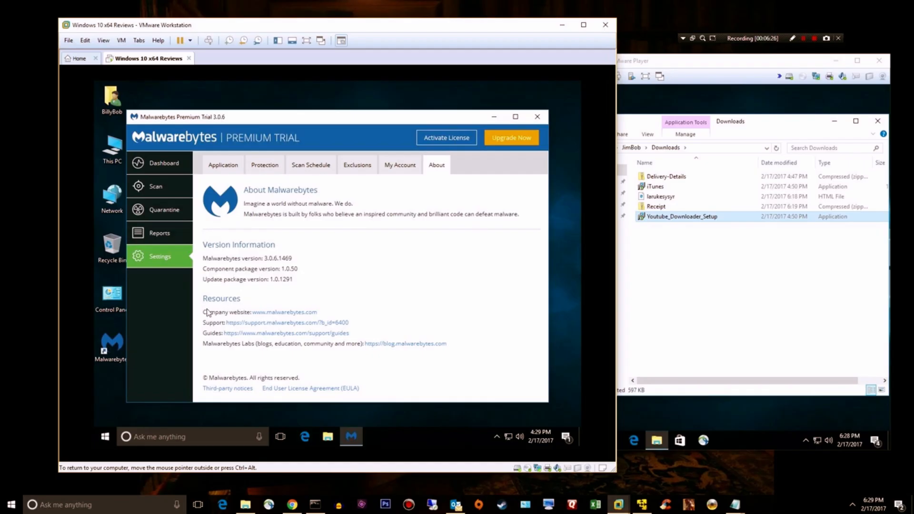
pyautogui.moveTo(240, 340)
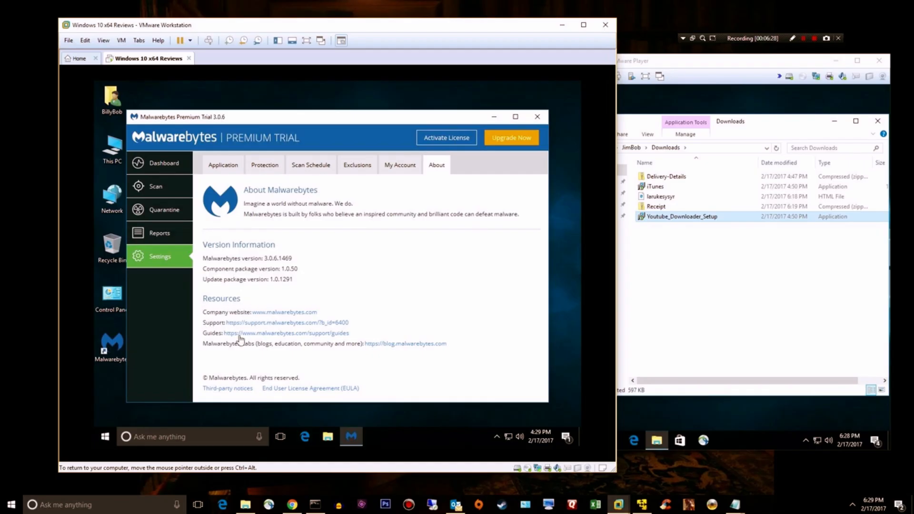
pyautogui.moveTo(379, 282)
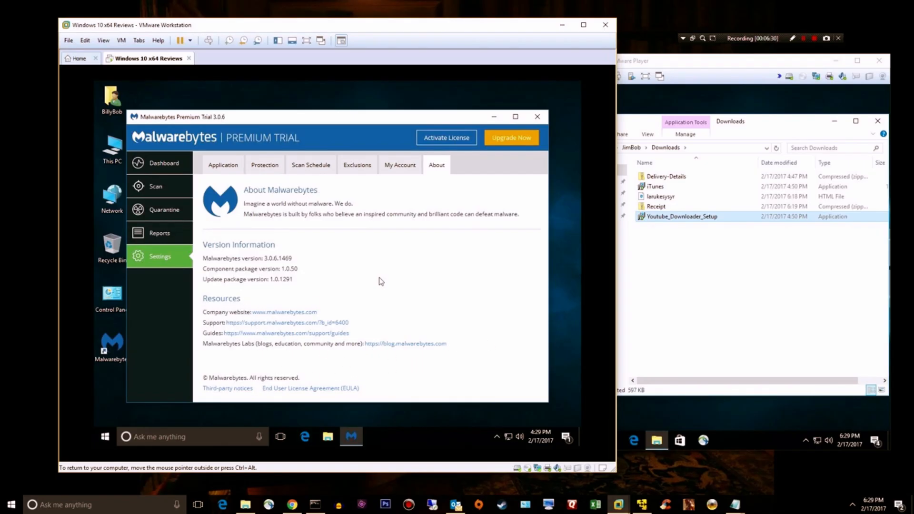
pyautogui.moveTo(393, 133)
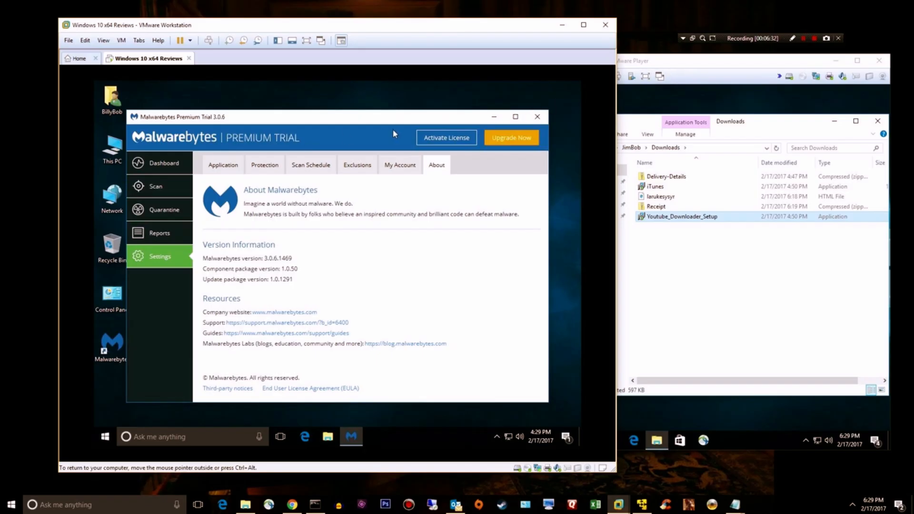
pyautogui.click(164, 162)
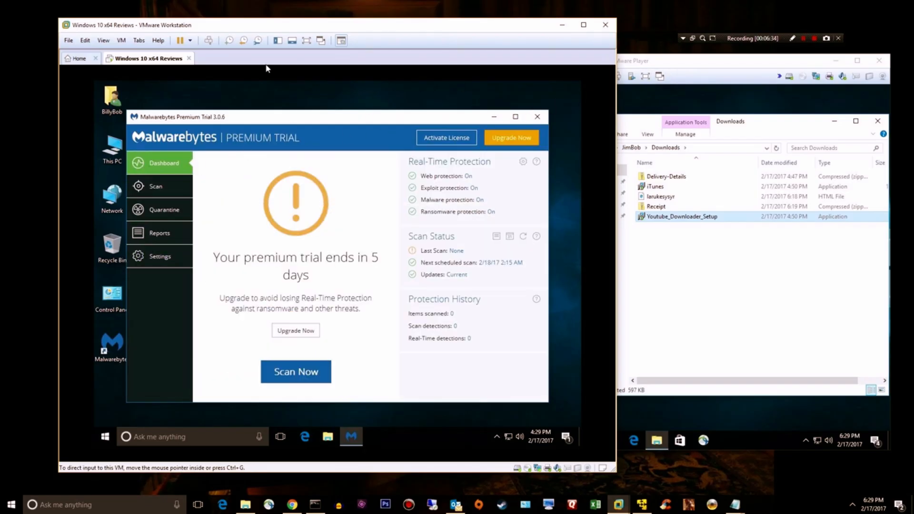
pyautogui.moveTo(546, 116)
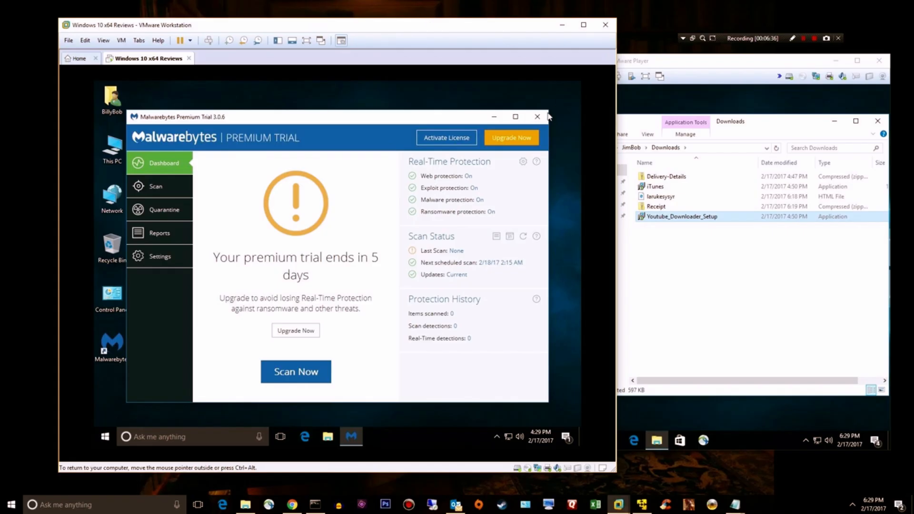
# - Close Malwarebytes, view the Delivery-Details zip in File Explorer and select its JavaScript file, then close the archive window
pyautogui.click(537, 116)
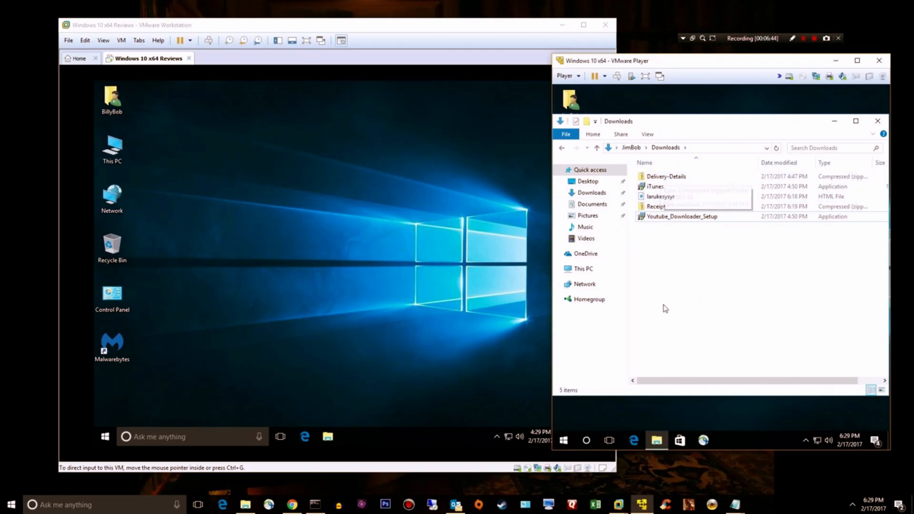
pyautogui.click(666, 176)
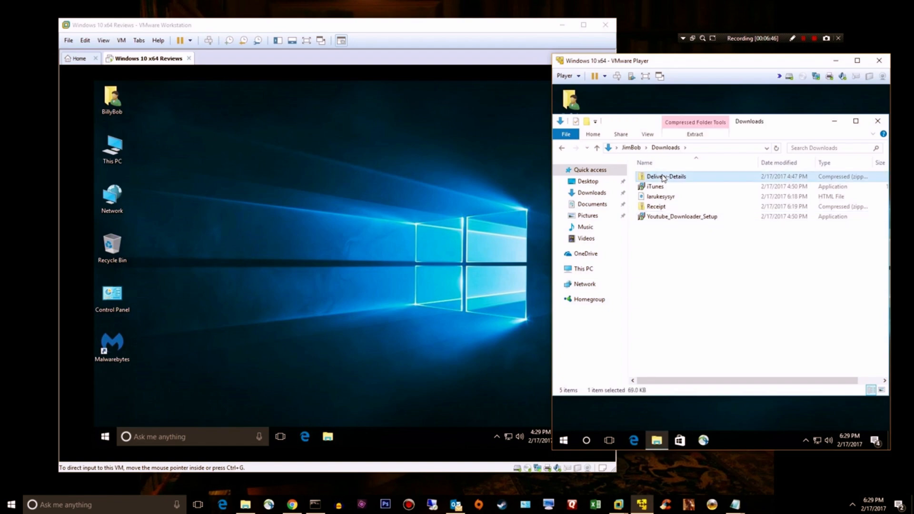
pyautogui.moveTo(336, 165)
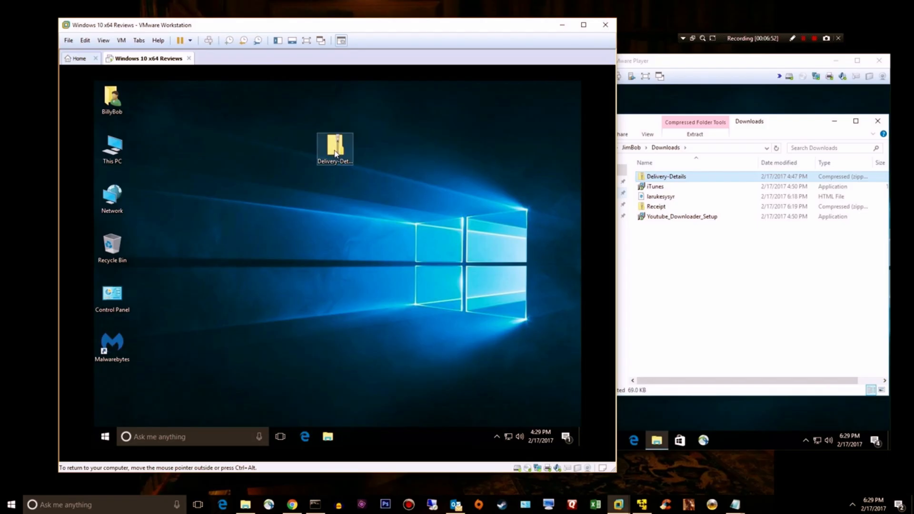
pyautogui.doubleClick(334, 145)
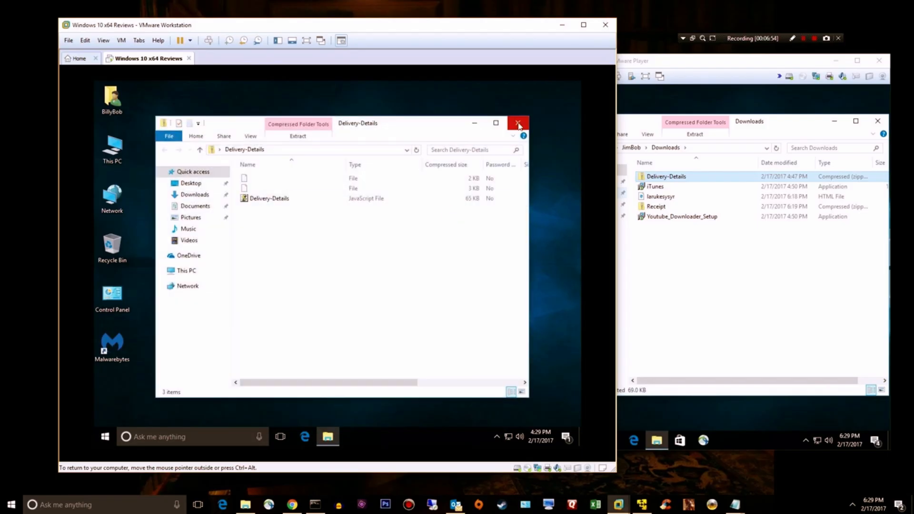
pyautogui.click(269, 198)
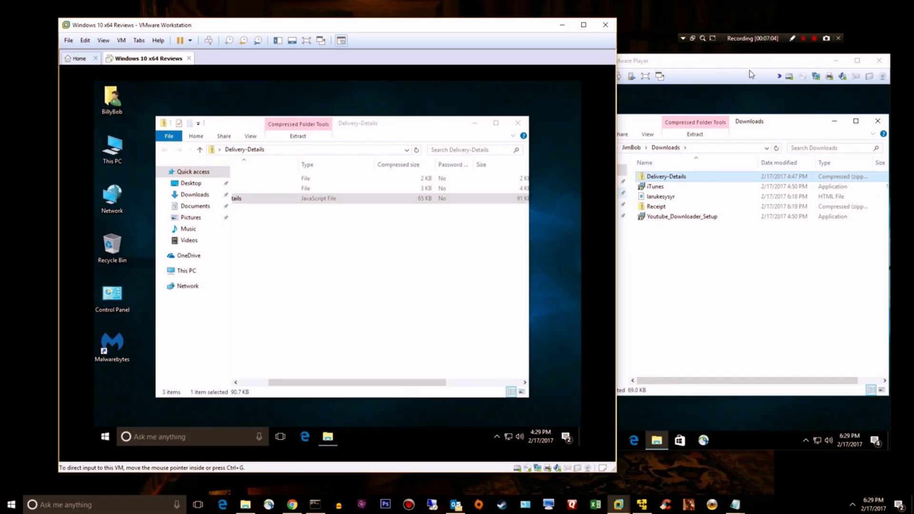
pyautogui.click(804, 38)
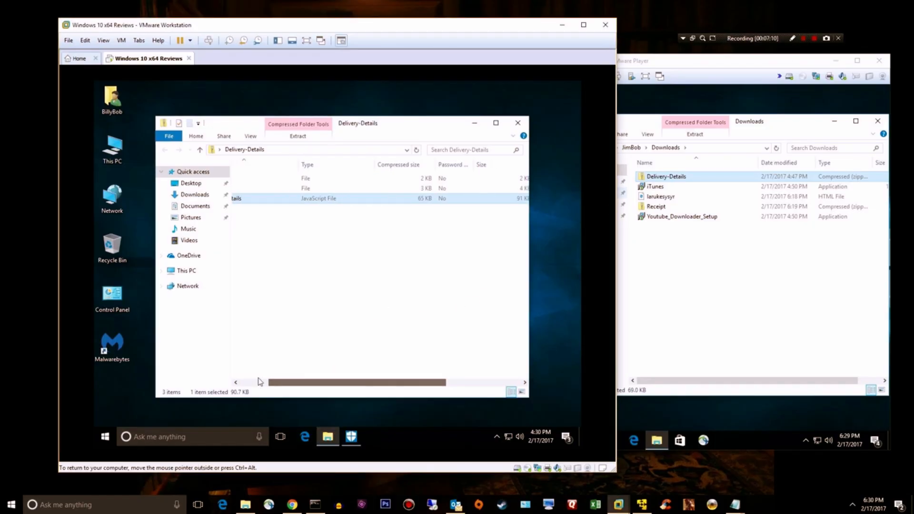
pyautogui.hscroll(-3)
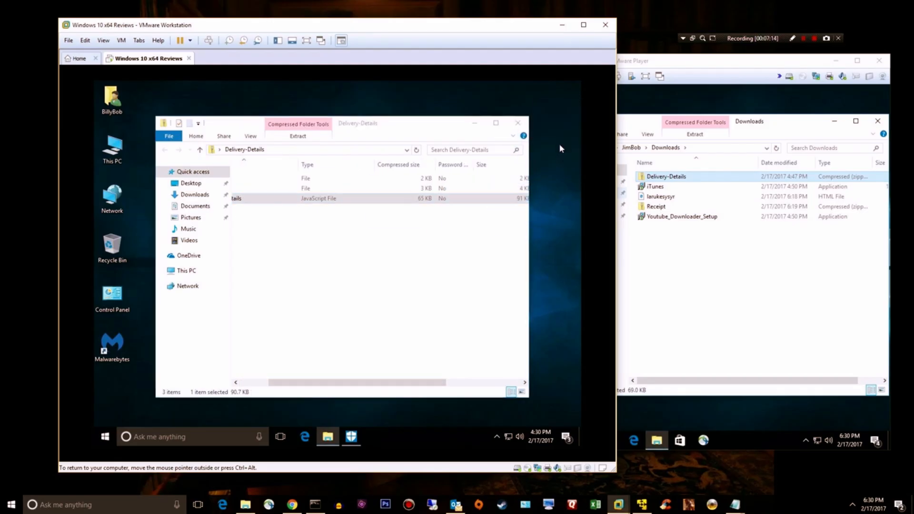
pyautogui.click(517, 122)
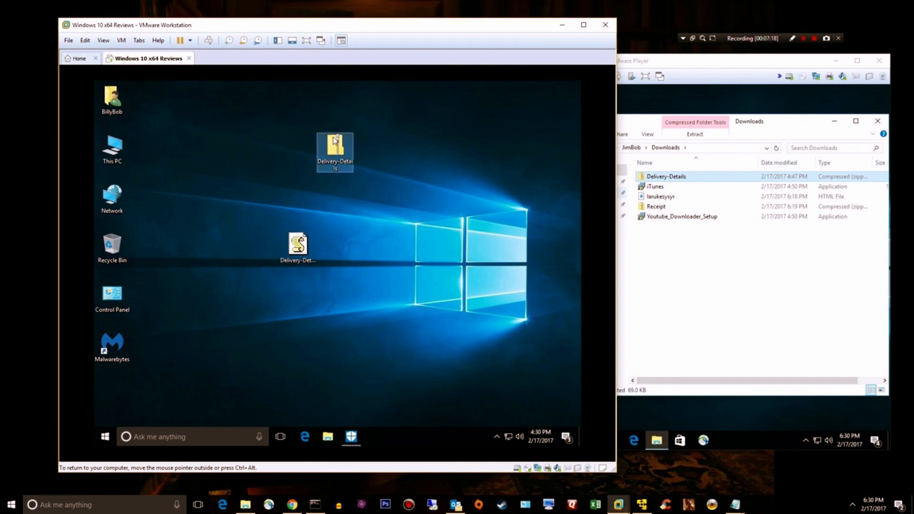
# - Move the Delivery-Details zip on the desktop and extract the .js script out via its context menu
pyautogui.moveTo(335, 151); pyautogui.dragTo(187, 151)
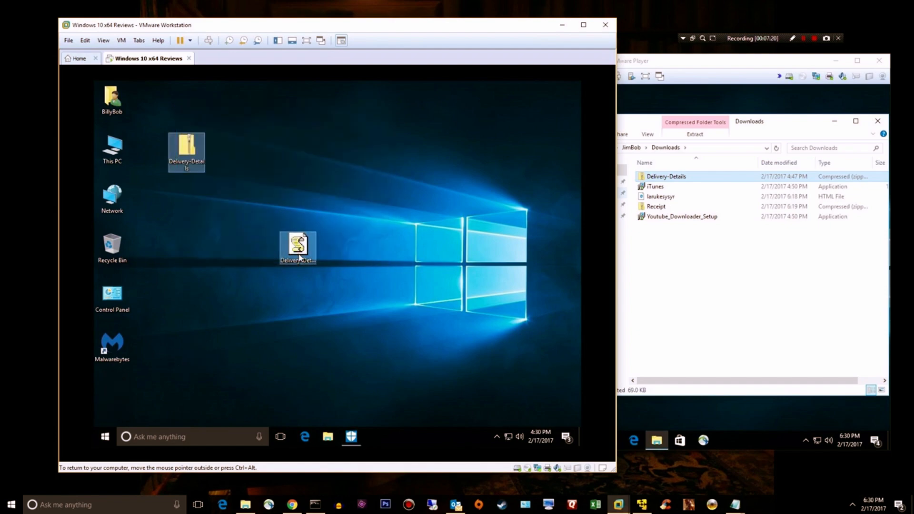
pyautogui.rightClick(187, 148)
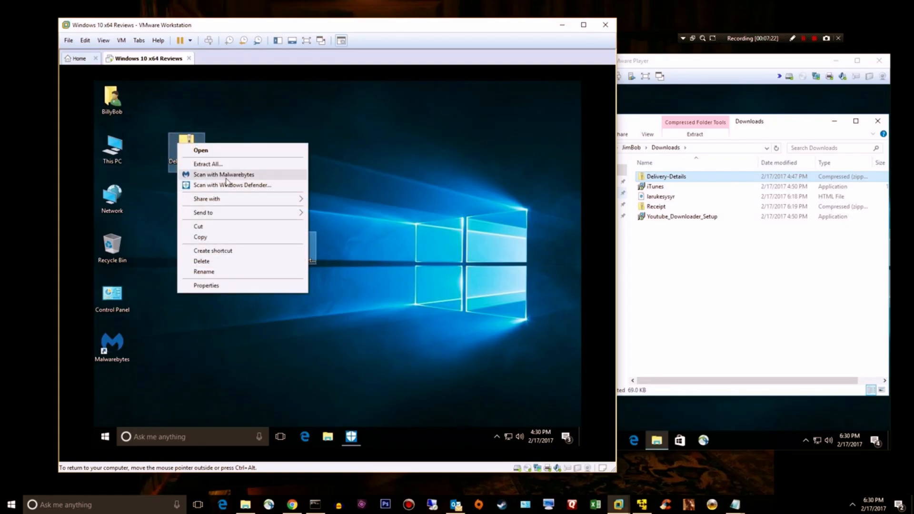
pyautogui.click(208, 164)
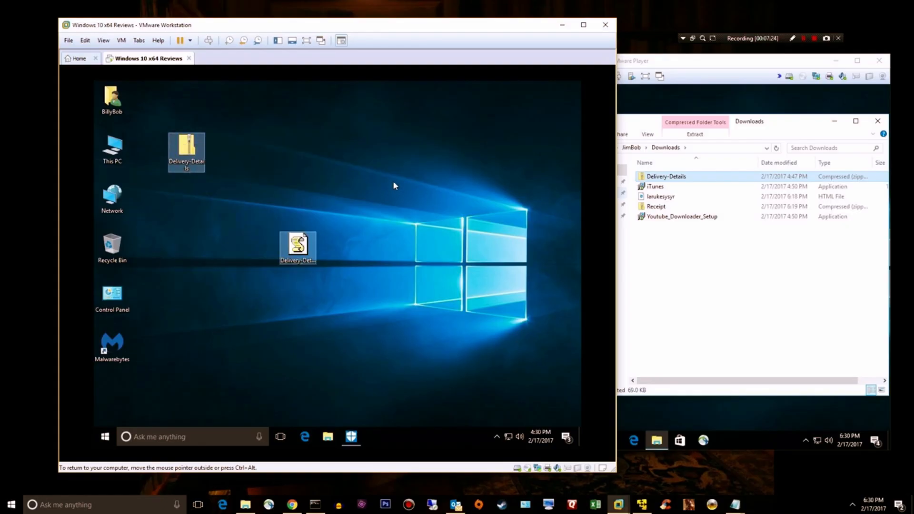
pyautogui.doubleClick(111, 344)
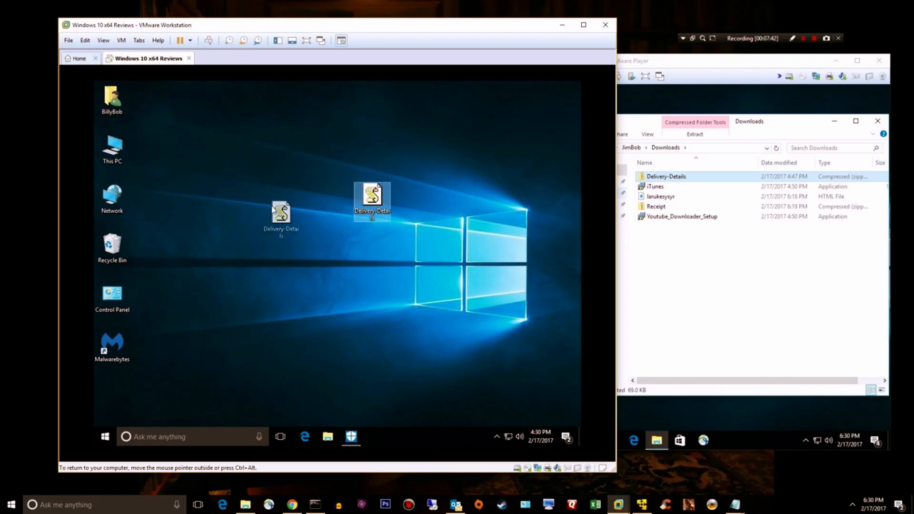
pyautogui.moveTo(334, 198)
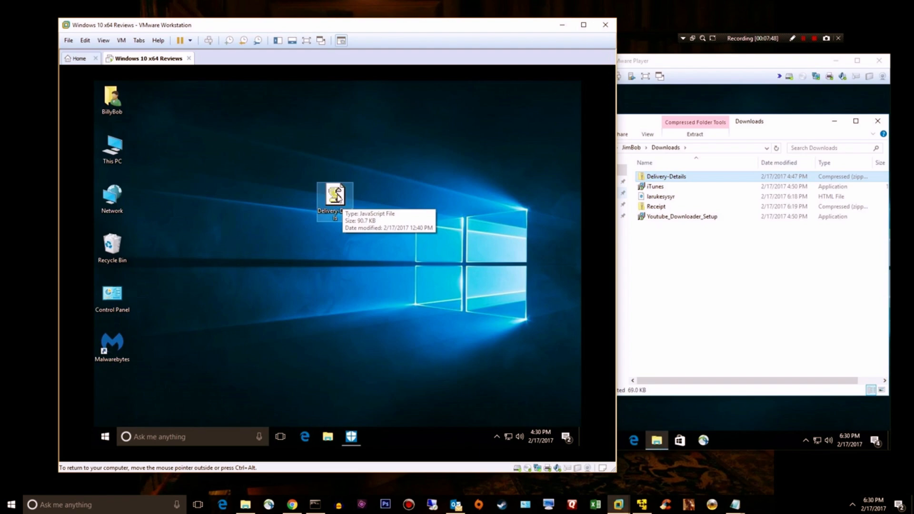
pyautogui.moveTo(342, 170)
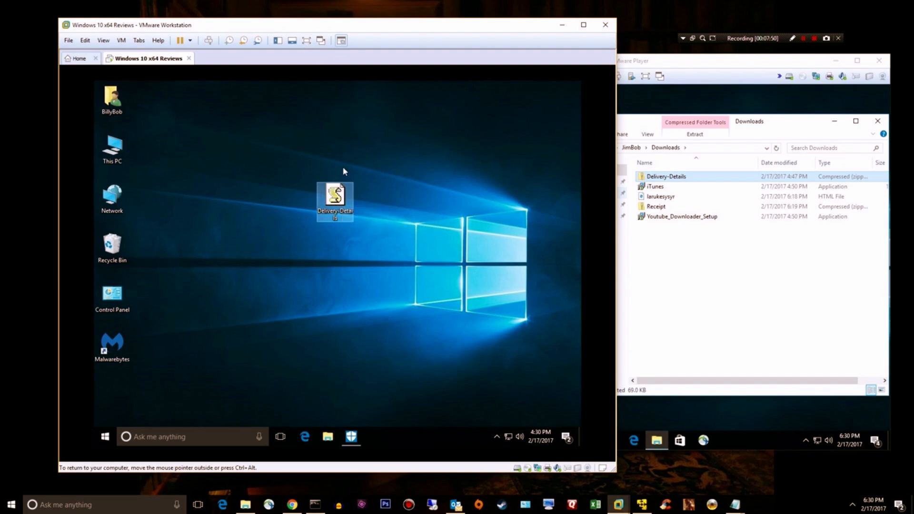
# - Run Delivery-Details.js so Malwarebytes blocks its connection to lookingpersonals.top
pyautogui.rightClick(334, 198)
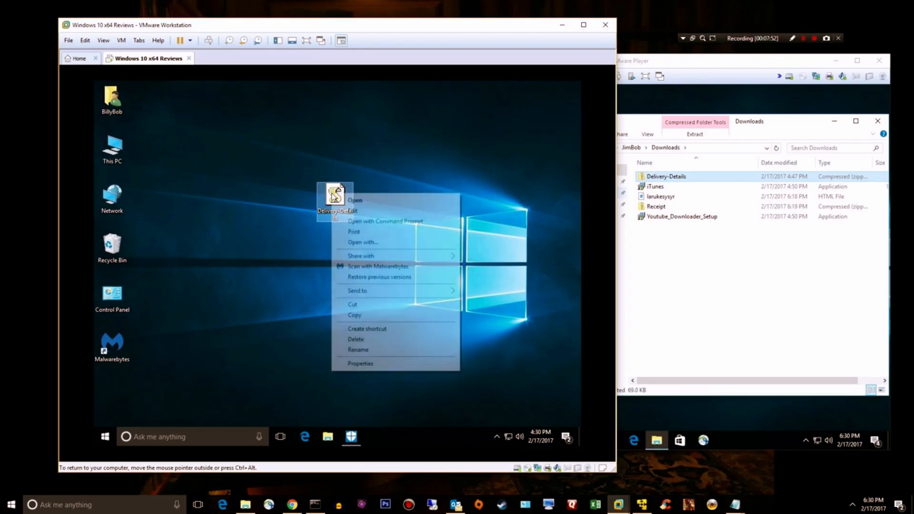
pyautogui.click(494, 251)
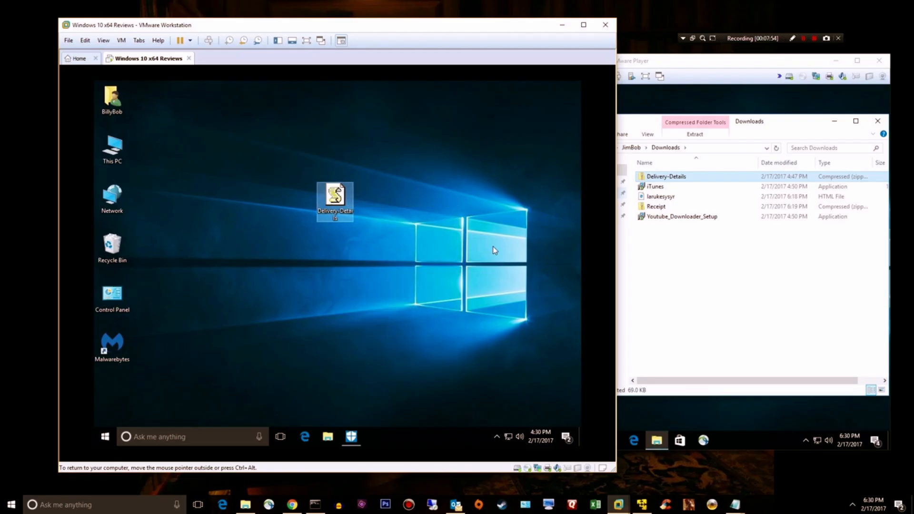
pyautogui.moveTo(379, 171)
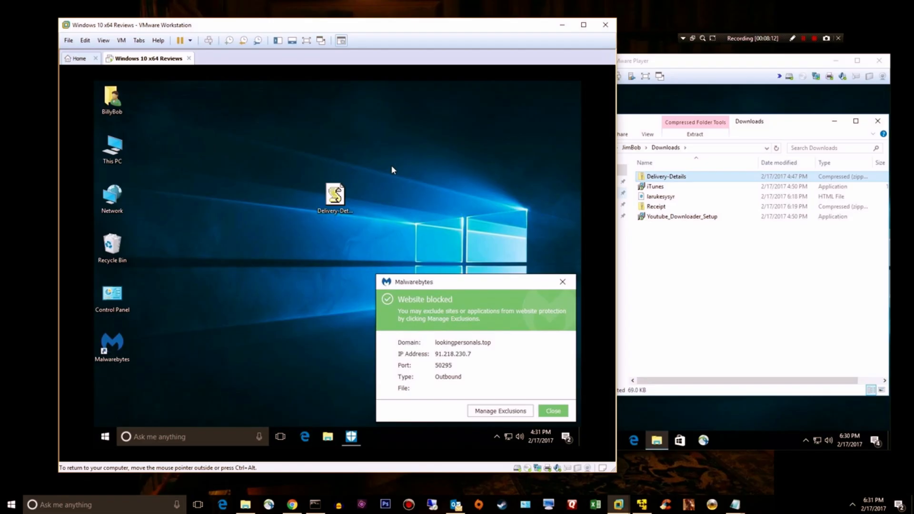
pyautogui.moveTo(385, 204)
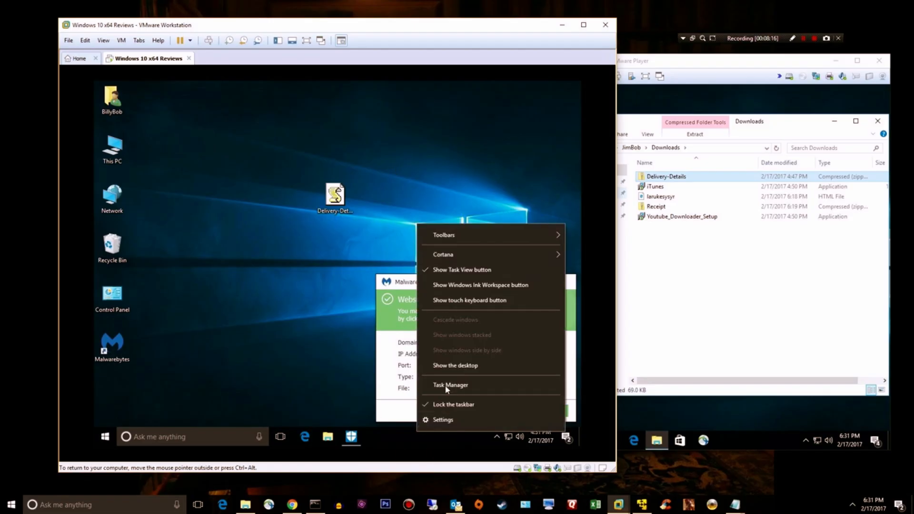
# - Bring up Task Manager's detailed process list and select ApplicationFrameHost.exe
pyautogui.click(450, 384)
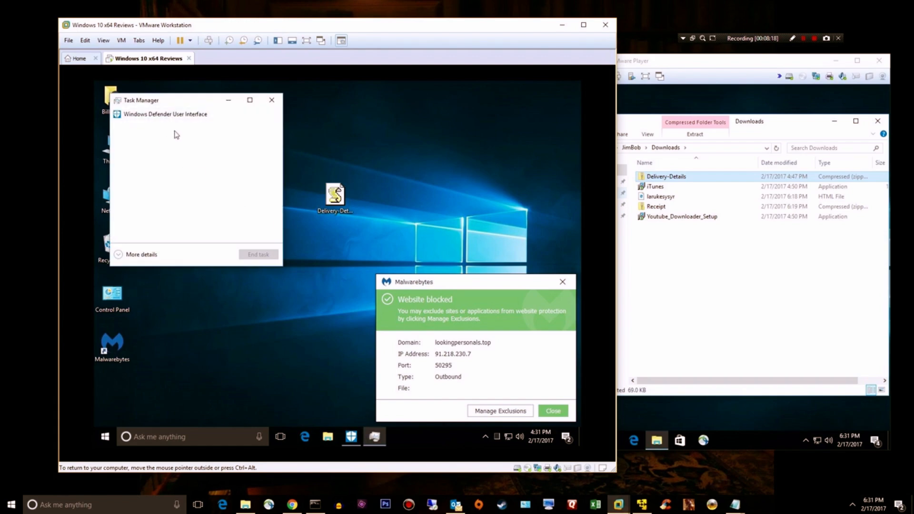
pyautogui.click(141, 254)
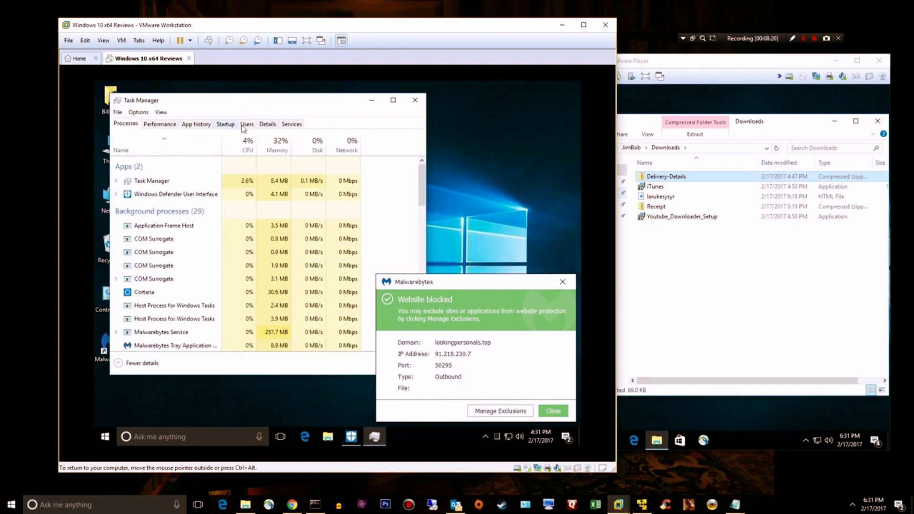
pyautogui.click(268, 124)
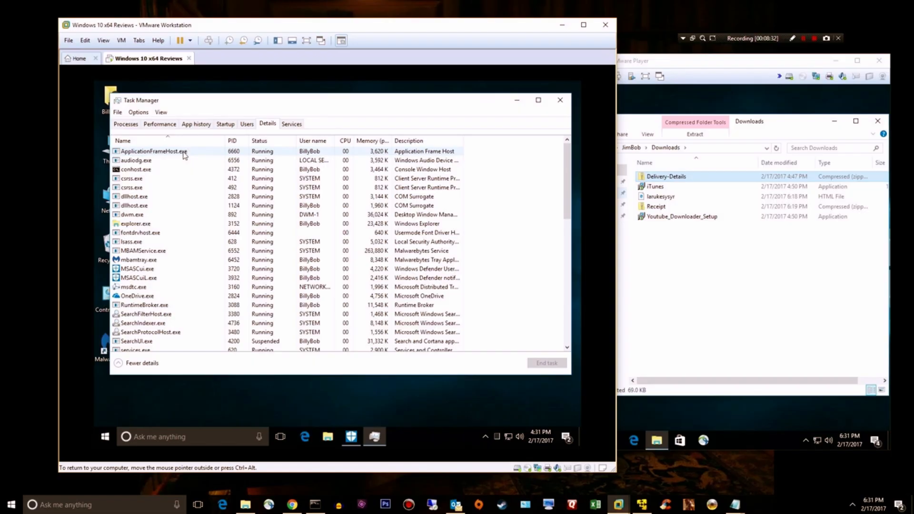
pyautogui.moveTo(296, 157)
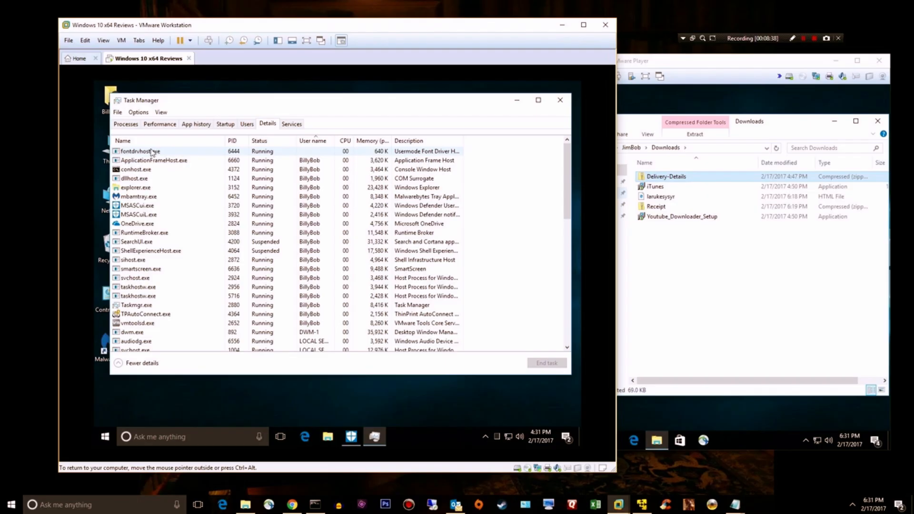
pyautogui.click(154, 160)
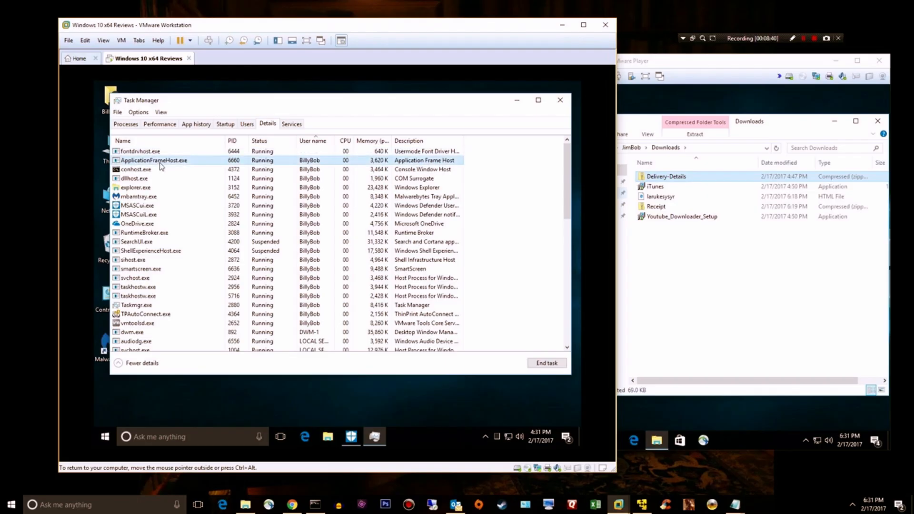
pyautogui.rightClick(154, 160)
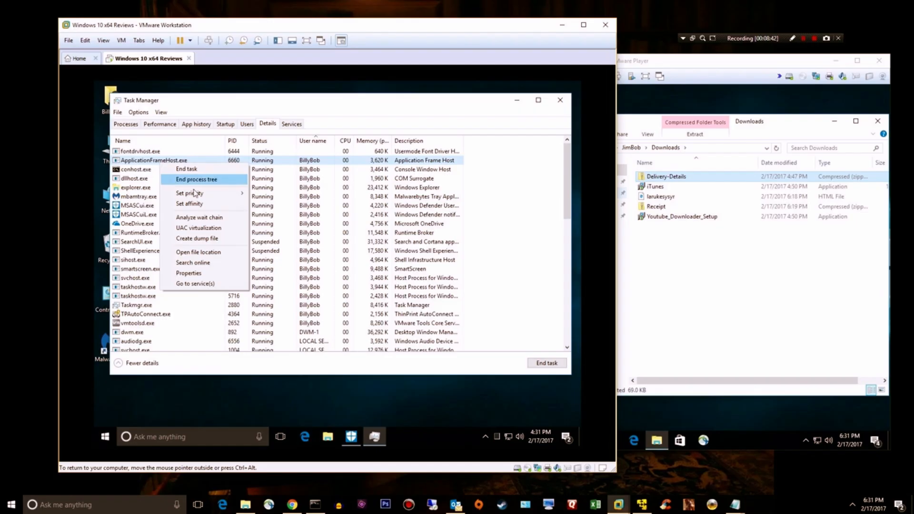
pyautogui.moveTo(225, 285)
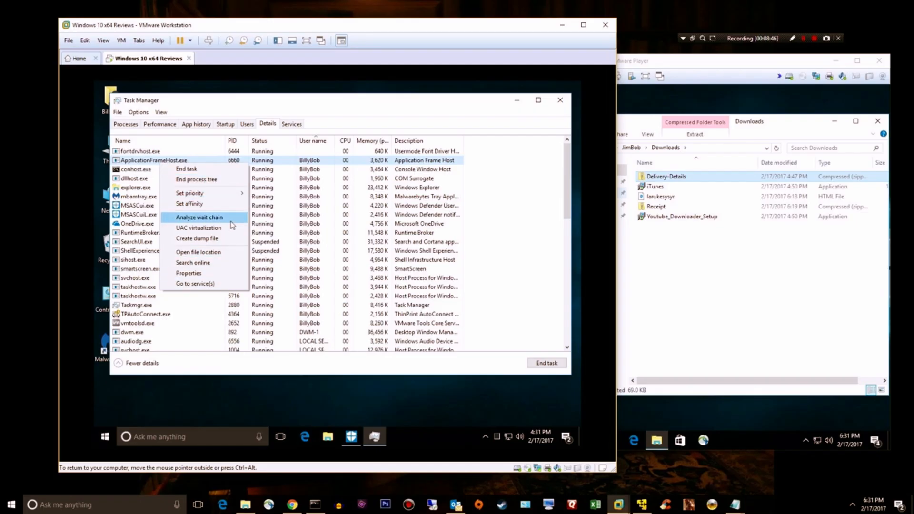
pyautogui.moveTo(228, 251)
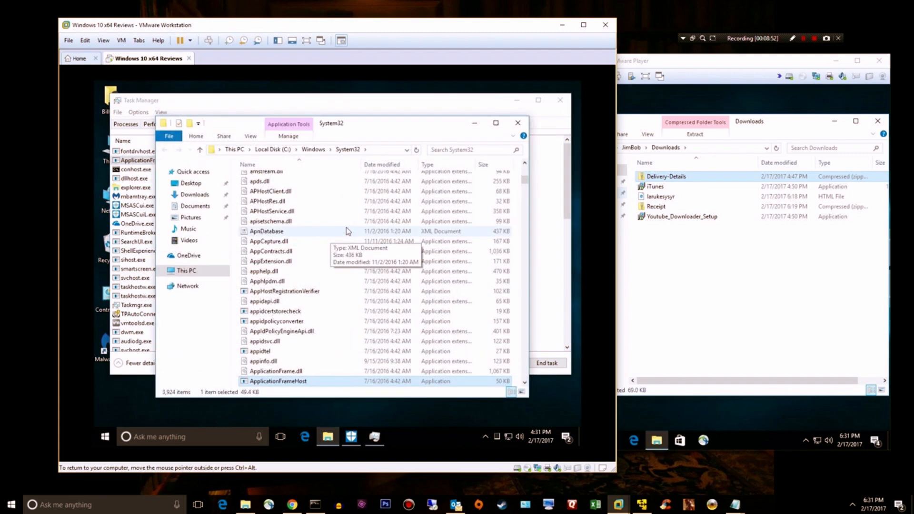
# - Inspect the ApplicationFrameHost file's properties, review the remaining processes, and close Task Manager
pyautogui.rightClick(267, 230)
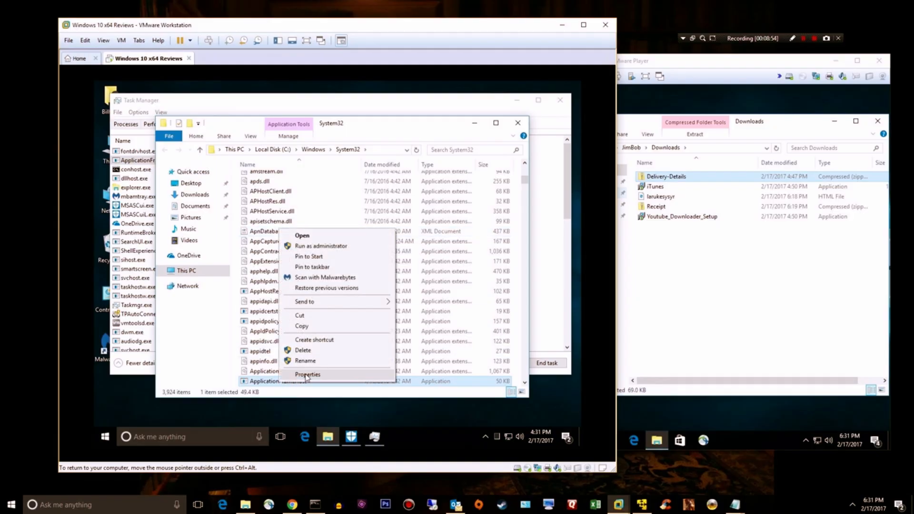
pyautogui.click(307, 374)
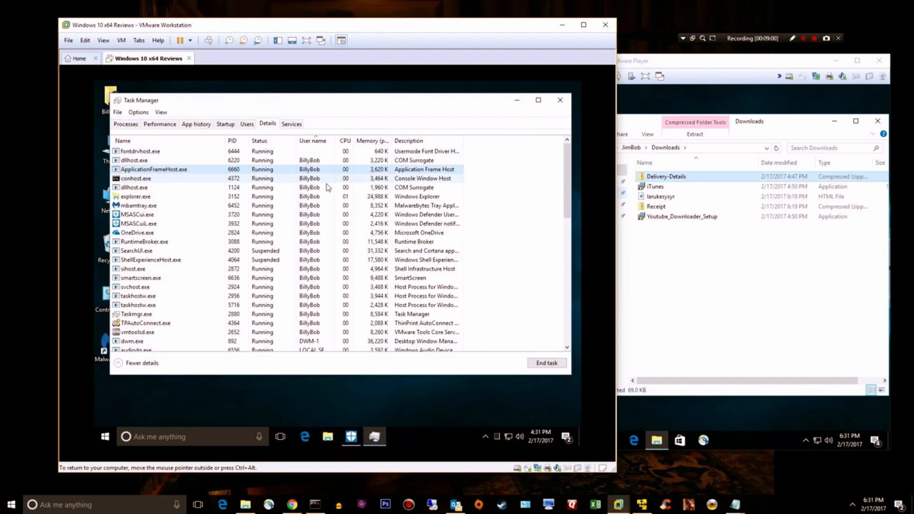
pyautogui.scroll(-3)
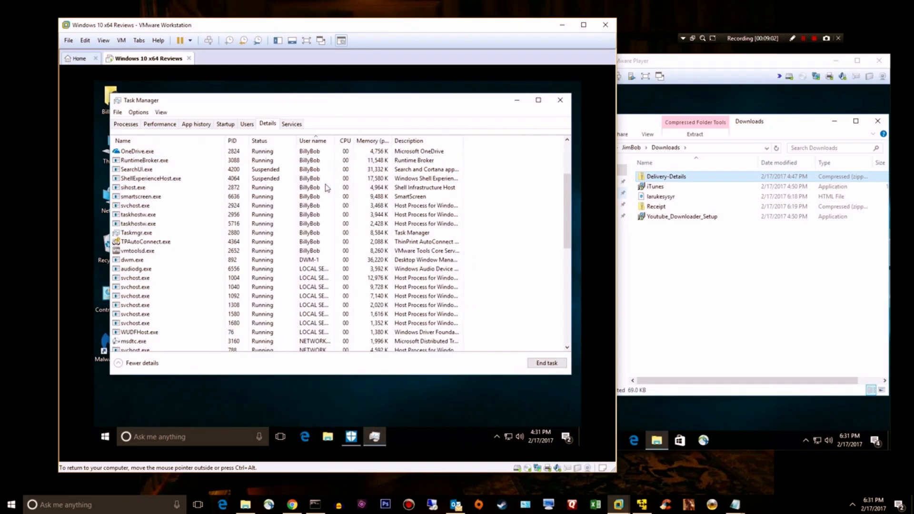
pyautogui.scroll(-3)
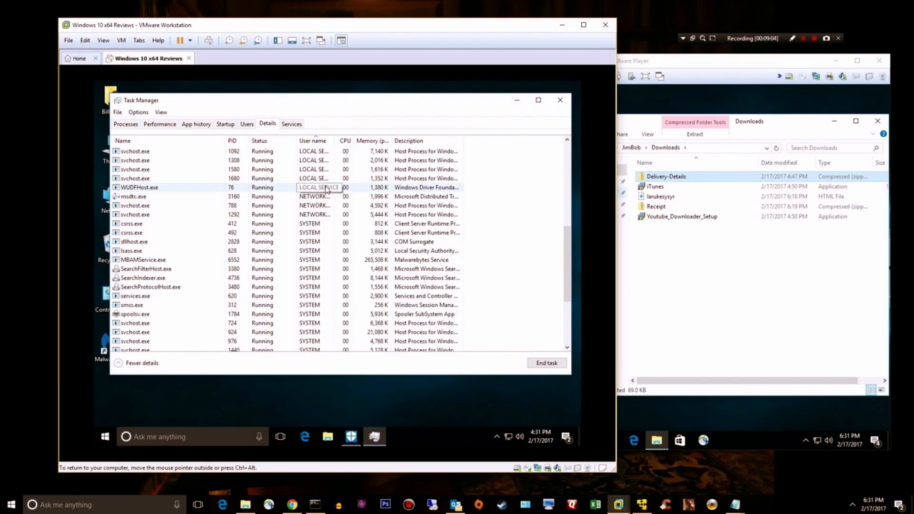
pyautogui.scroll(-3)
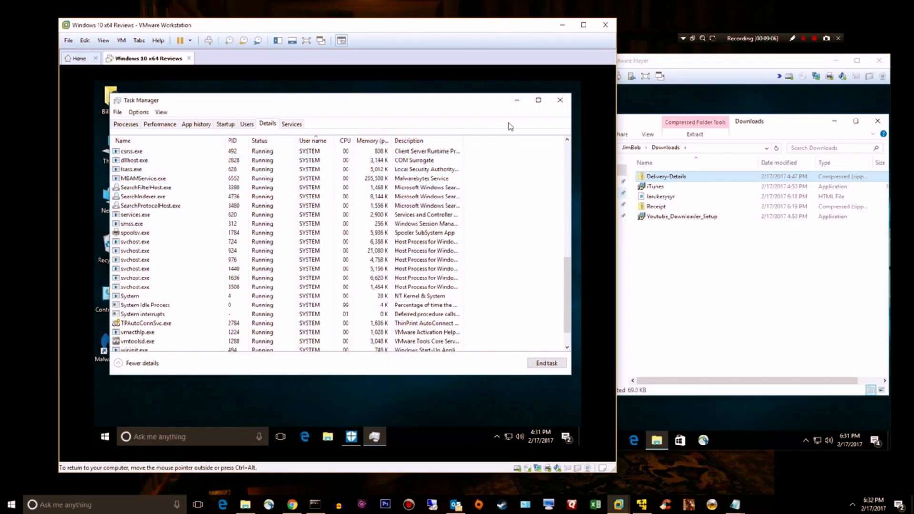
pyautogui.click(559, 100)
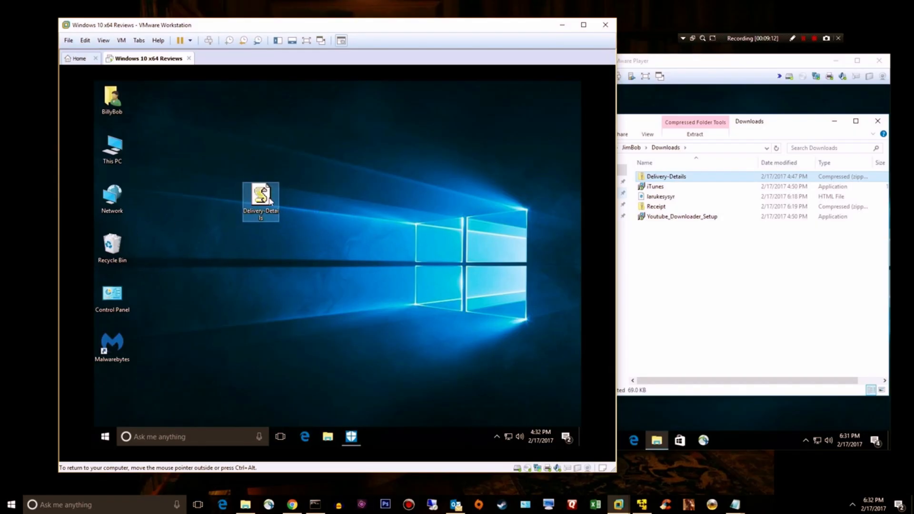
pyautogui.moveTo(401, 313)
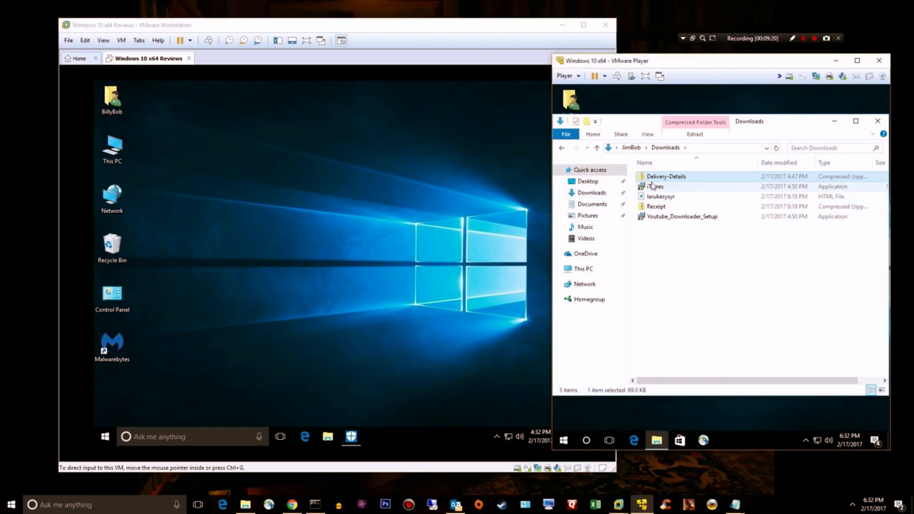
# - Bring iTunes.exe to the VM desktop, run it so Malwarebytes quarantines it as PUP.Optional.InstallCore, and close the alert
pyautogui.click(655, 185)
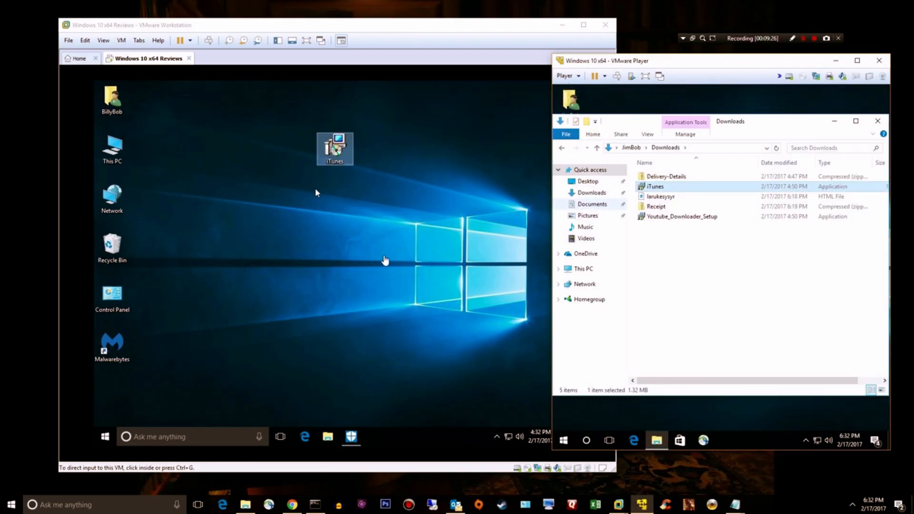
pyautogui.moveTo(393, 214)
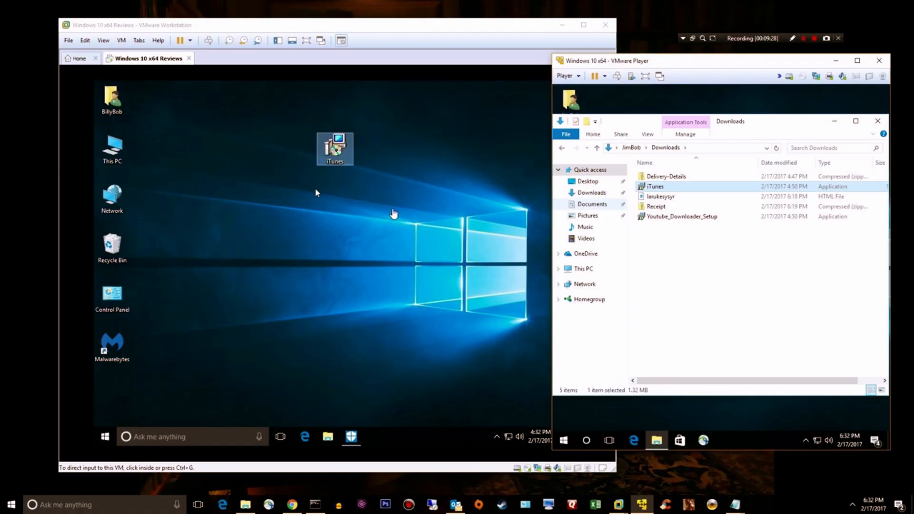
pyautogui.moveTo(390, 214)
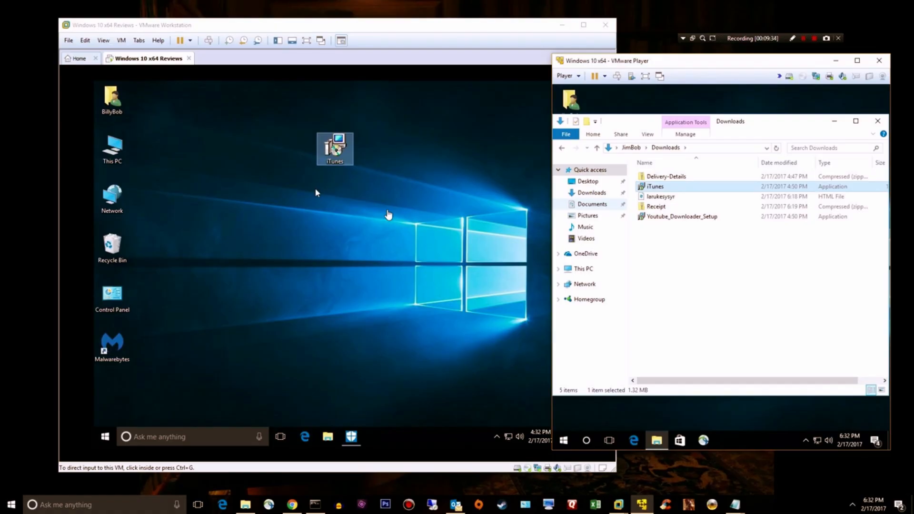
pyautogui.click(389, 216)
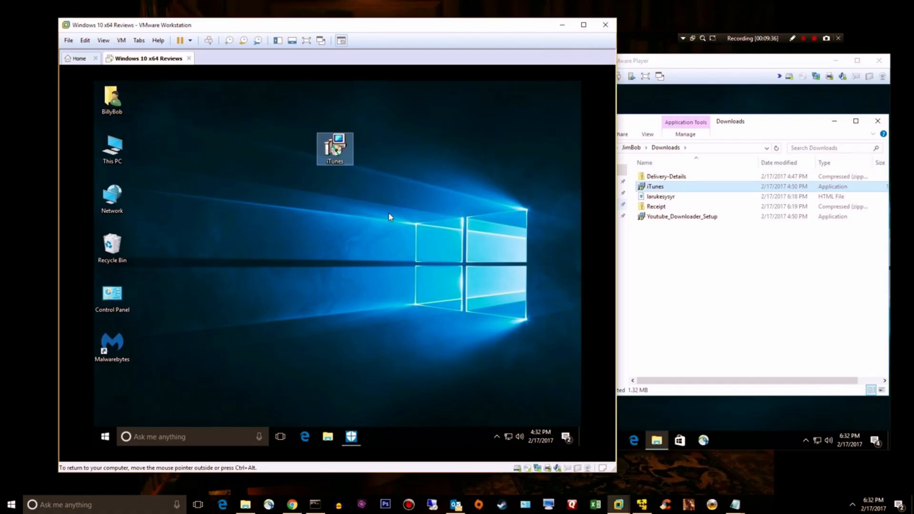
pyautogui.moveTo(334, 147)
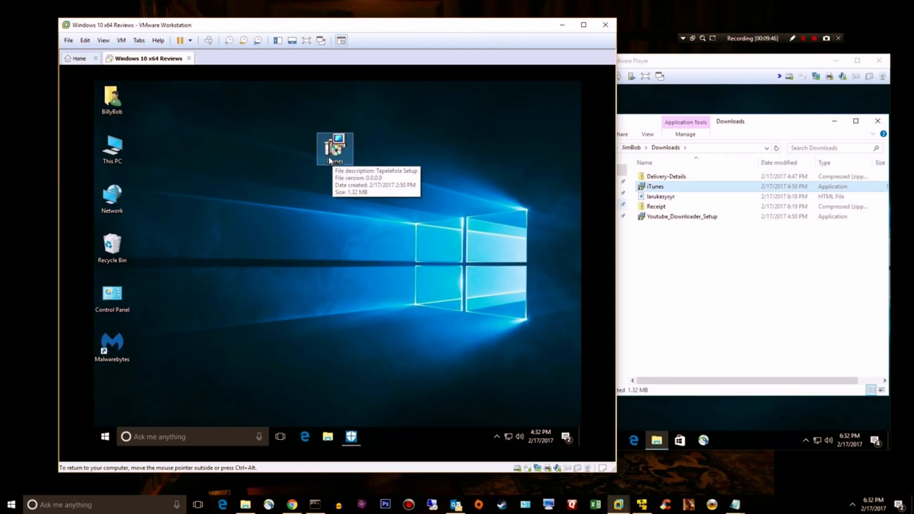
pyautogui.moveTo(335, 237)
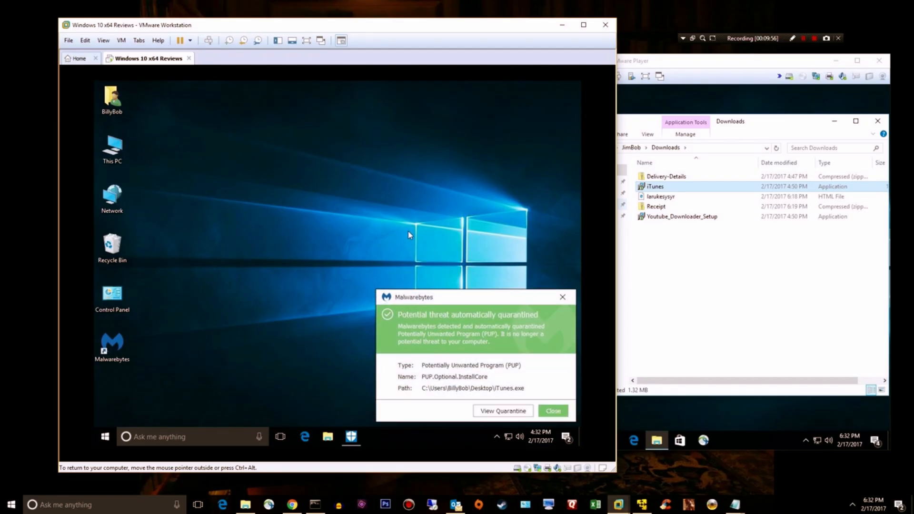
pyautogui.moveTo(423, 384)
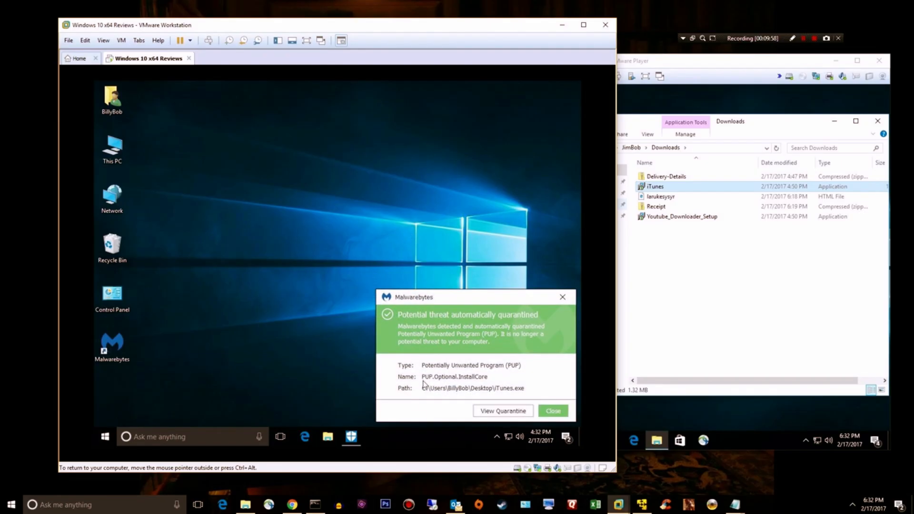
pyautogui.moveTo(488, 384)
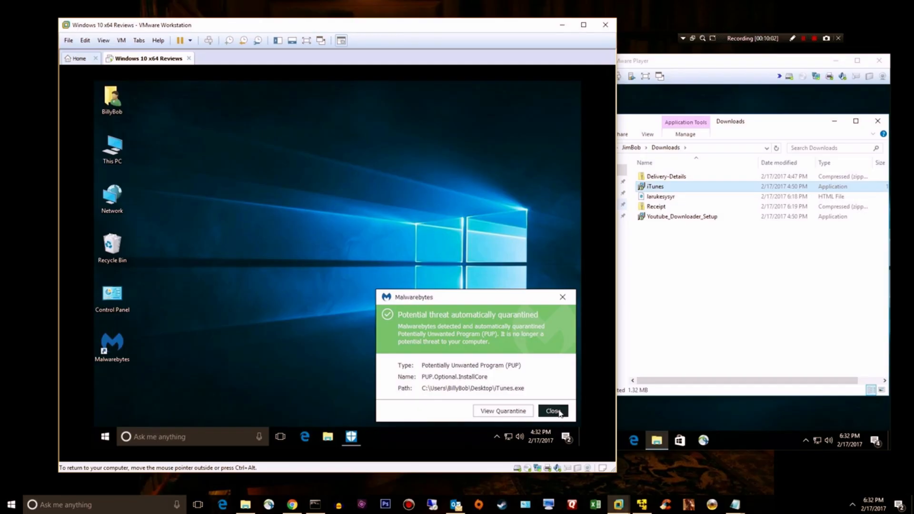
pyautogui.click(551, 411)
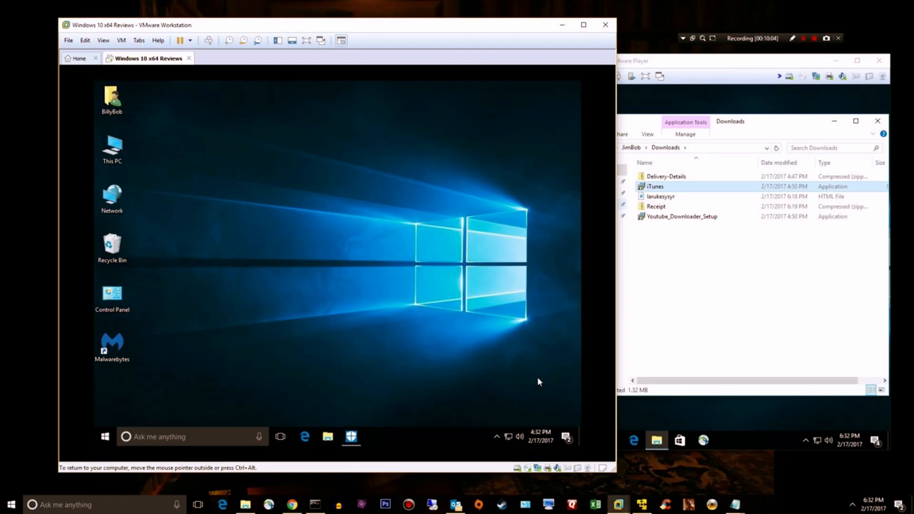
# - Place larukesysyr.html on the desktop and load it in Internet Explorer with recommended settings
pyautogui.click(653, 201)
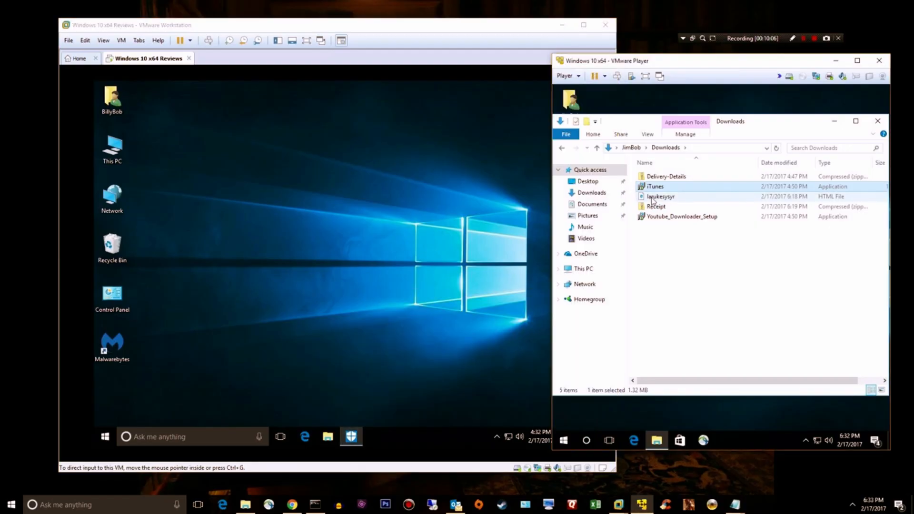
pyautogui.click(661, 196)
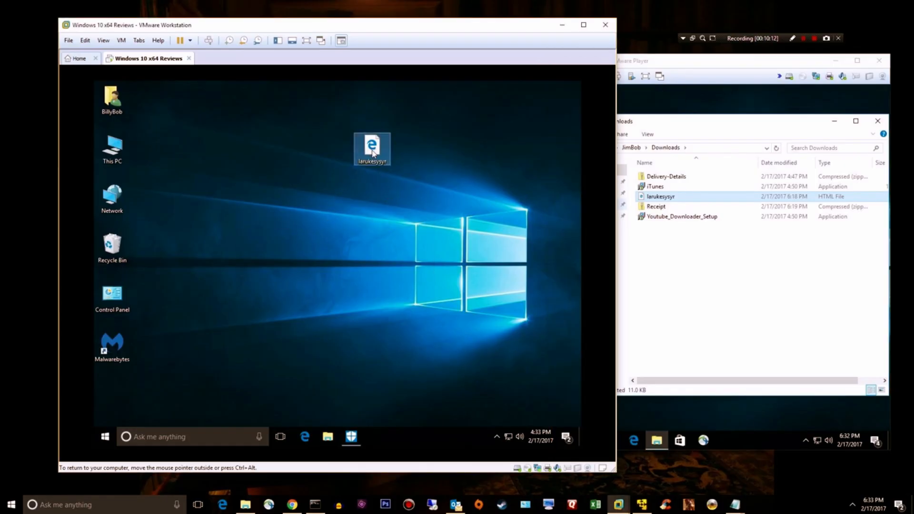
pyautogui.moveTo(372, 149); pyautogui.dragTo(334, 198)
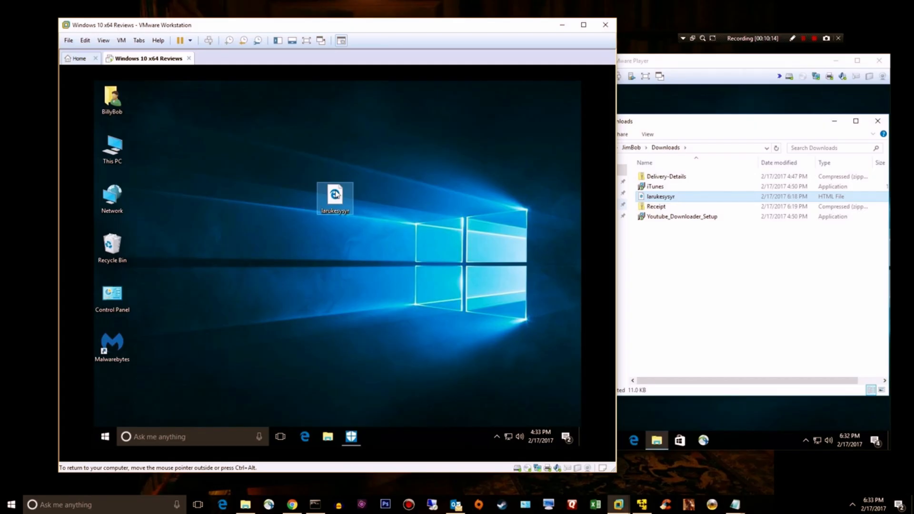
pyautogui.doubleClick(335, 195)
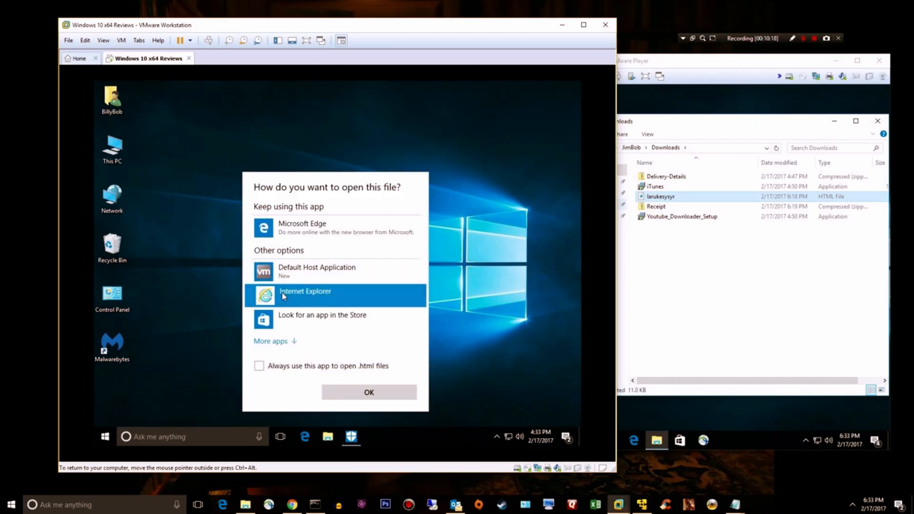
pyautogui.click(369, 392)
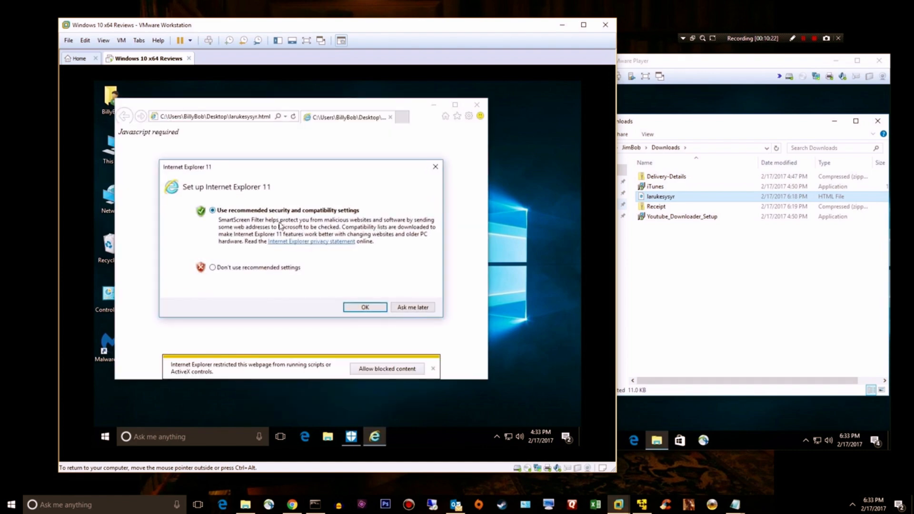
pyautogui.click(365, 307)
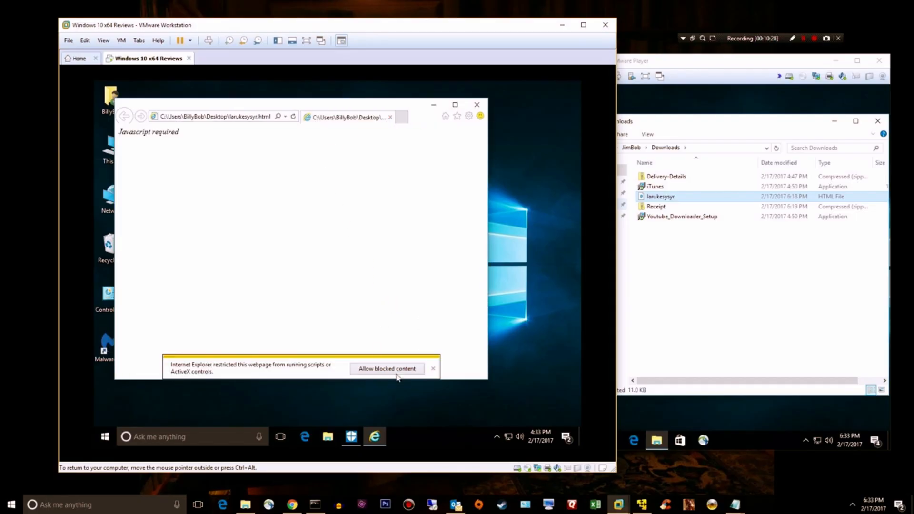
# - Allow blocked content on the fake American Express page and submit its empty Sign In form
pyautogui.click(385, 369)
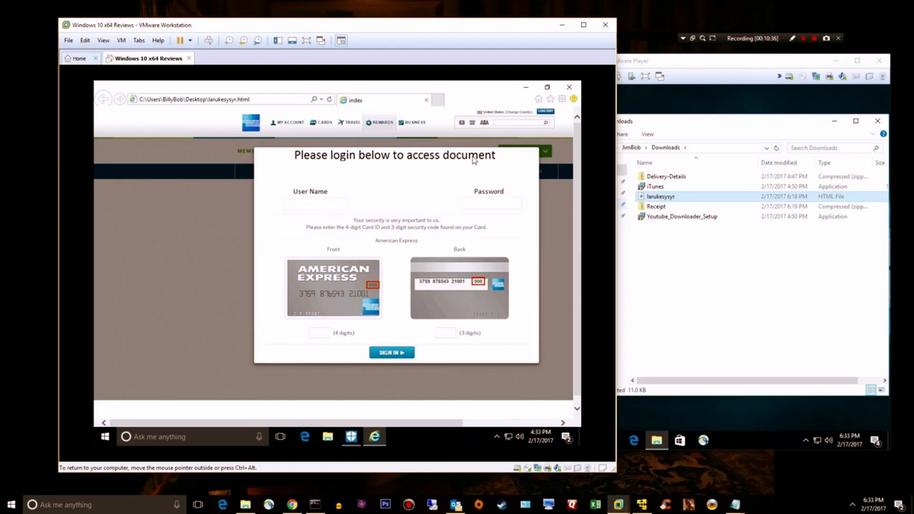
pyautogui.moveTo(314, 214)
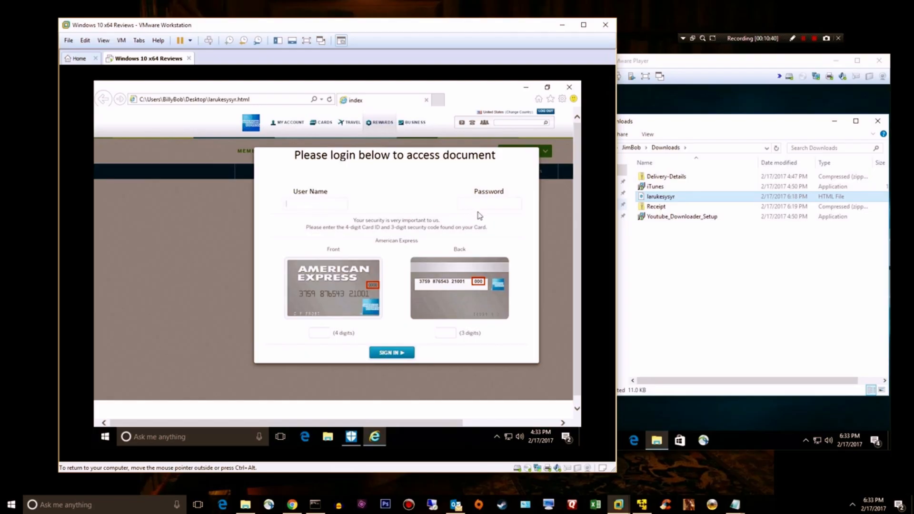
pyautogui.click(488, 203)
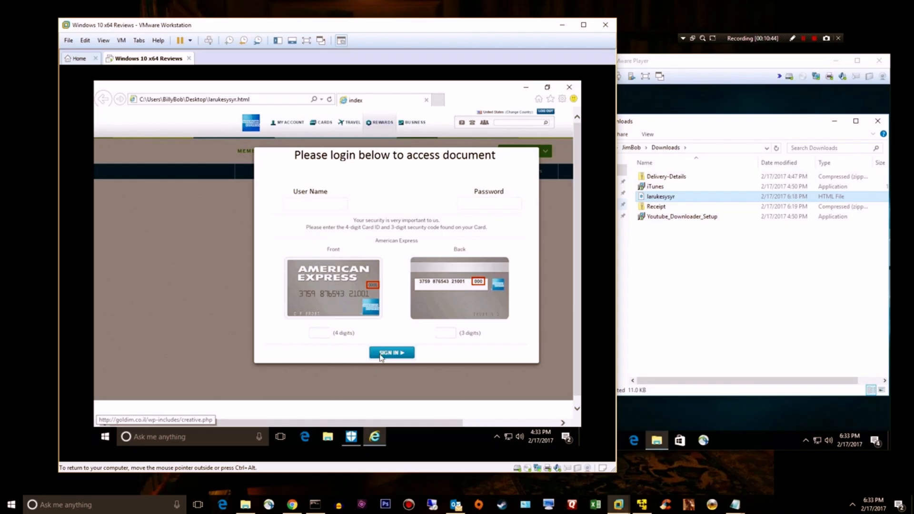
pyautogui.click(391, 352)
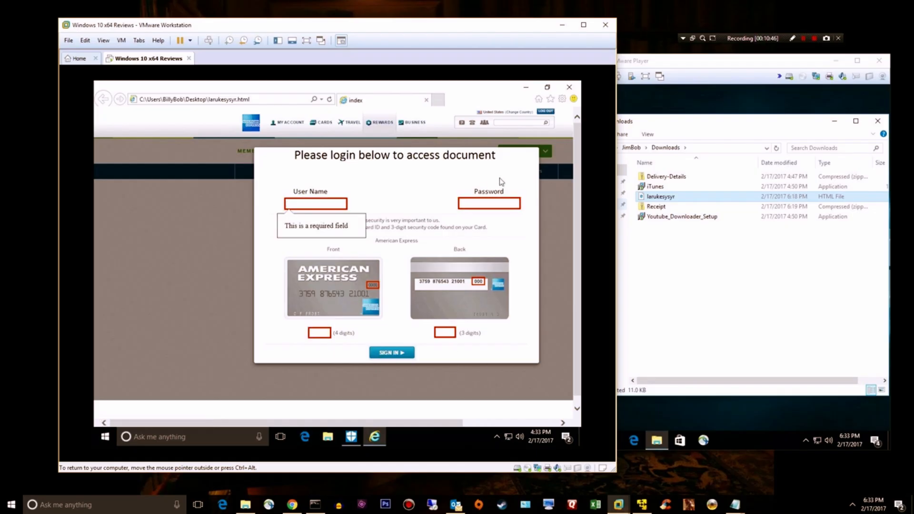
pyautogui.moveTo(486, 223)
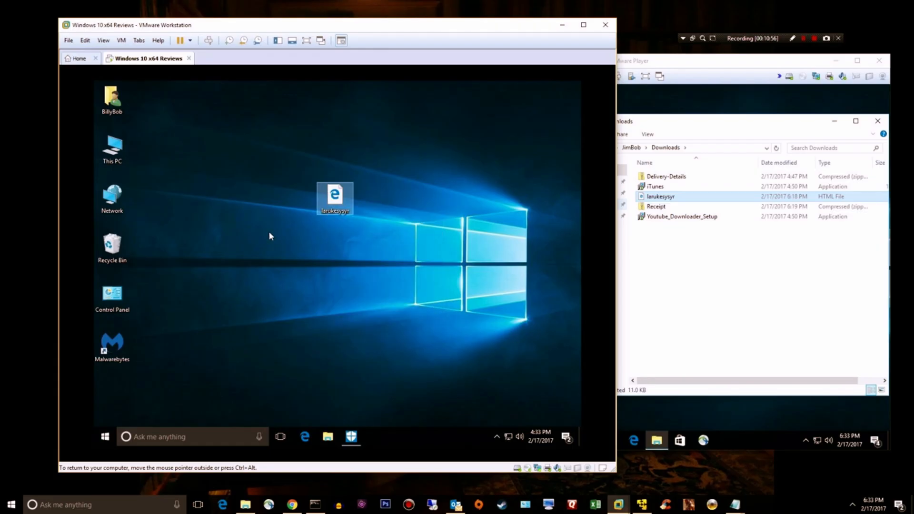
# - Scan larukesysyr.html with Malwarebytes finding zero threats, then close the page reopened in Edge
pyautogui.doubleClick(112, 340)
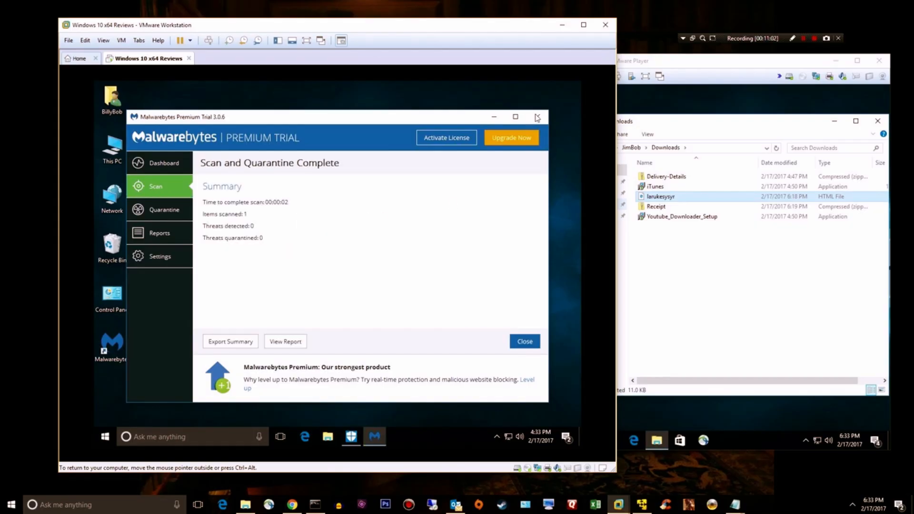
pyautogui.click(536, 117)
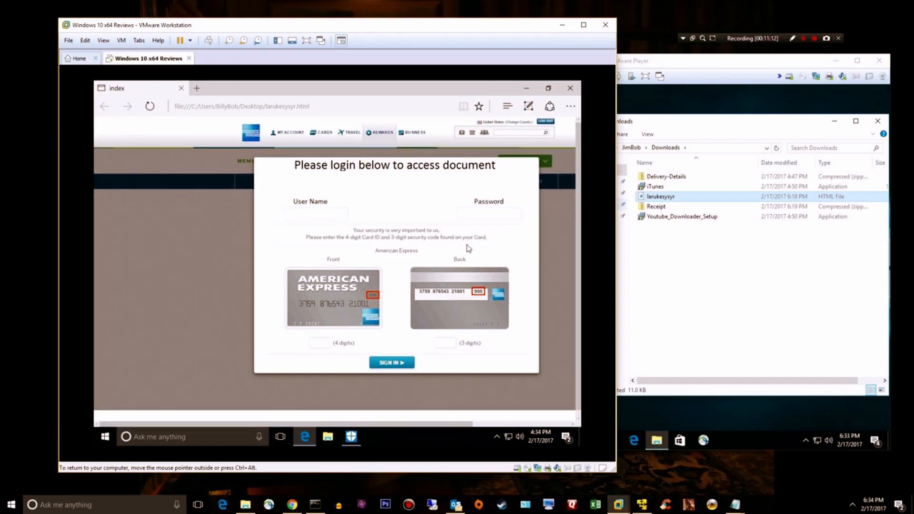
pyautogui.moveTo(373, 337)
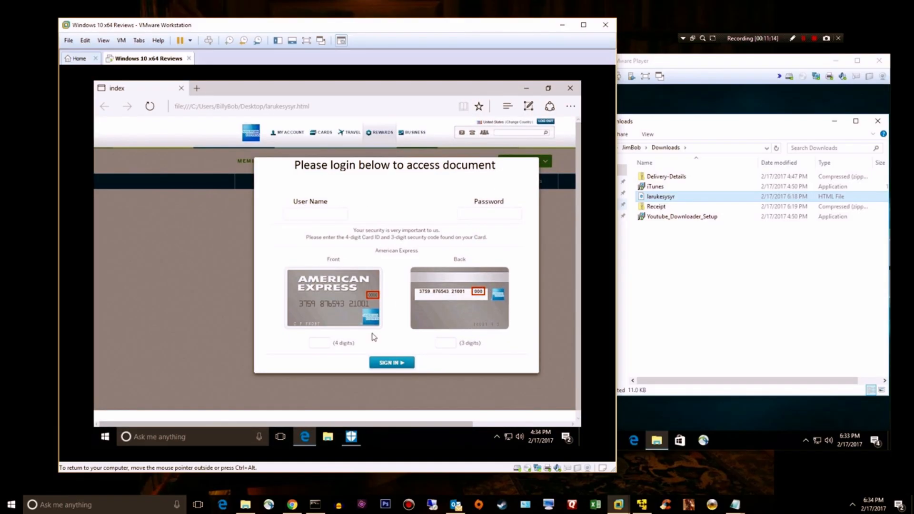
pyautogui.moveTo(569, 88)
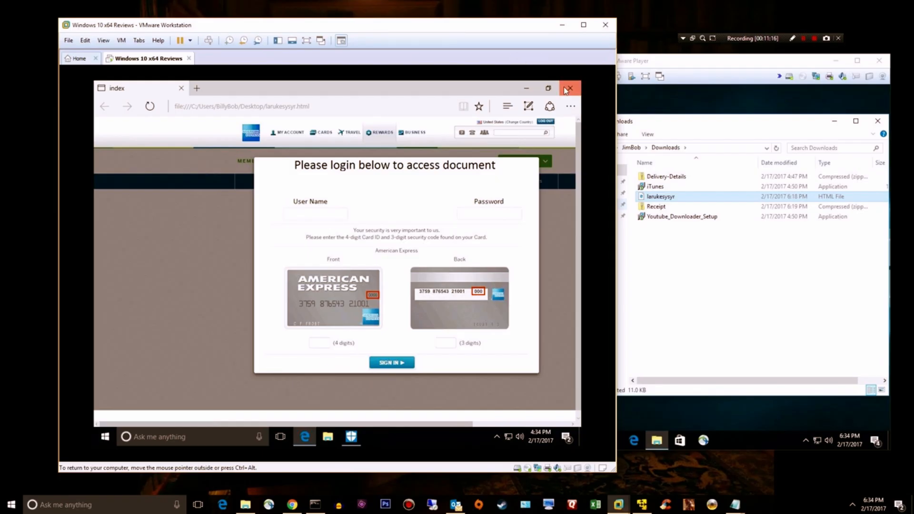
pyautogui.click(569, 88)
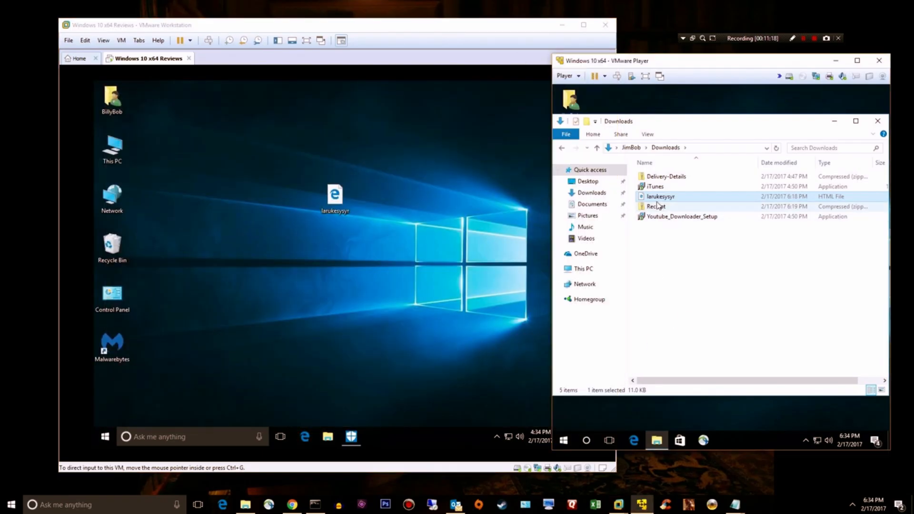
# - Extract Delivery-Details from Receipt.zip to the desktop and run the script
pyautogui.click(656, 207)
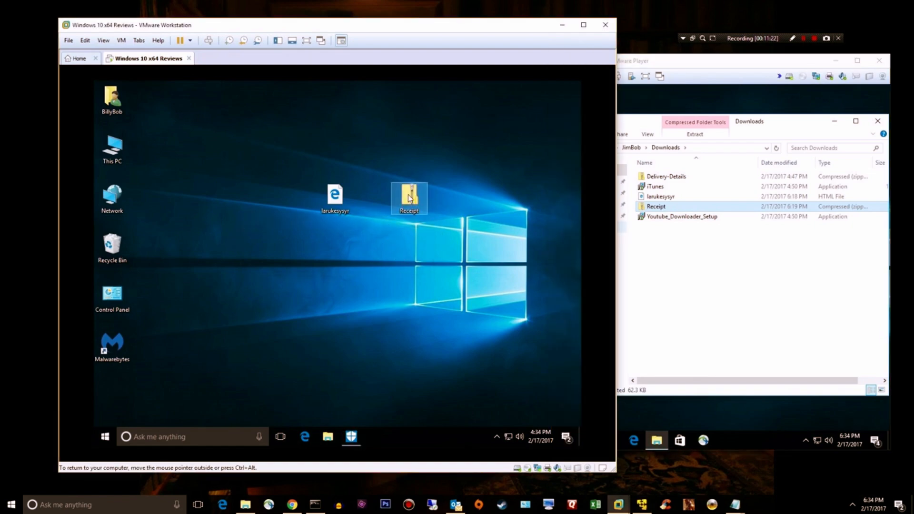
pyautogui.doubleClick(408, 198)
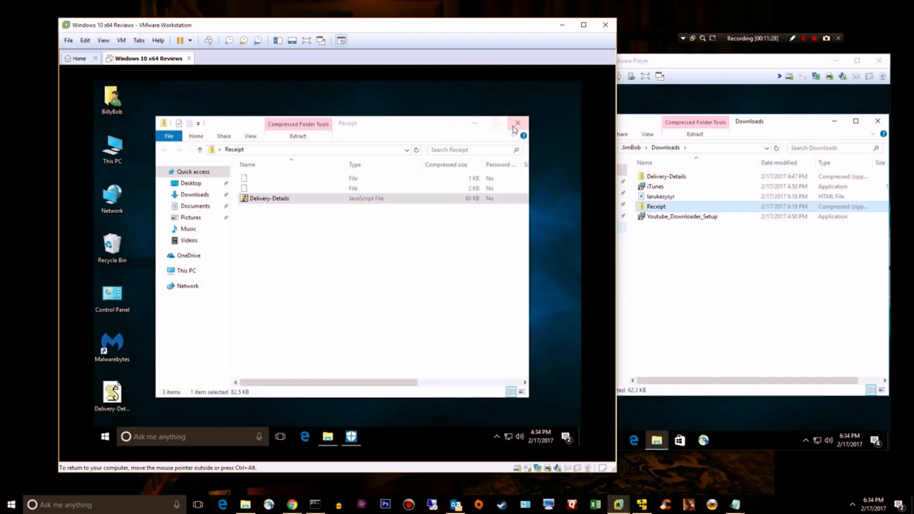
pyautogui.click(516, 122)
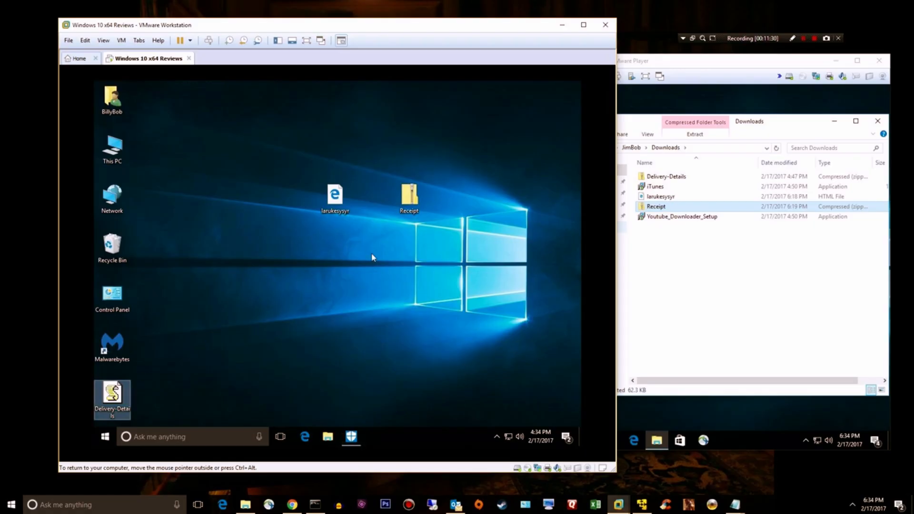
pyautogui.moveTo(401, 289)
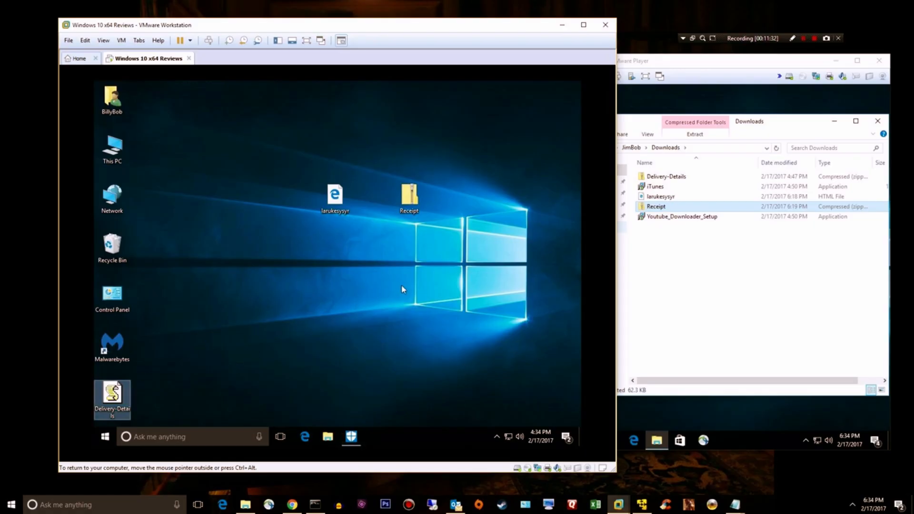
pyautogui.moveTo(214, 372)
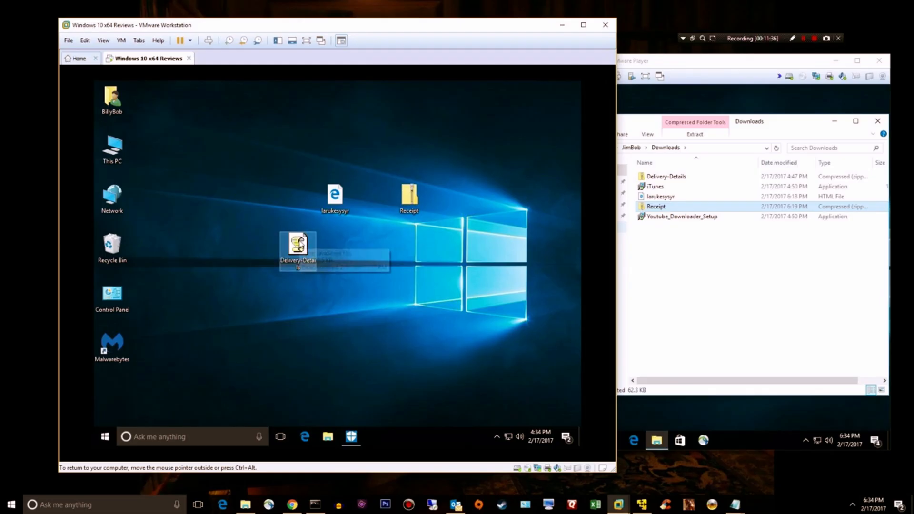
pyautogui.rightClick(298, 245)
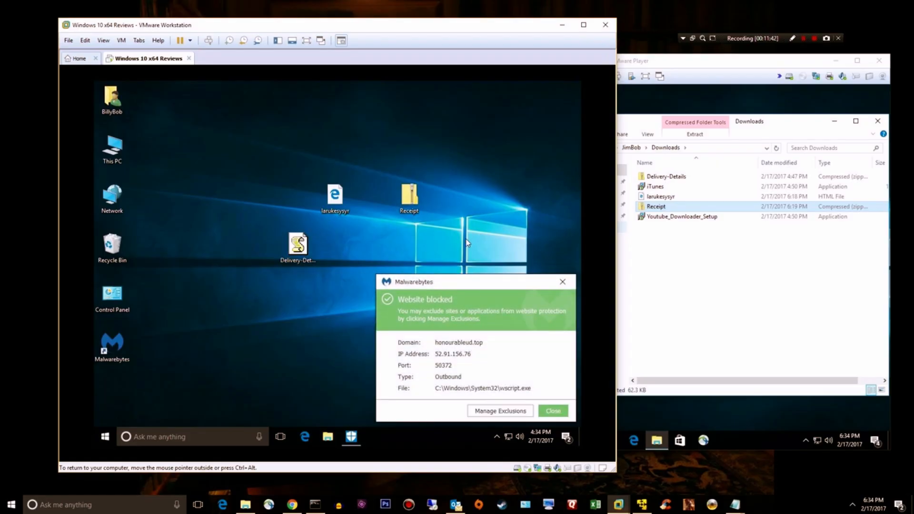
pyautogui.moveTo(463, 245)
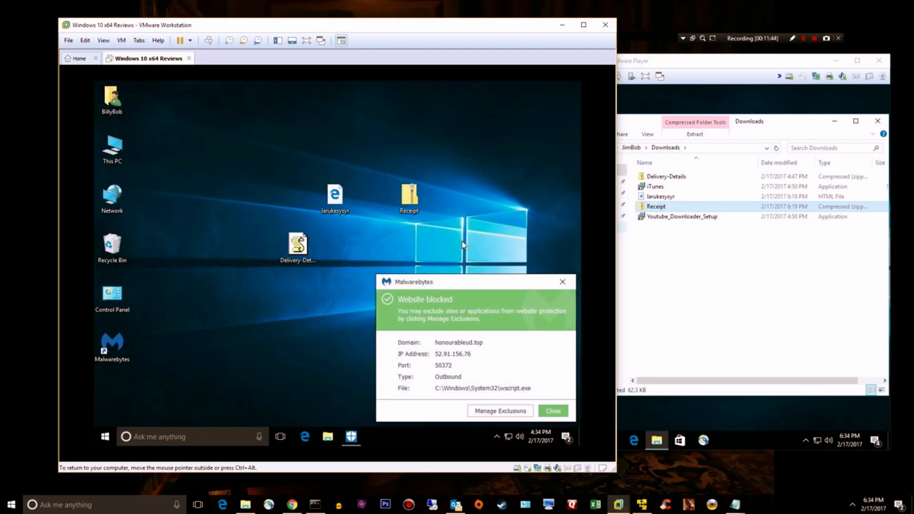
# - Dismiss both Website blocked alerts for honourableud.top via wscript.exe
pyautogui.click(551, 411)
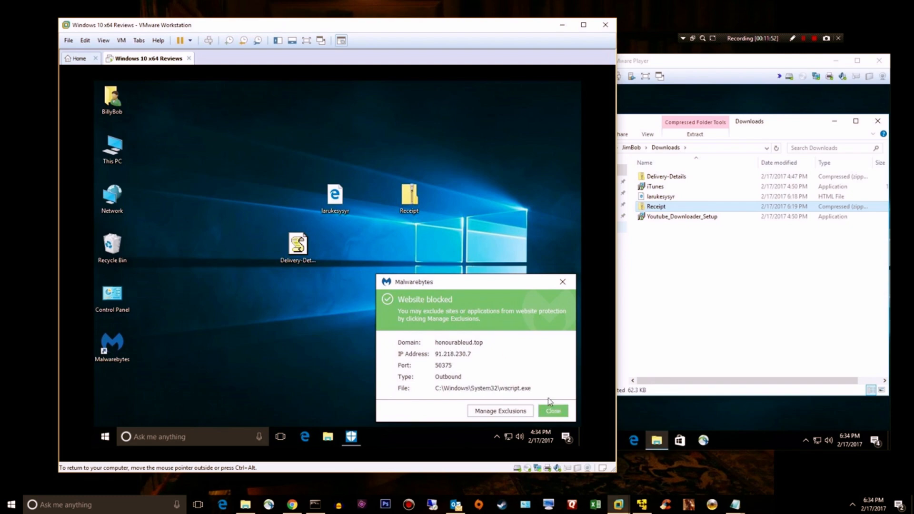
pyautogui.click(553, 411)
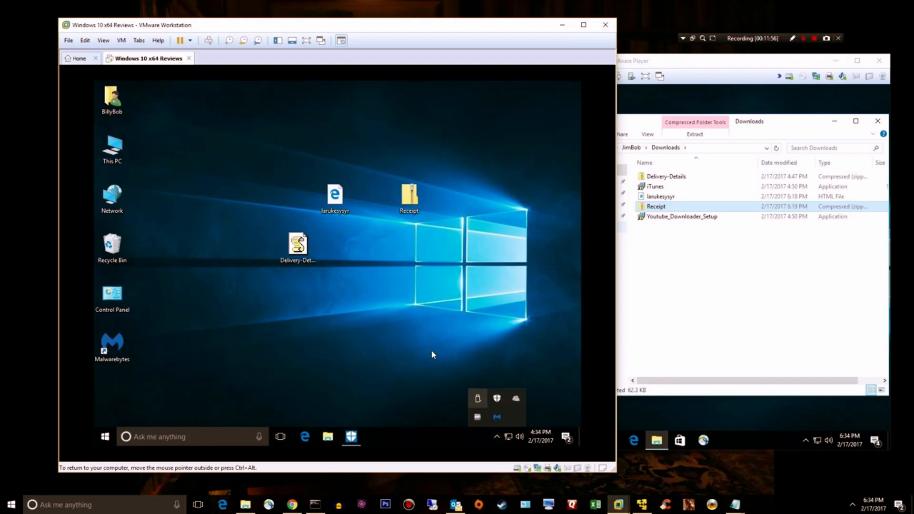
# - Scan Youtube_Downloader_Setup with Malwarebytes from the desktop, coming back clean
pyautogui.click(699, 251)
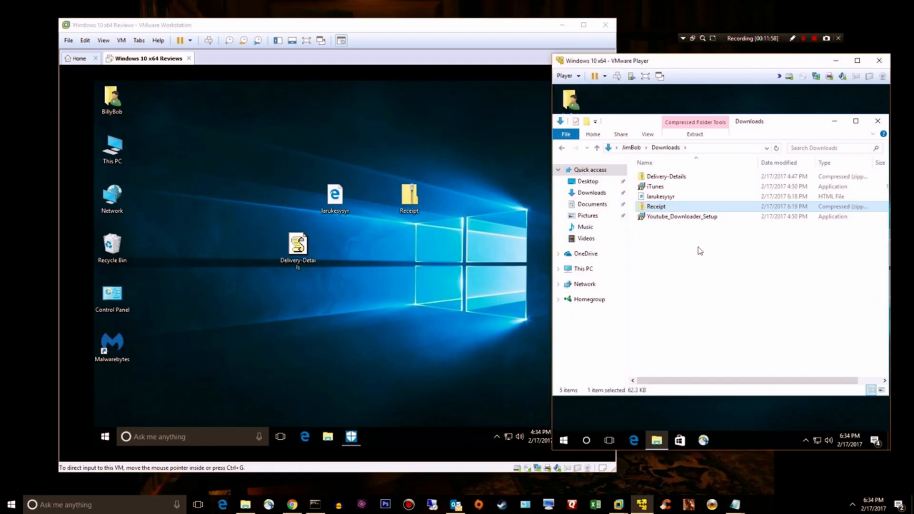
pyautogui.click(682, 216)
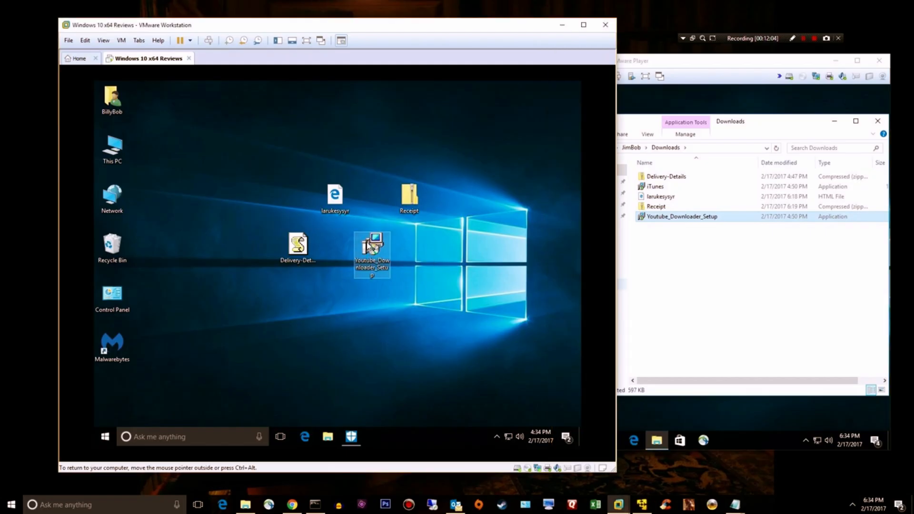
pyautogui.rightClick(372, 253)
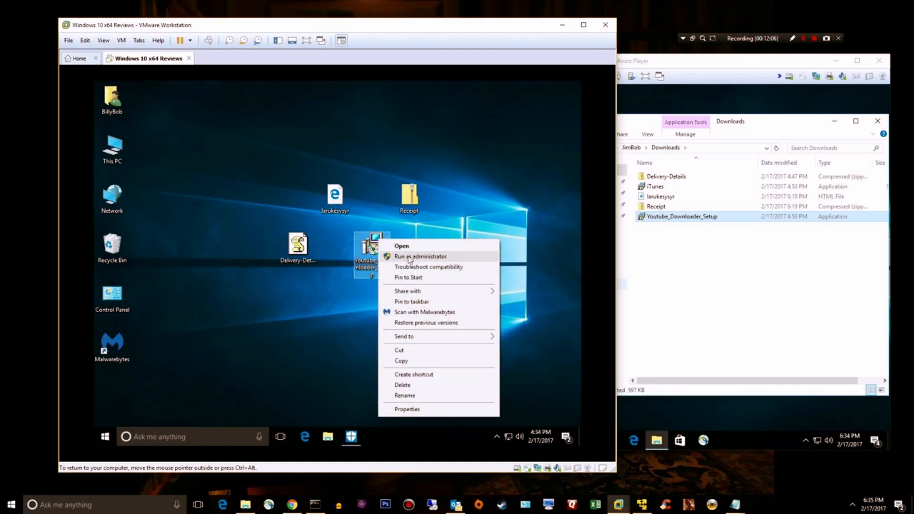
pyautogui.click(428, 313)
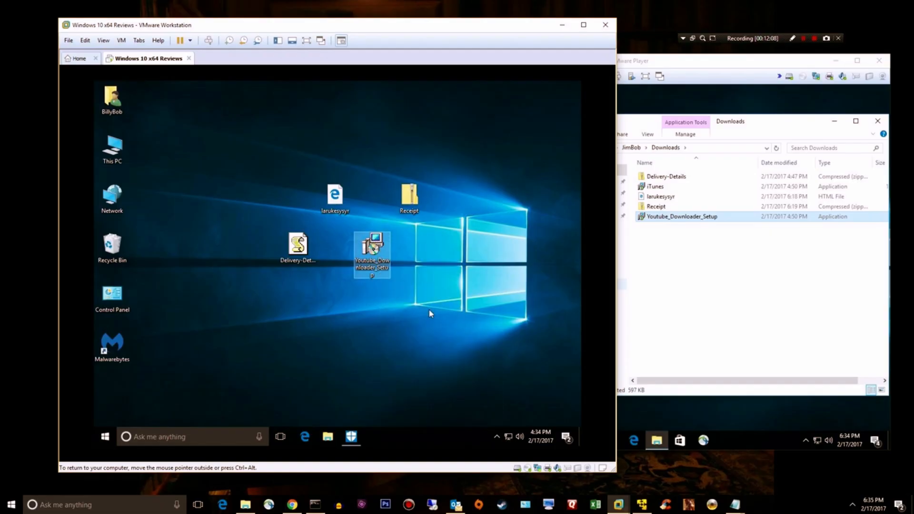
pyautogui.doubleClick(112, 339)
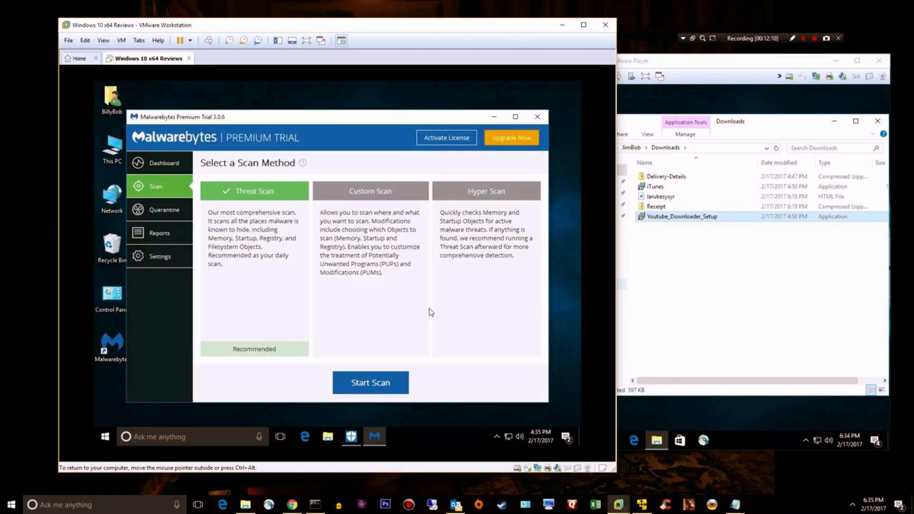
pyautogui.click(370, 382)
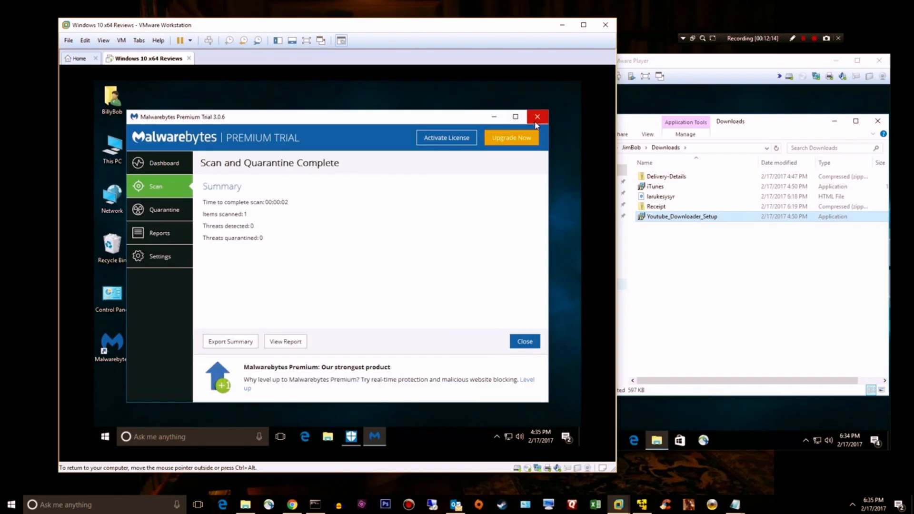
pyautogui.click(537, 116)
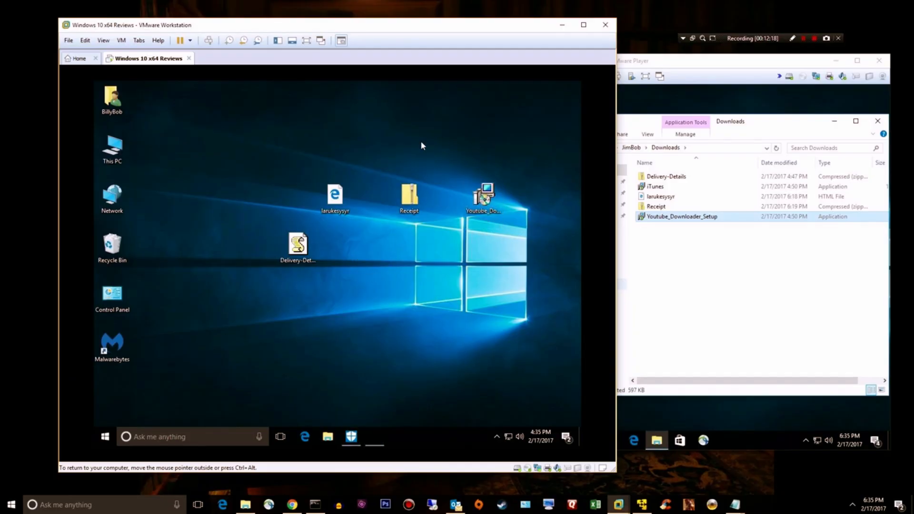
pyautogui.moveTo(406, 291)
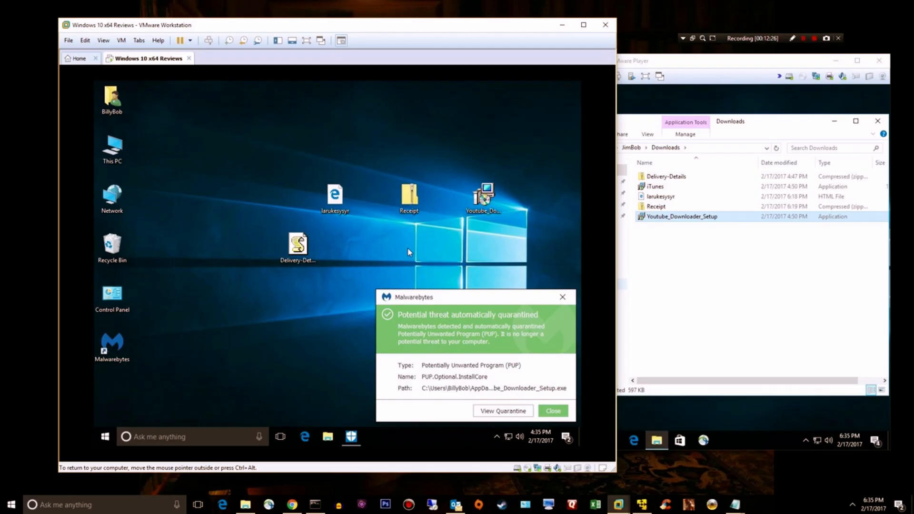
# - Launch the setup and dismiss its PUP.Optional.InstallCore quarantine alert
pyautogui.click(551, 410)
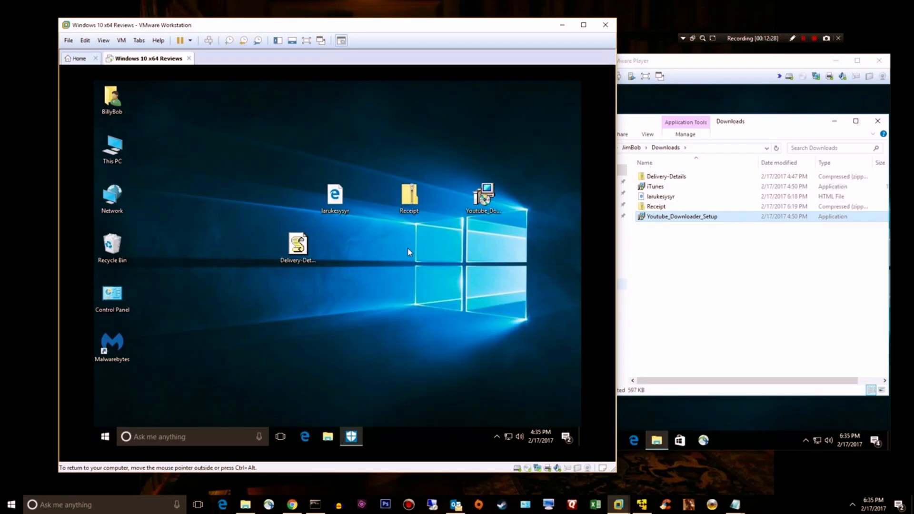
pyautogui.moveTo(481, 394)
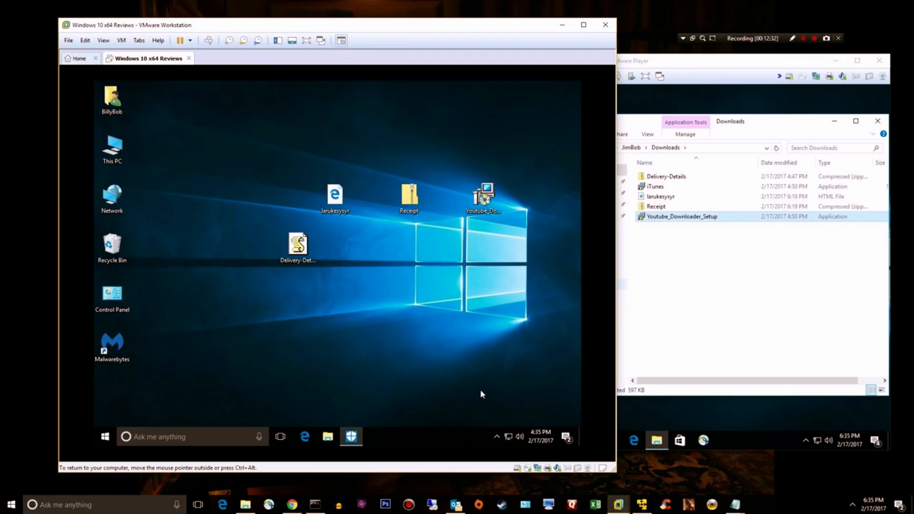
pyautogui.moveTo(473, 401)
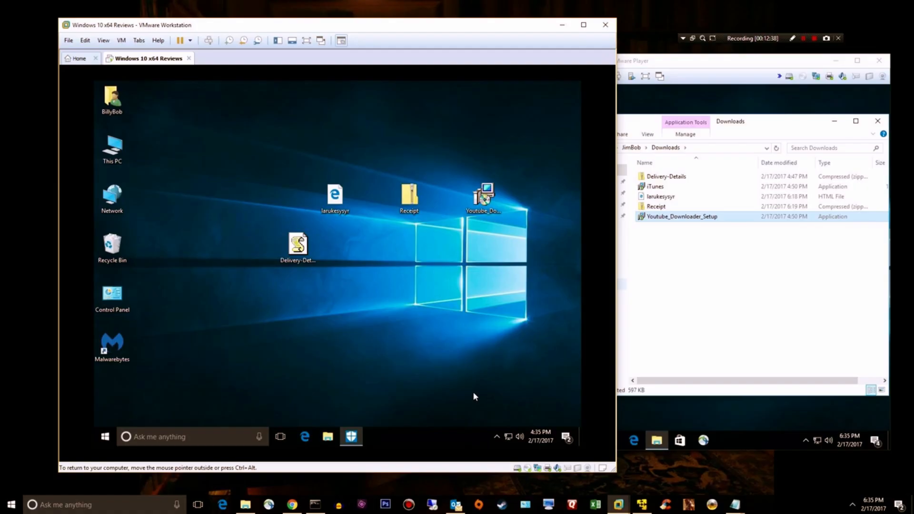
pyautogui.moveTo(466, 384)
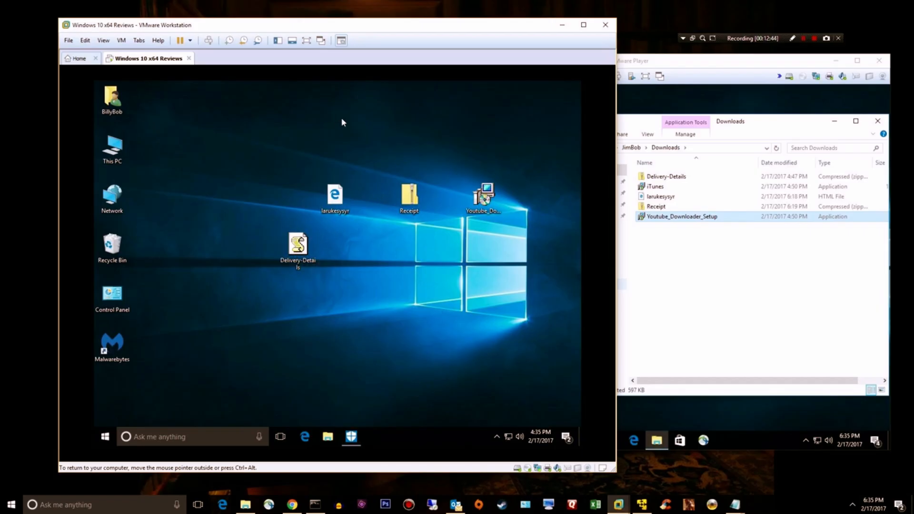
pyautogui.moveTo(299, 209)
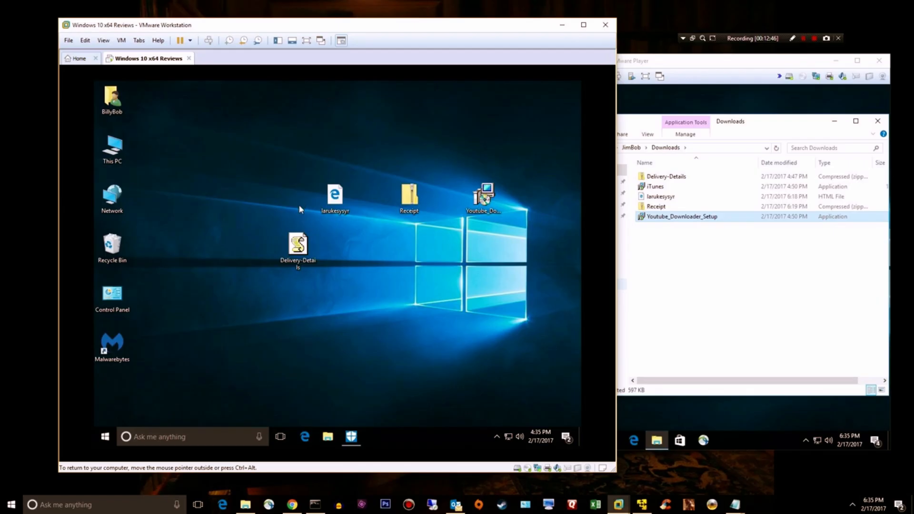
pyautogui.moveTo(396, 159)
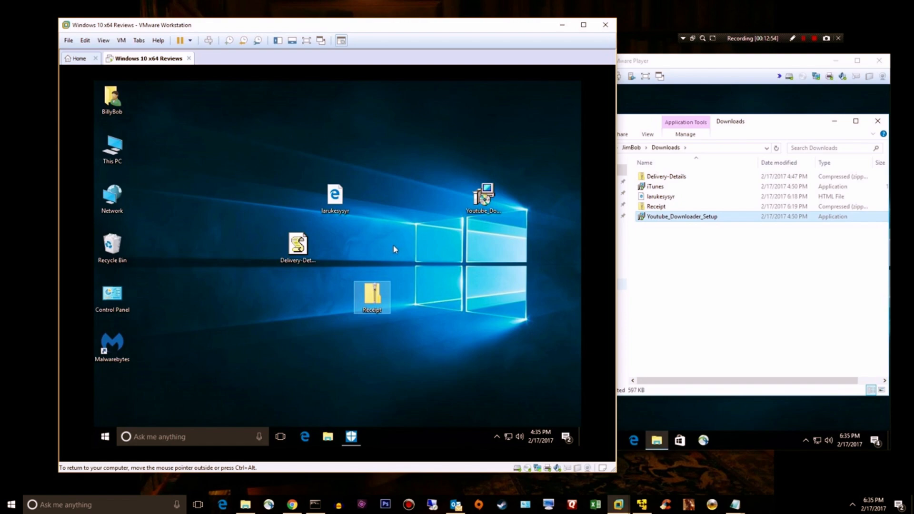
pyautogui.moveTo(428, 213)
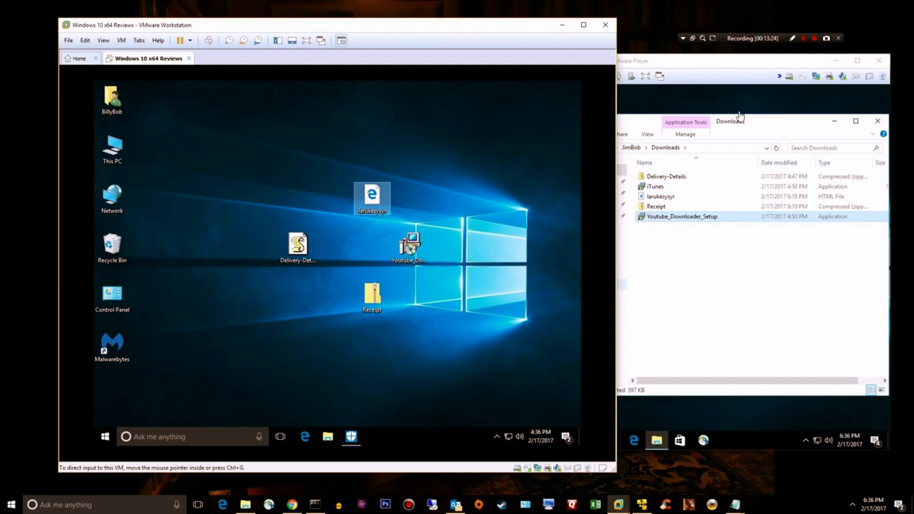
pyautogui.moveTo(578, 110)
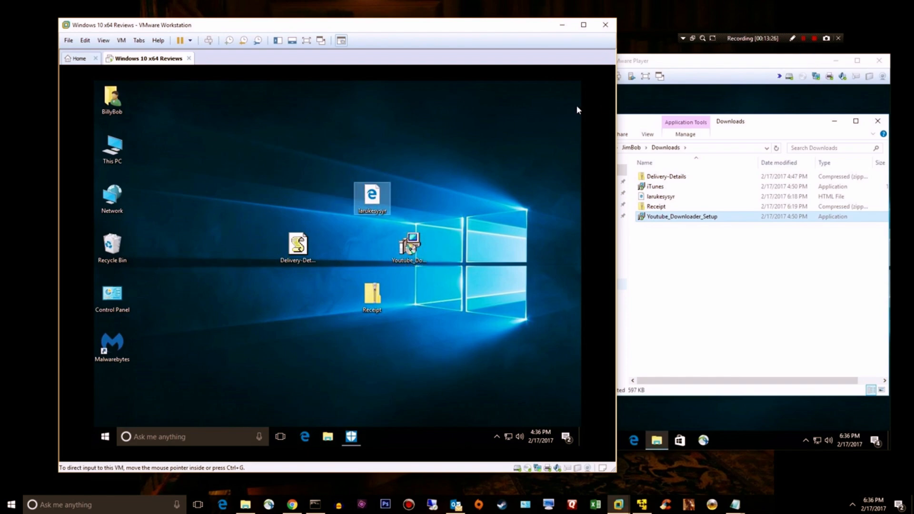
pyautogui.moveTo(809, 70)
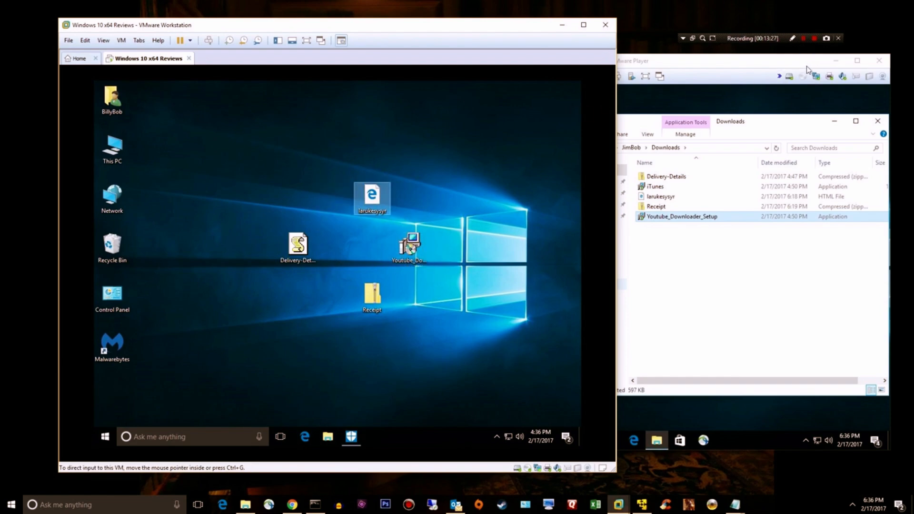